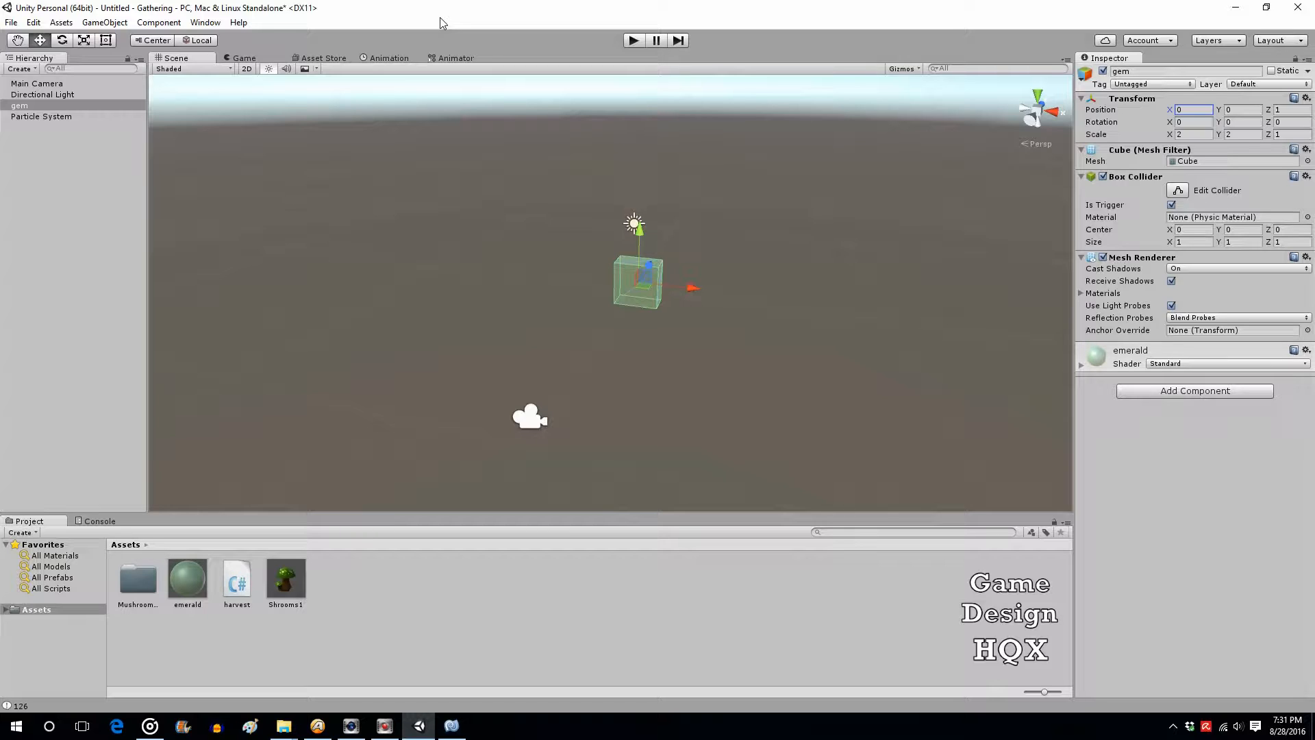
Step: Drag the gem cube right to X 10.18 and pick the Shrooms1 mushroom asset
left_click_drag(687, 288, 717, 297)
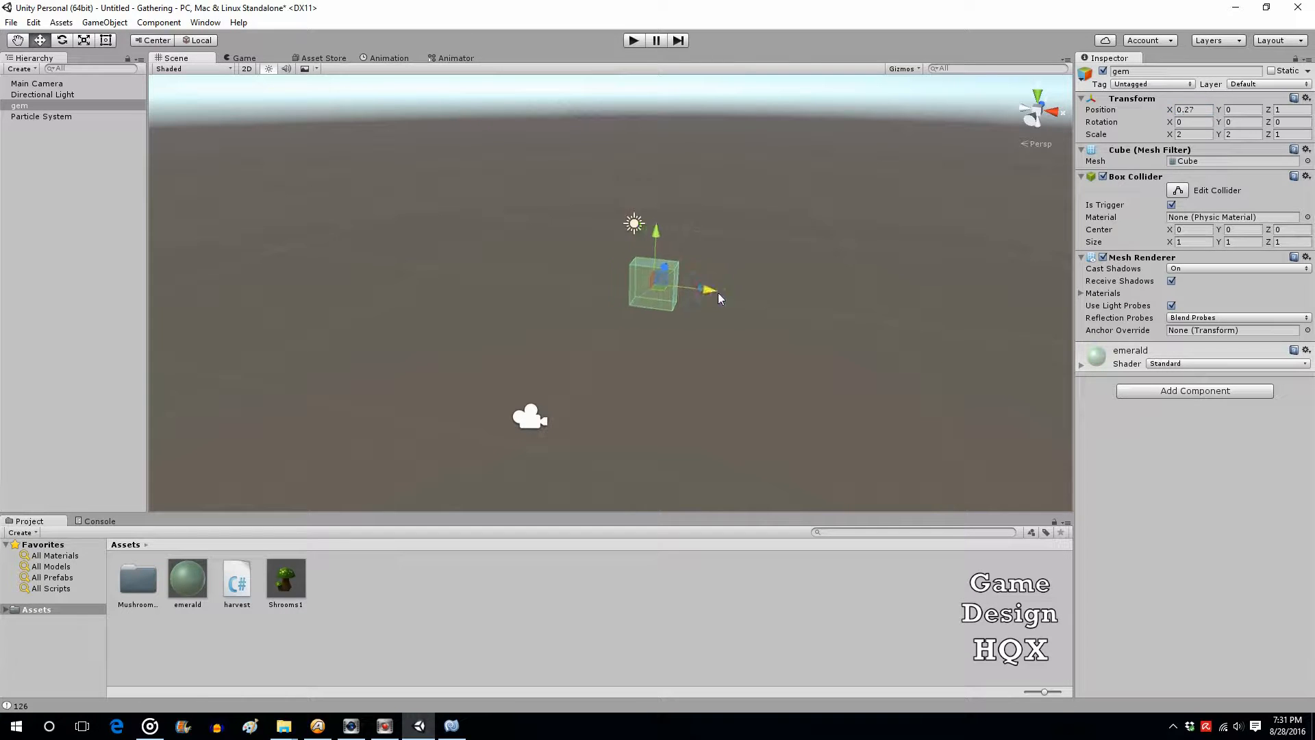
left_click_drag(709, 289, 948, 317)
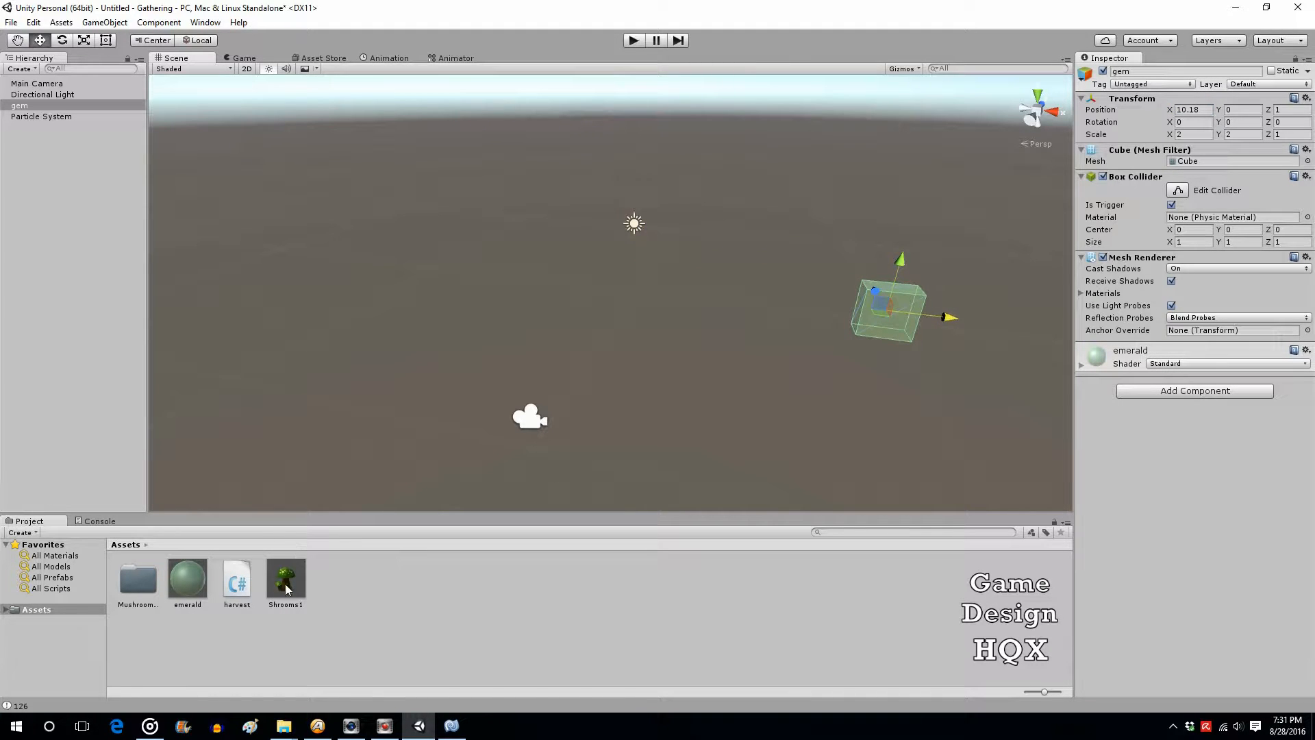
left_click(285, 576)
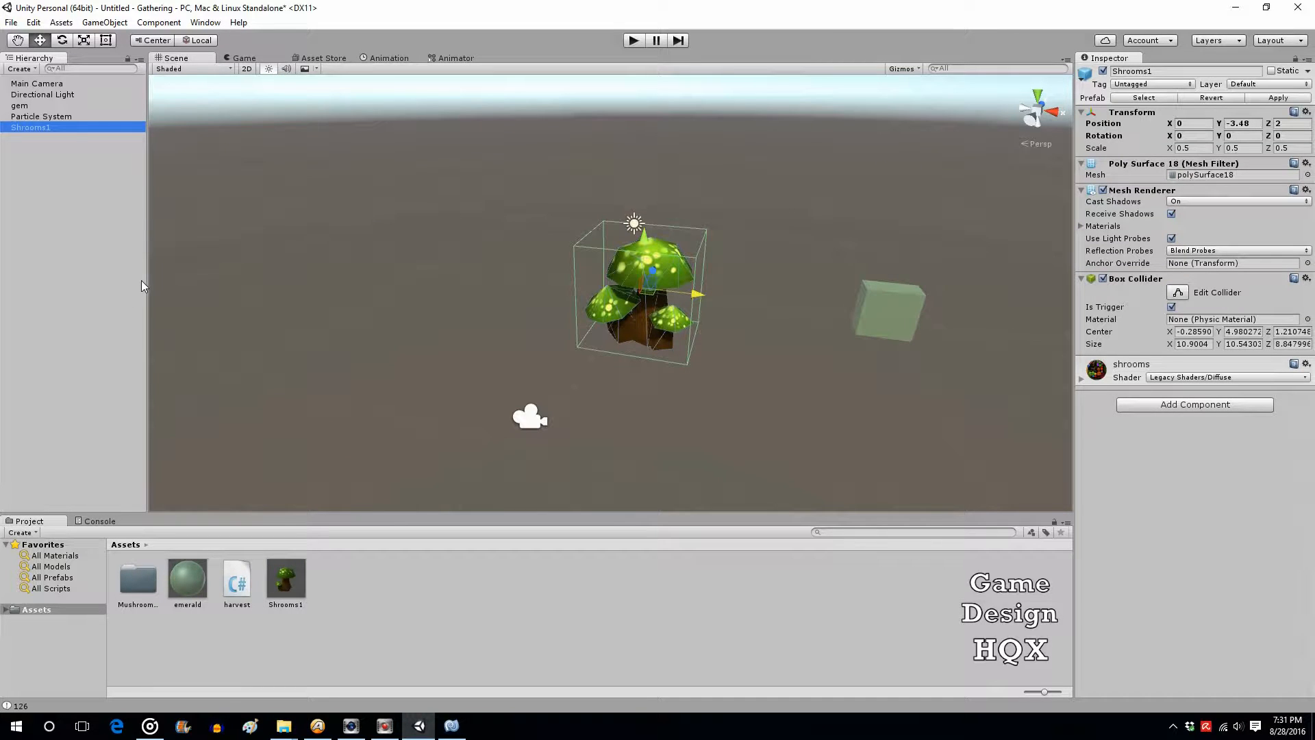
mouse_move(231, 340)
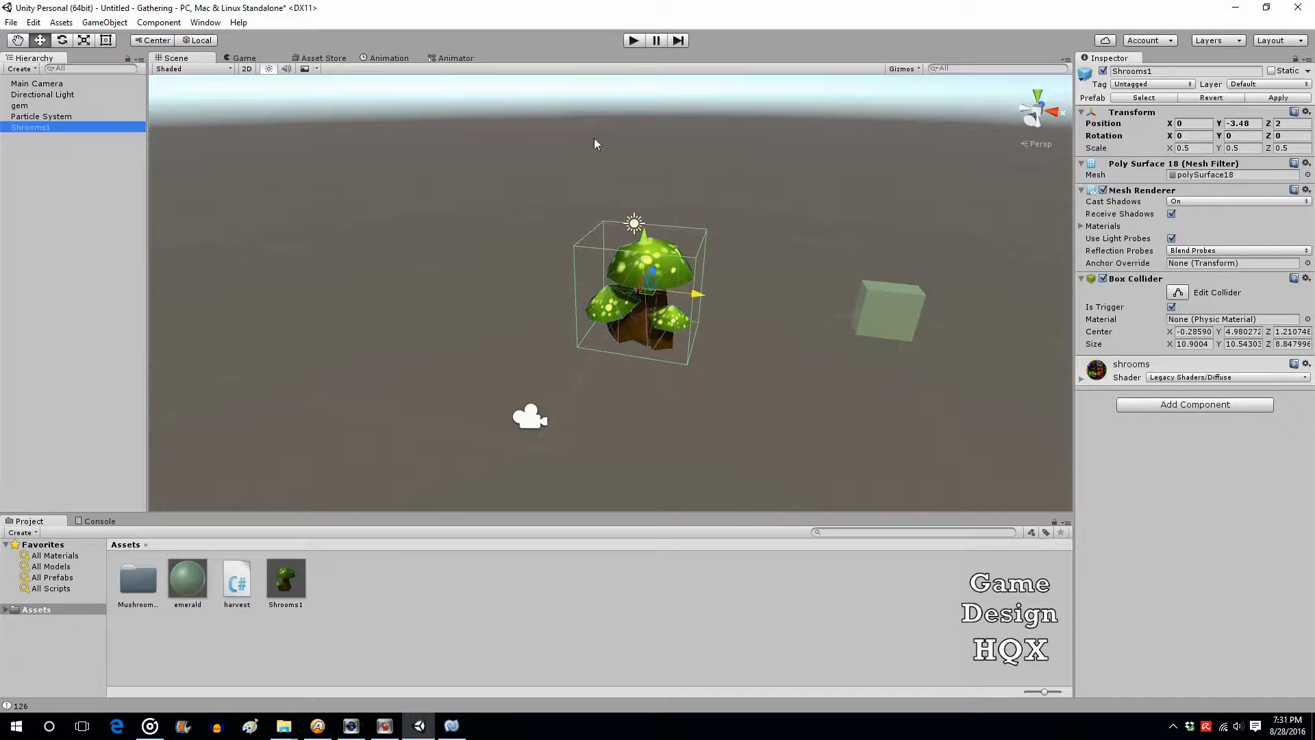
mouse_move(599, 365)
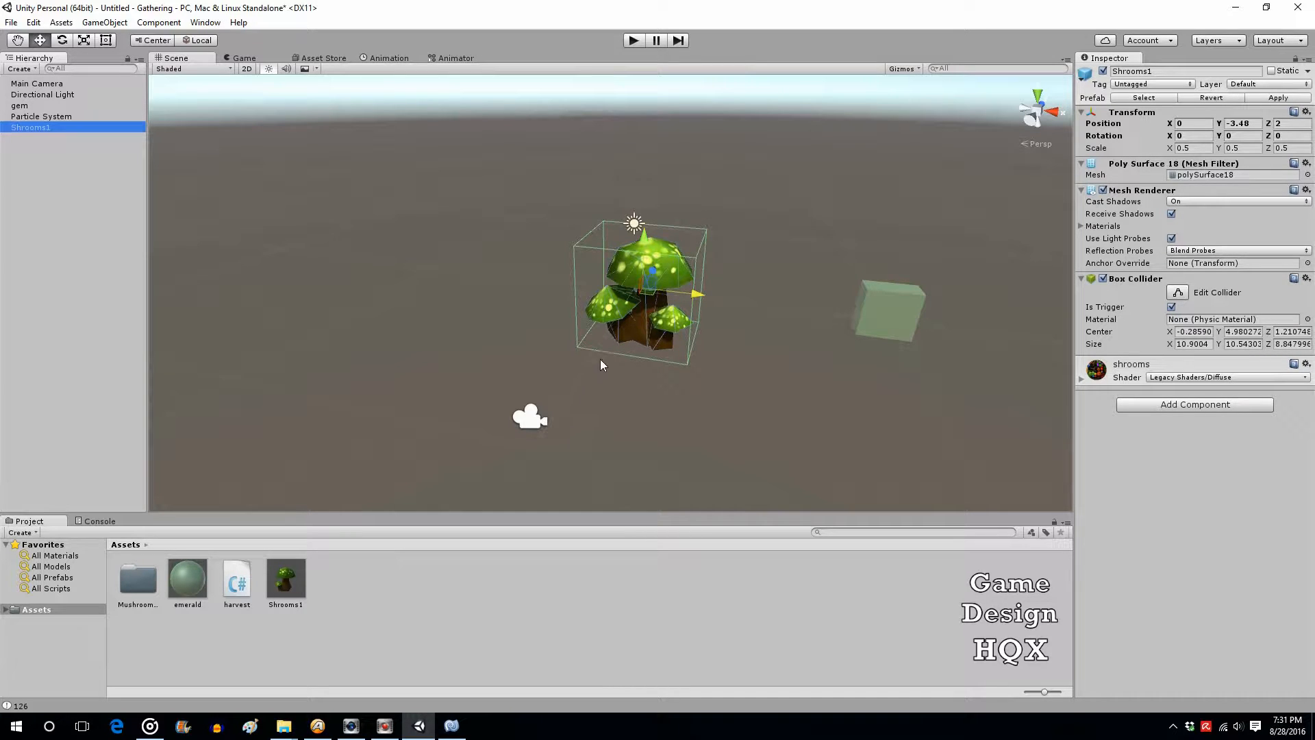
mouse_move(654, 285)
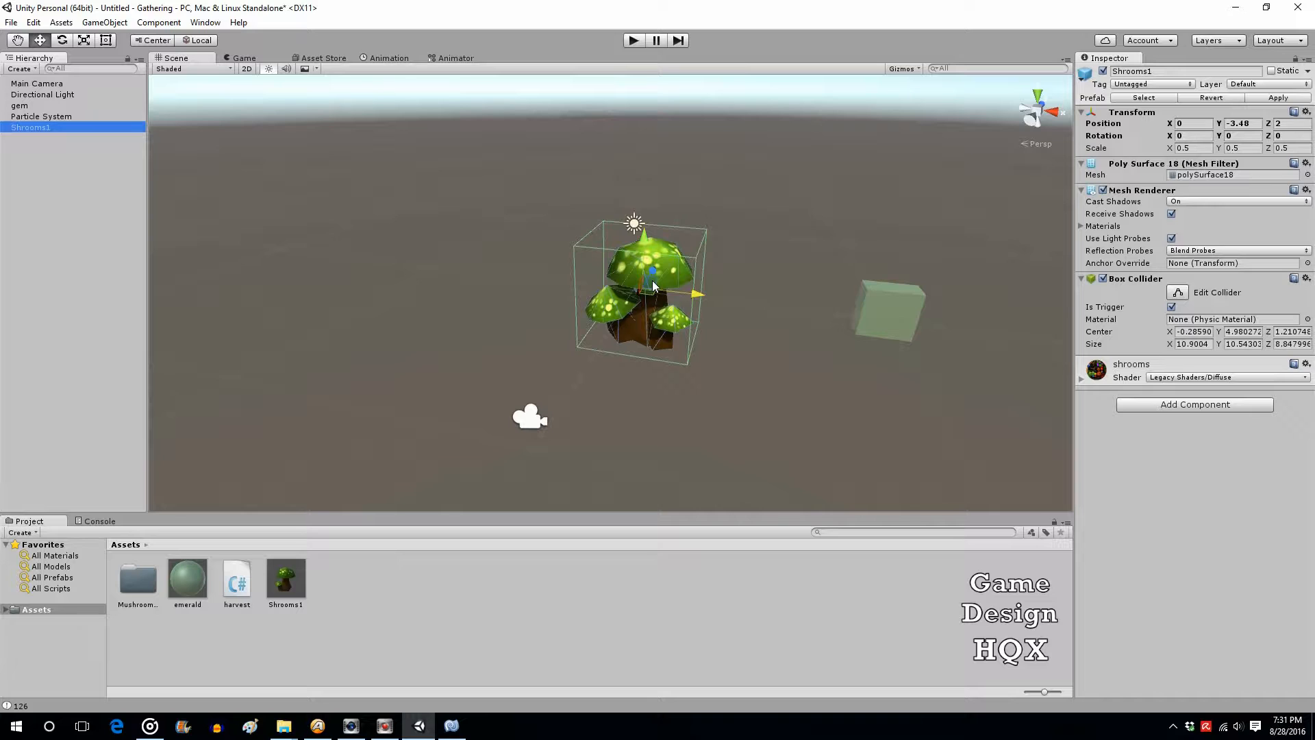
mouse_move(622, 346)
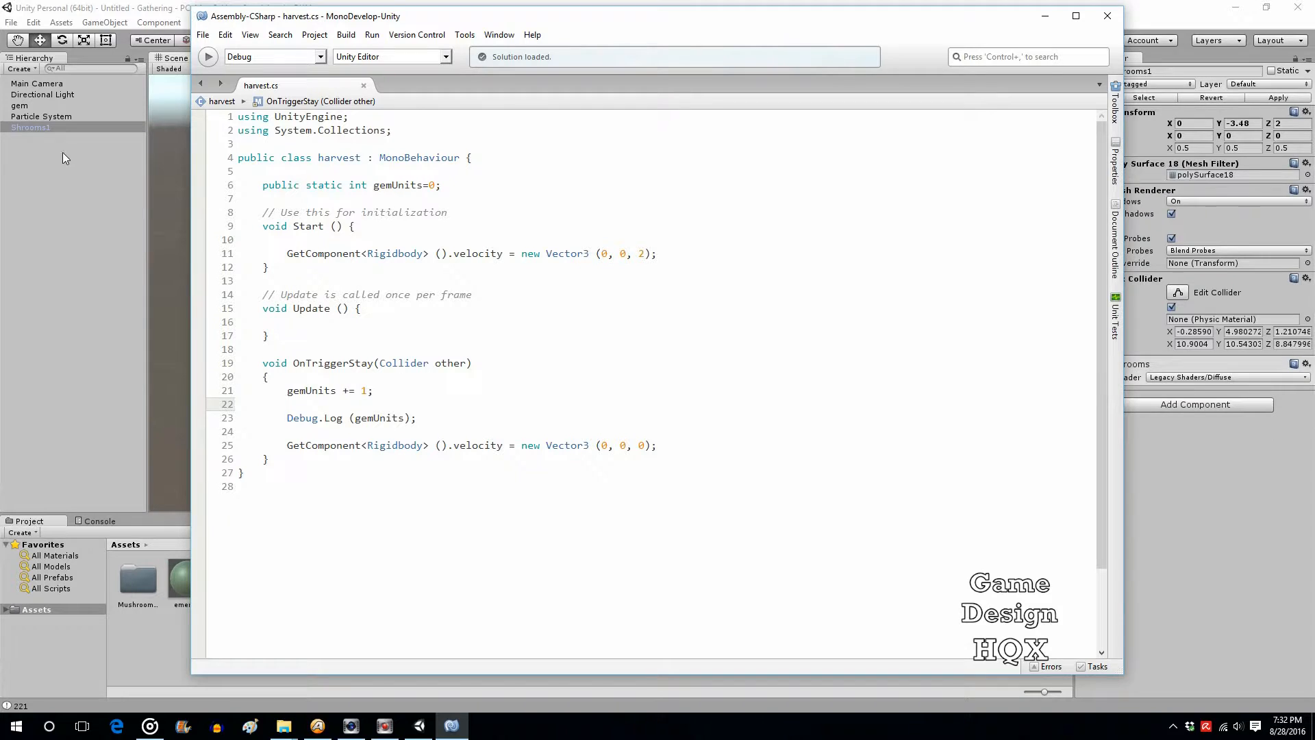
Step: Wrap the gemUnits increment in an if (other.name == "gem") check inside OnTriggerStay
left_click(283, 376)
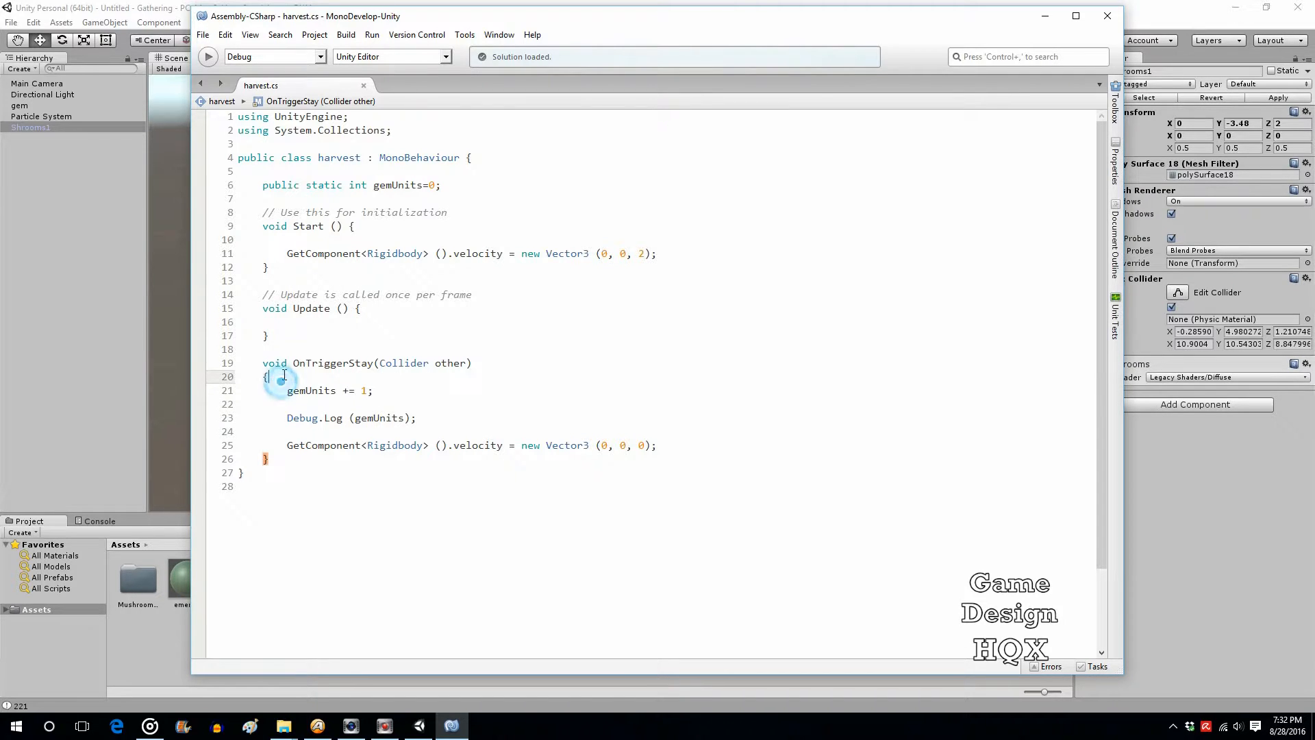
left_click(282, 375)
type("if")
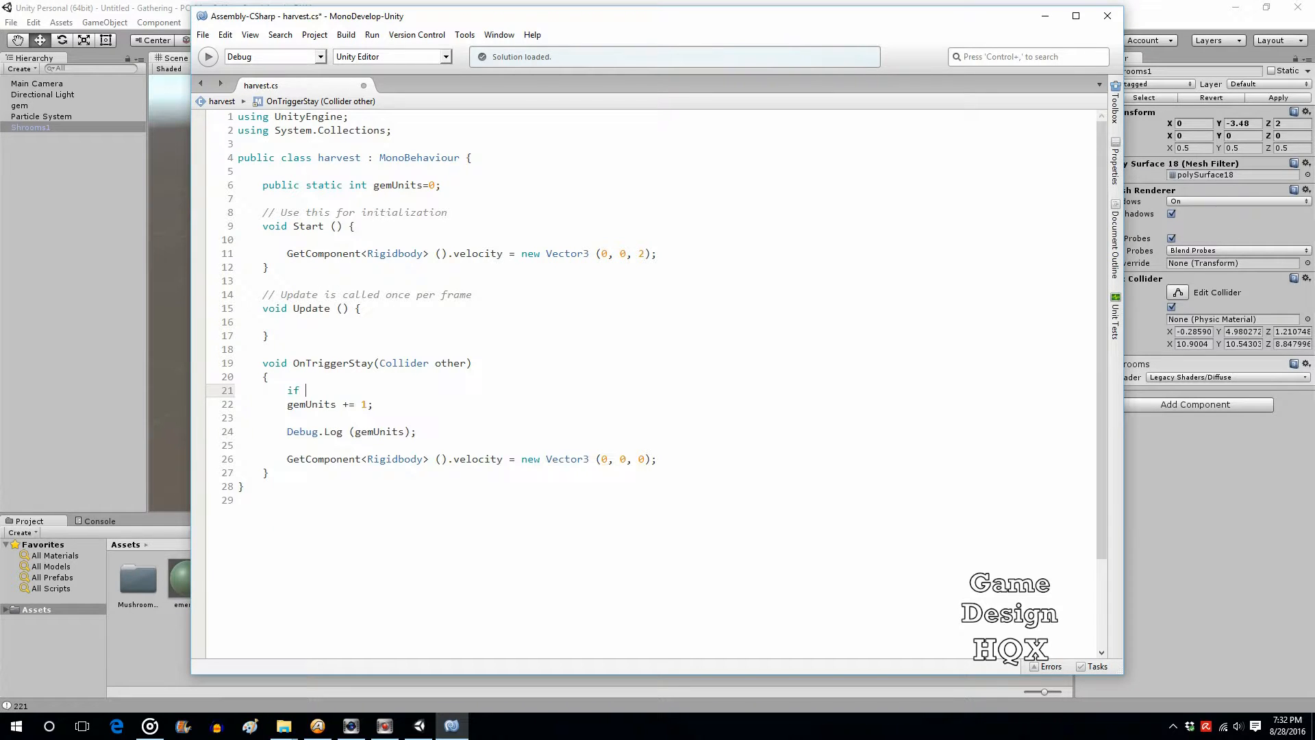
type("(")
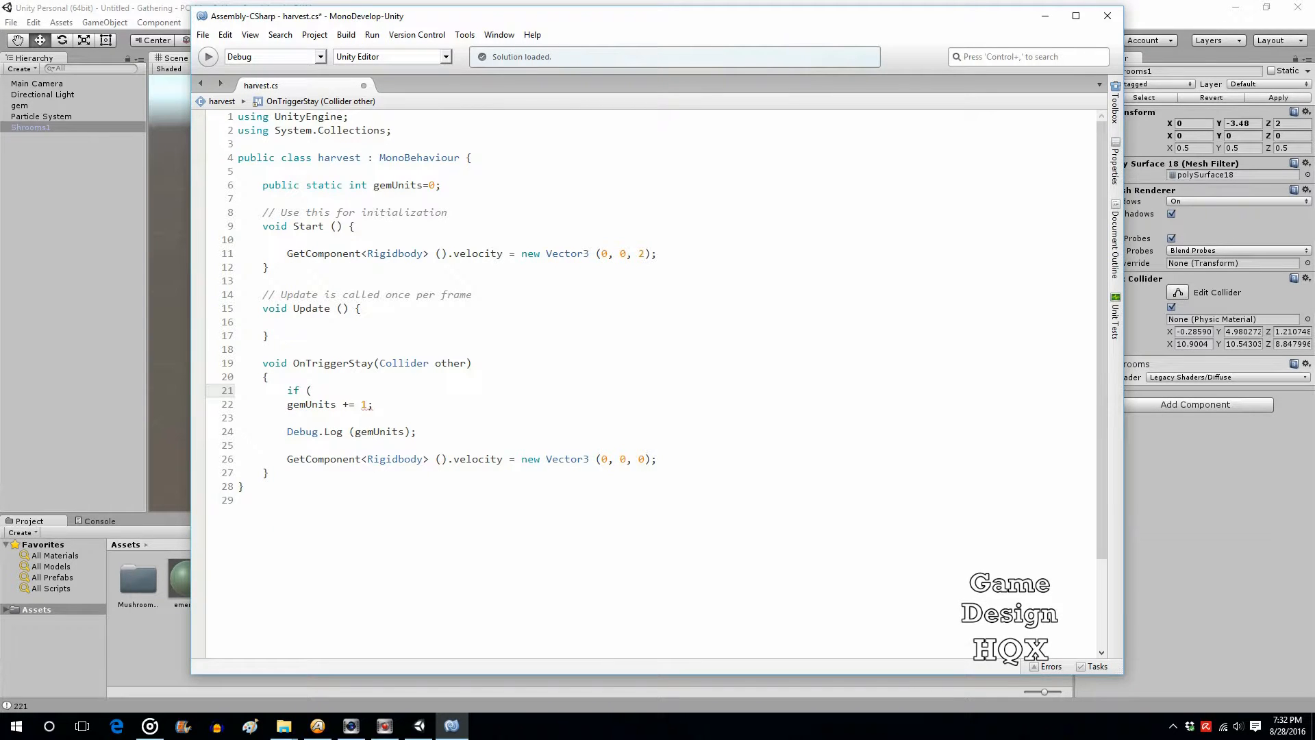
type("other")
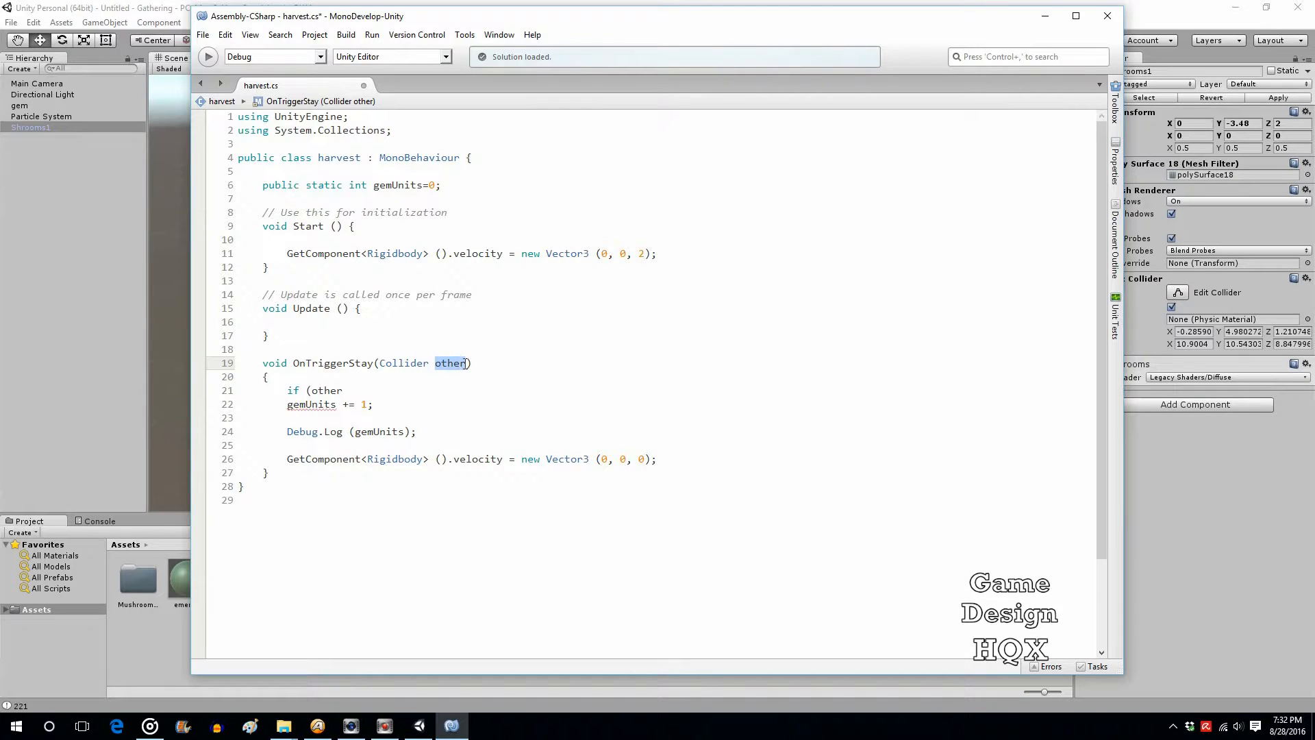
left_click(344, 391)
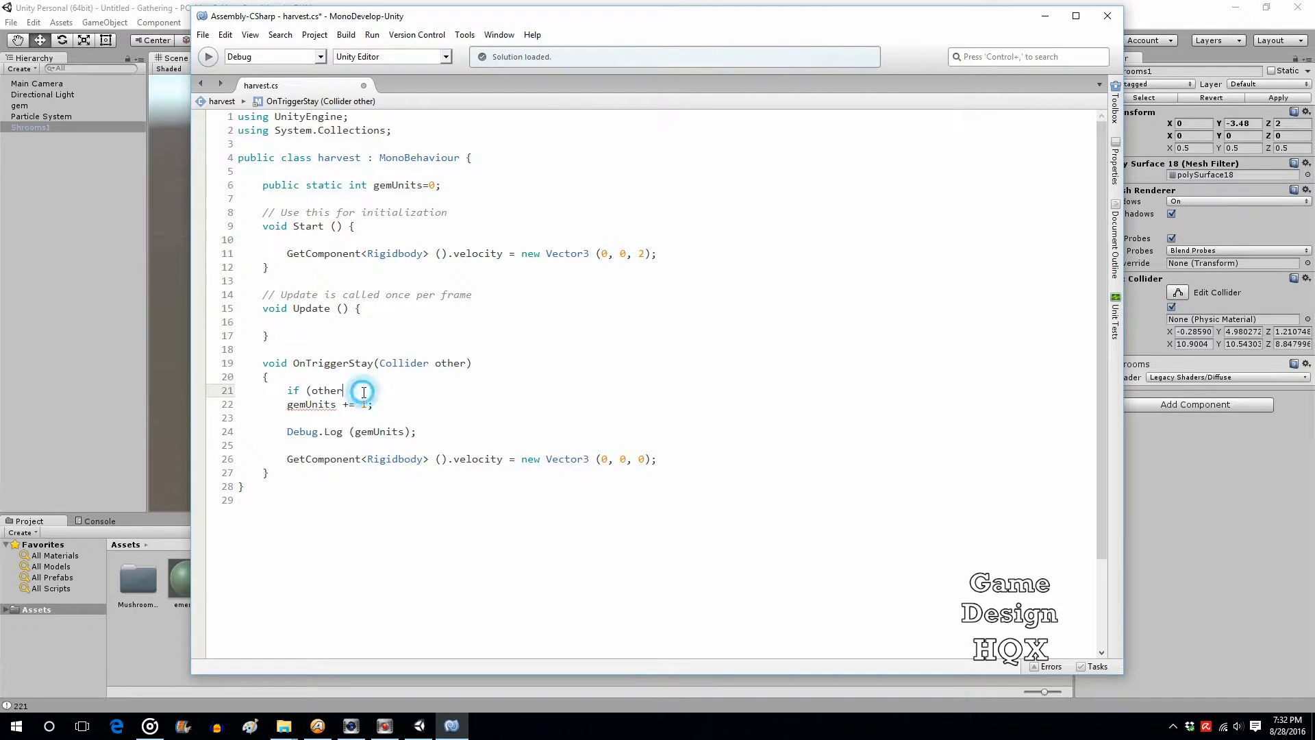
type(".nam")
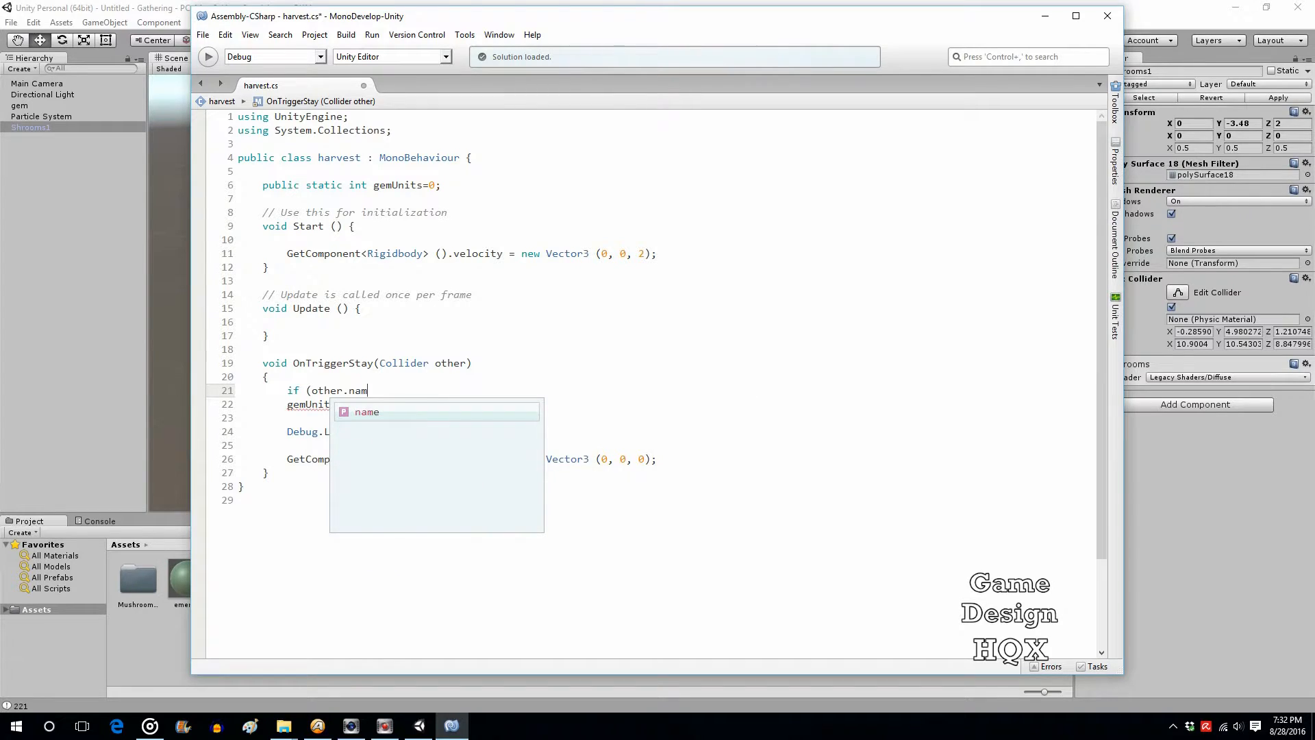
type("e ==")
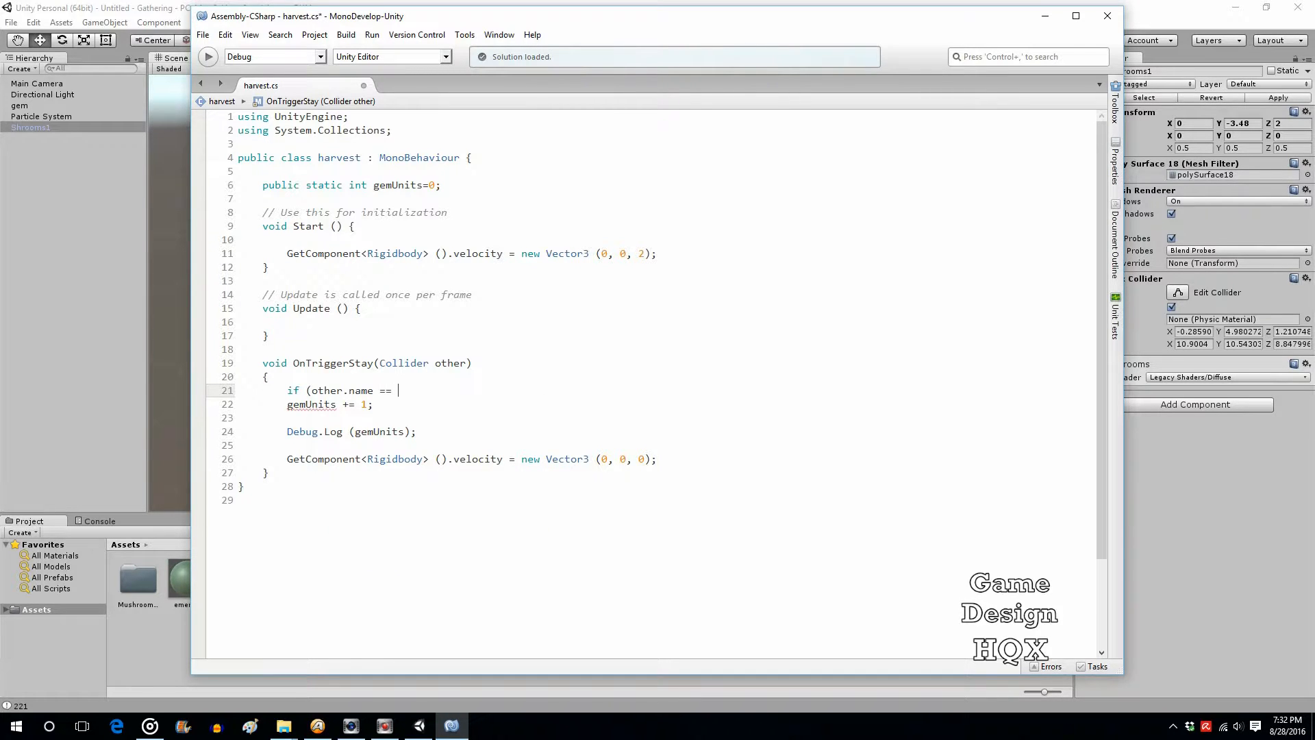
type("\"gem\")")
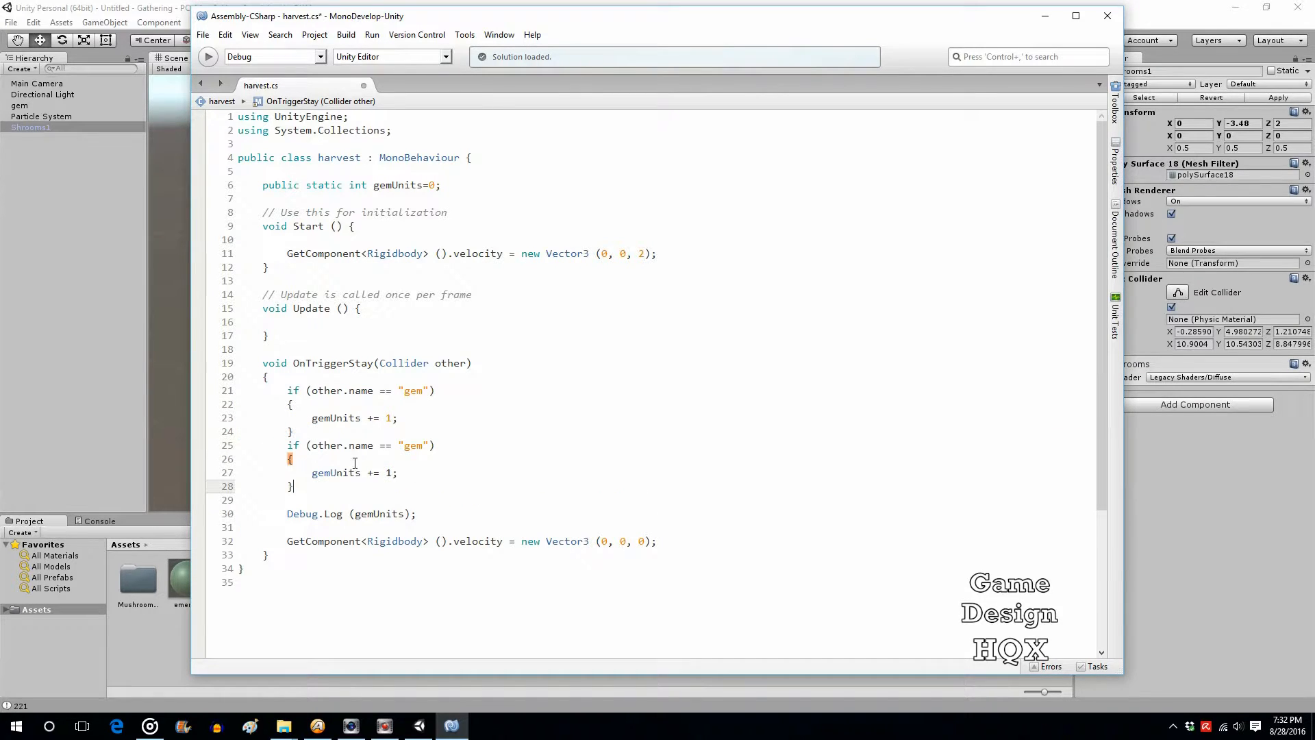
Step: Change the second check's name string from "gem" to "Shroom1"
double_click(414, 445)
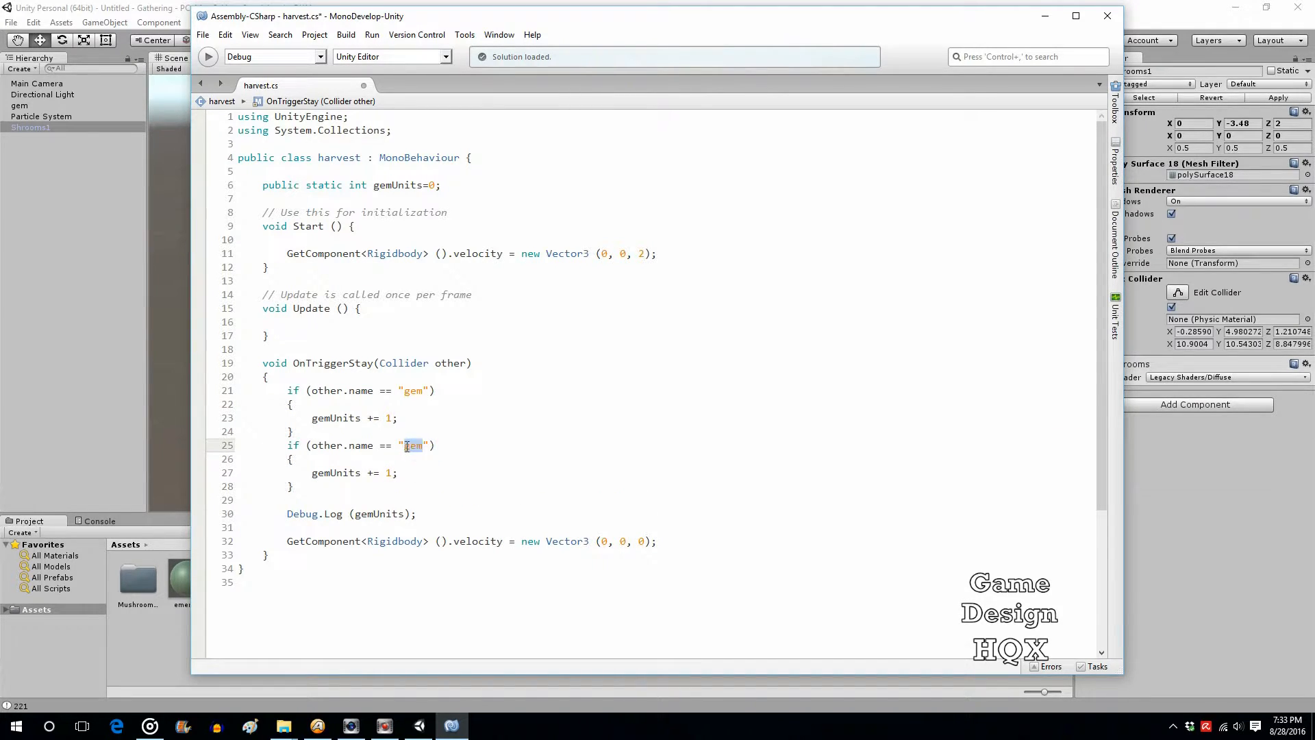
type("Sh")
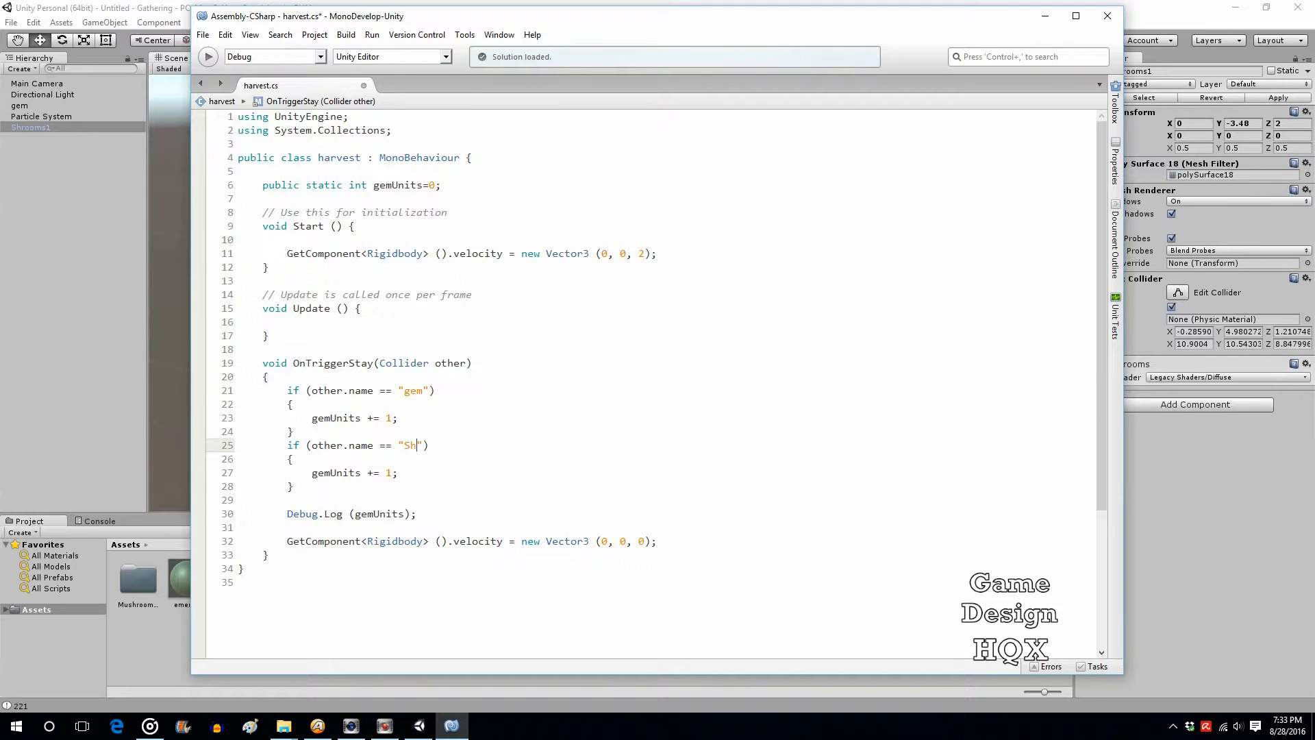
type("room21")
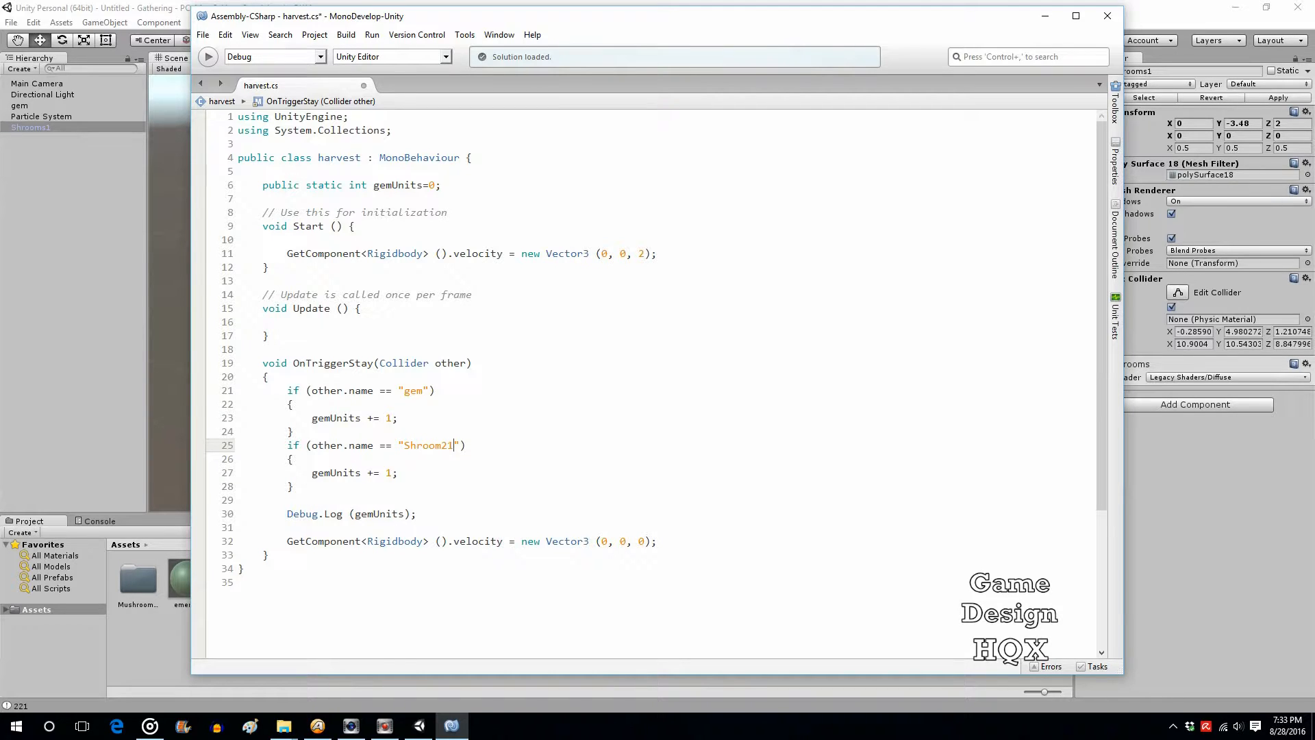
key("Backspace")
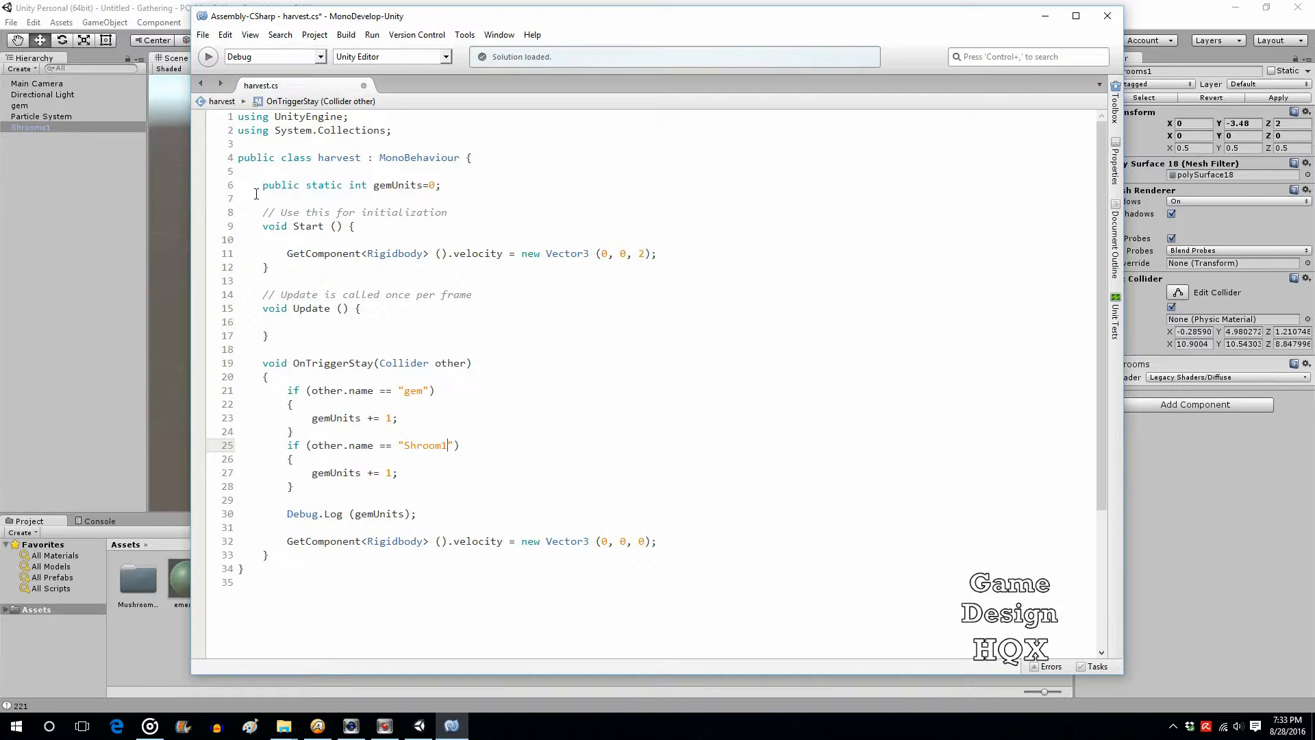
Step: Declare public static int shroomUnits = 0 alongside gemUnits
type("public static int")
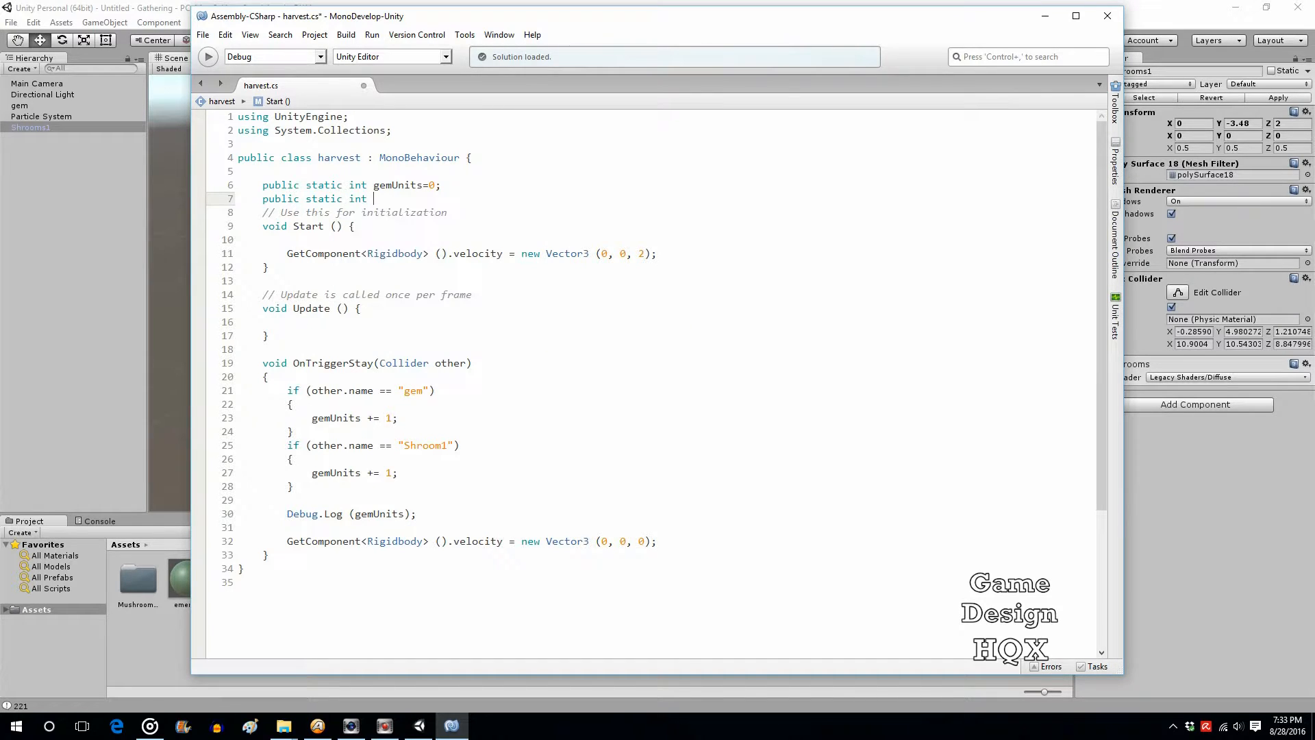
type("shroo")
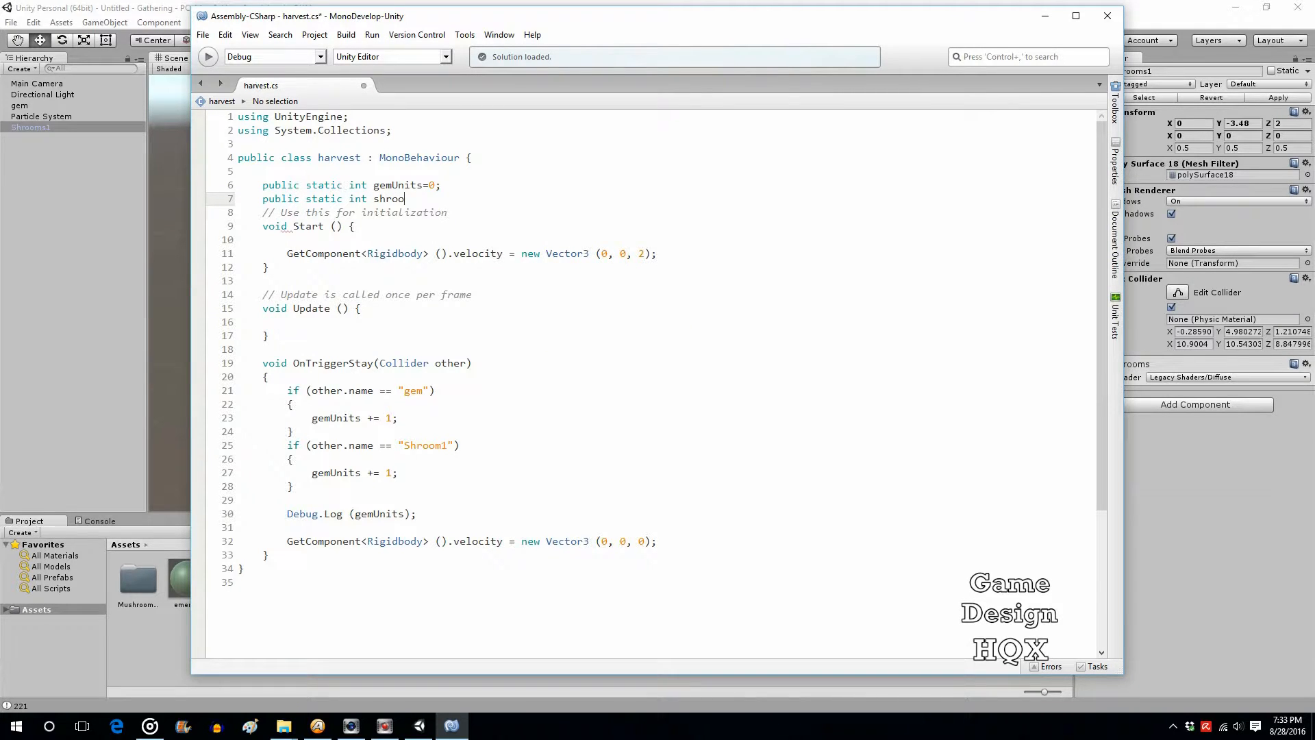
type("mUnits=")
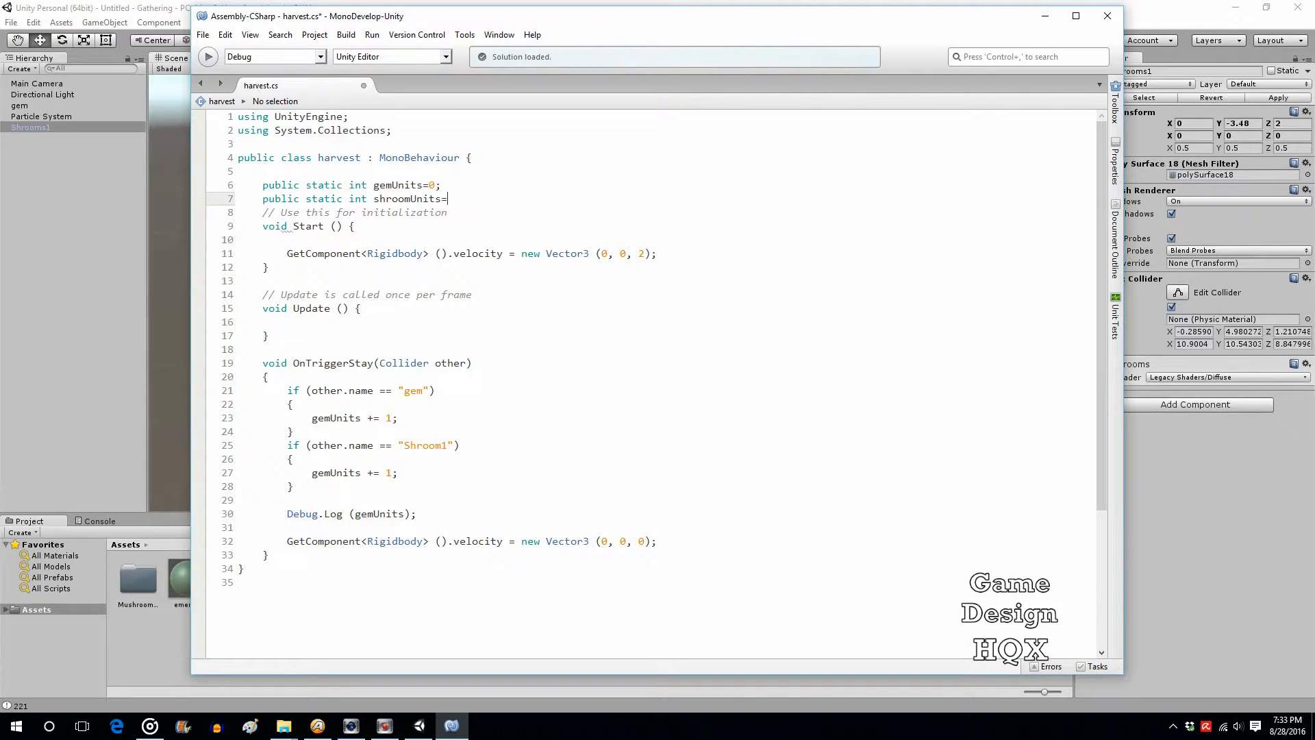
type("0;")
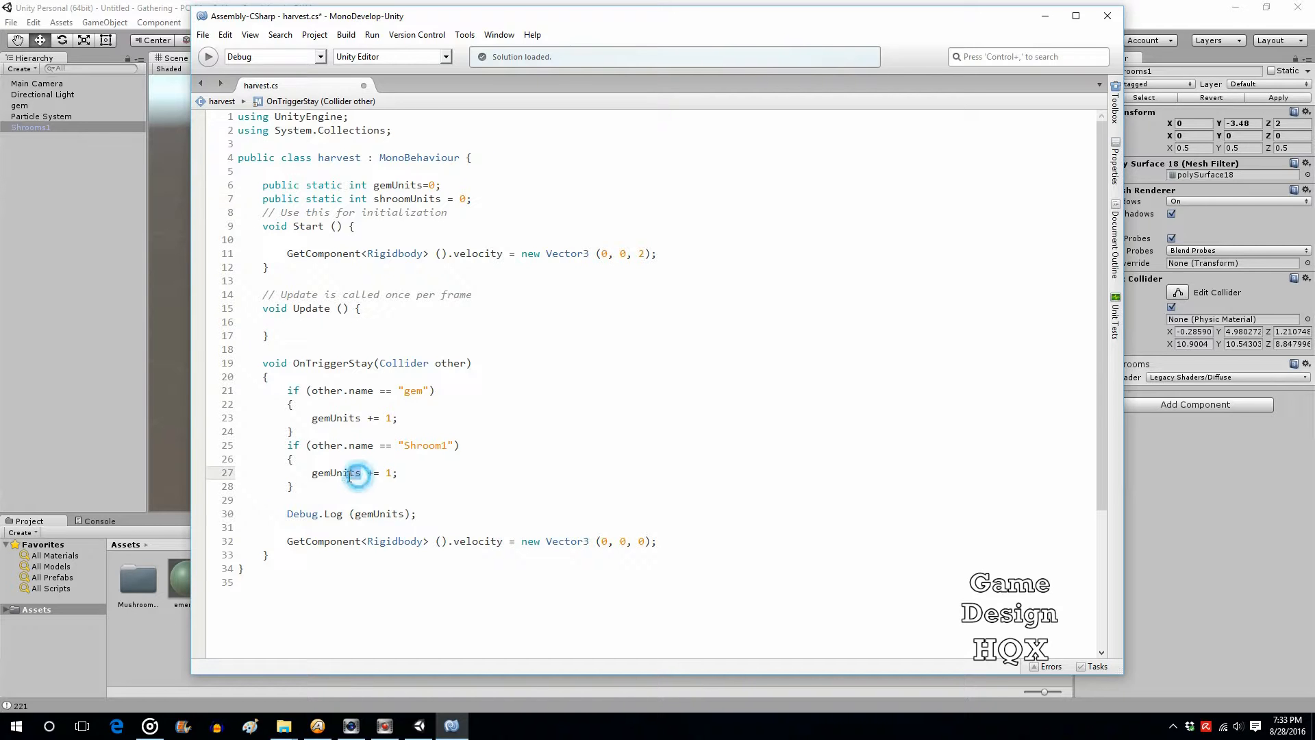
Step: Increment shroomUnits instead of gemUnits inside the Shroom1 check
double_click(336, 472)
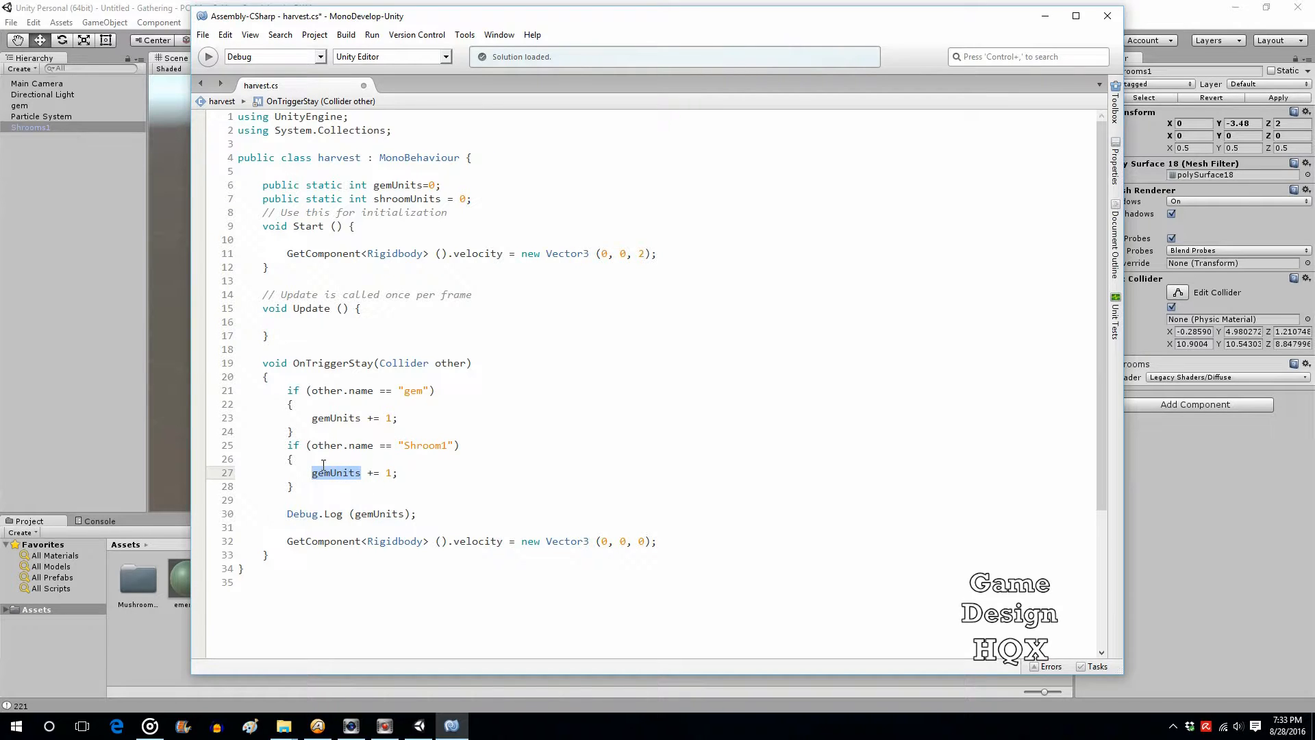
type("shroomUnits")
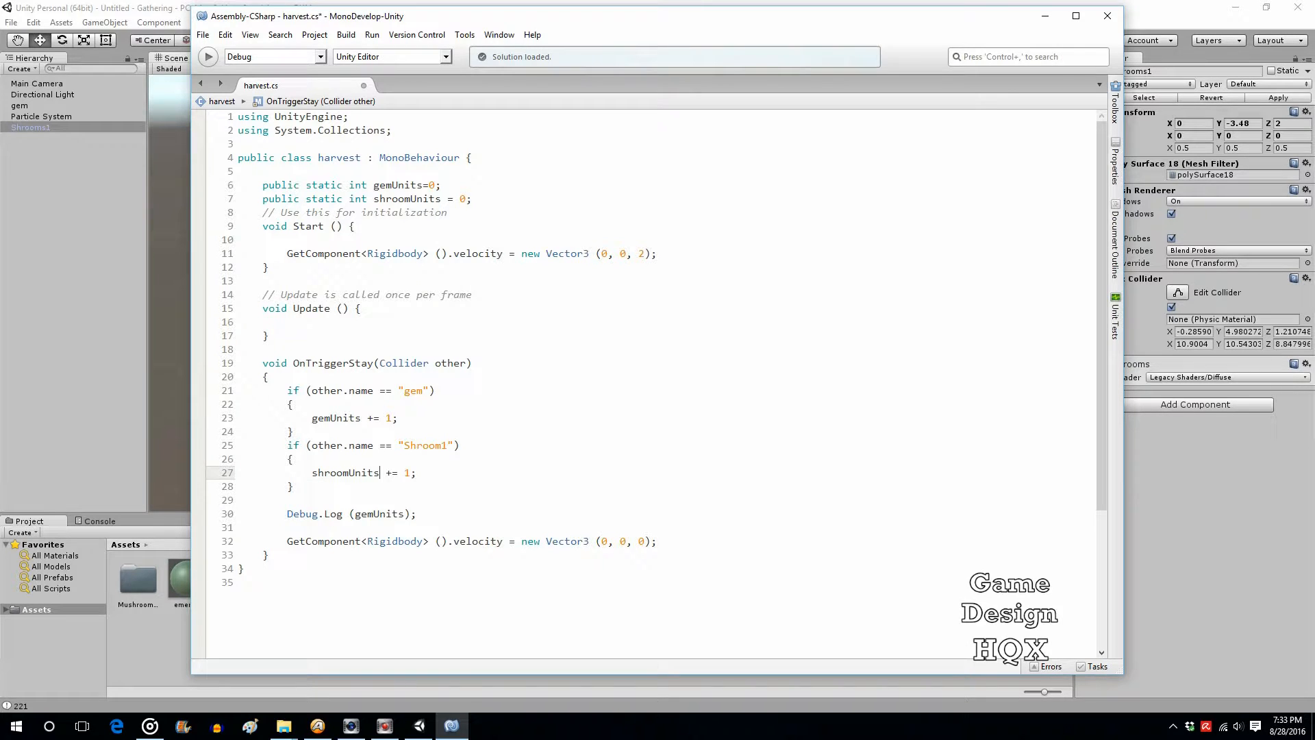
left_click(202, 34)
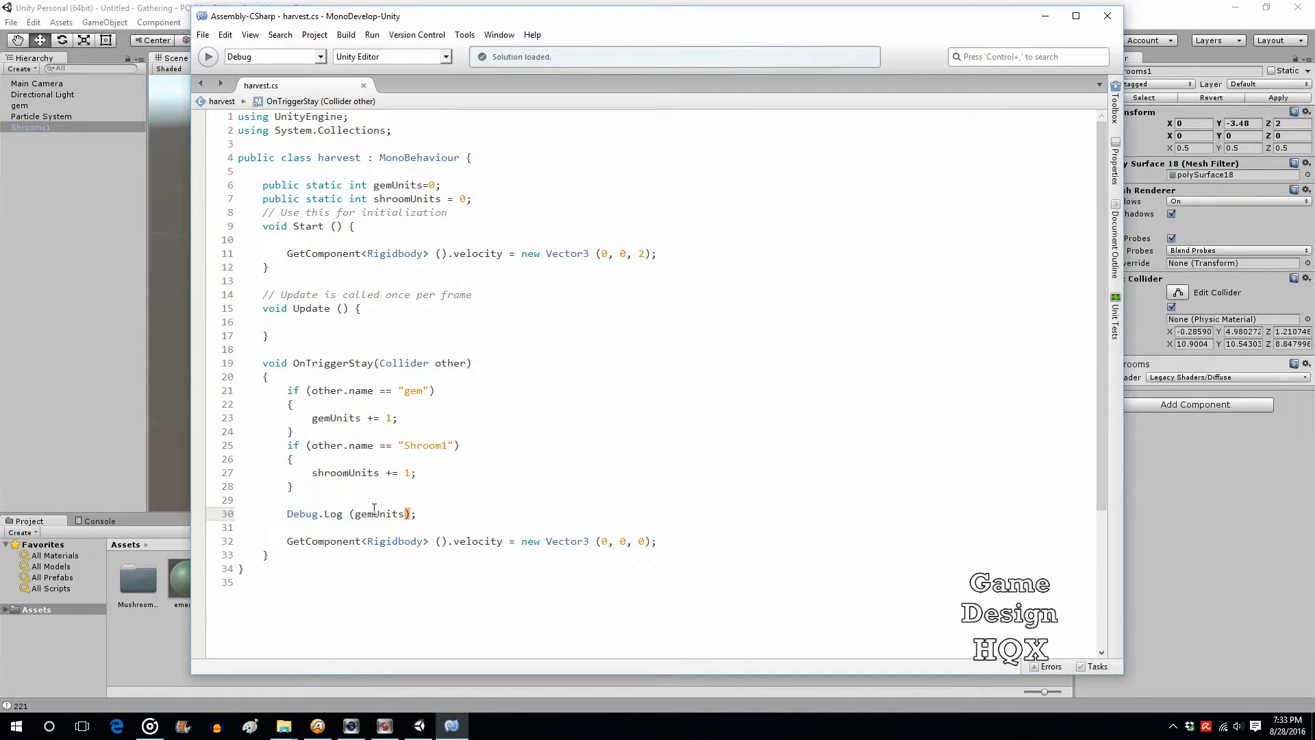
mouse_move(378, 513)
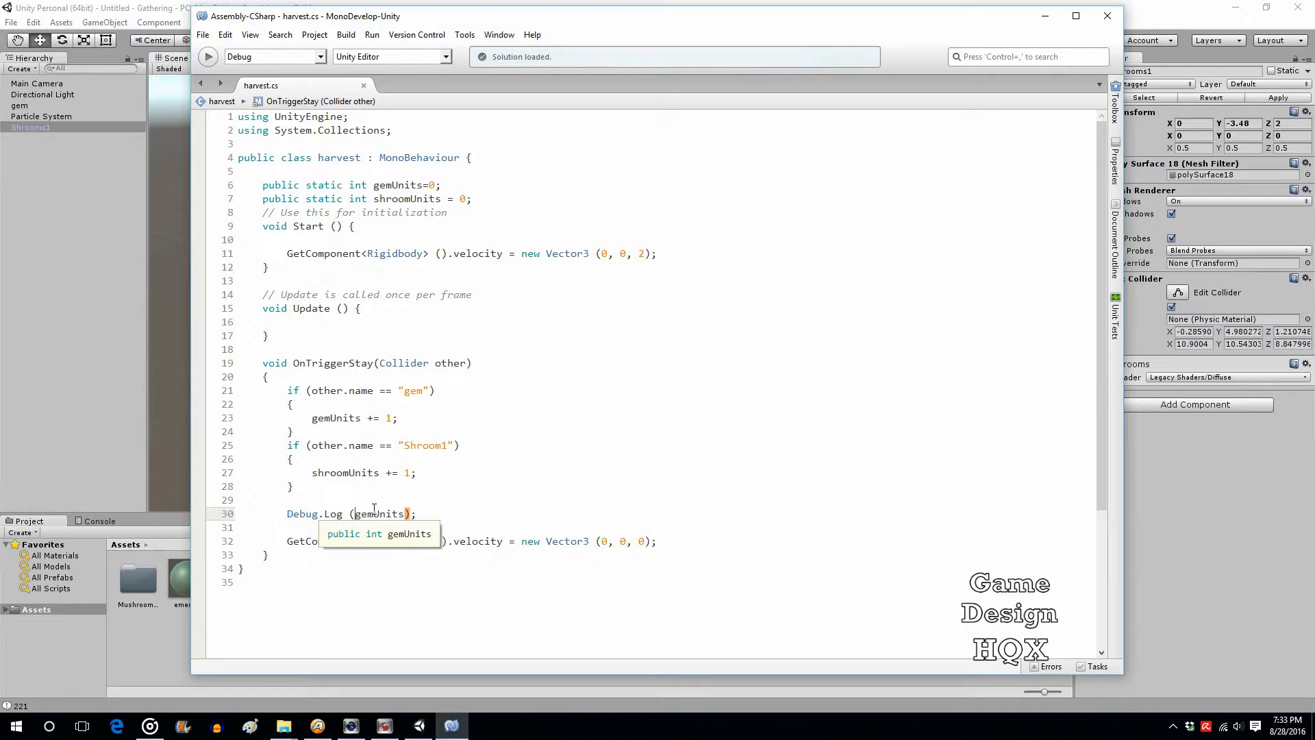
Step: Extend Debug.Log to print "gem" + gemUnits + " shrooms " + shroomUnits
type("\"")
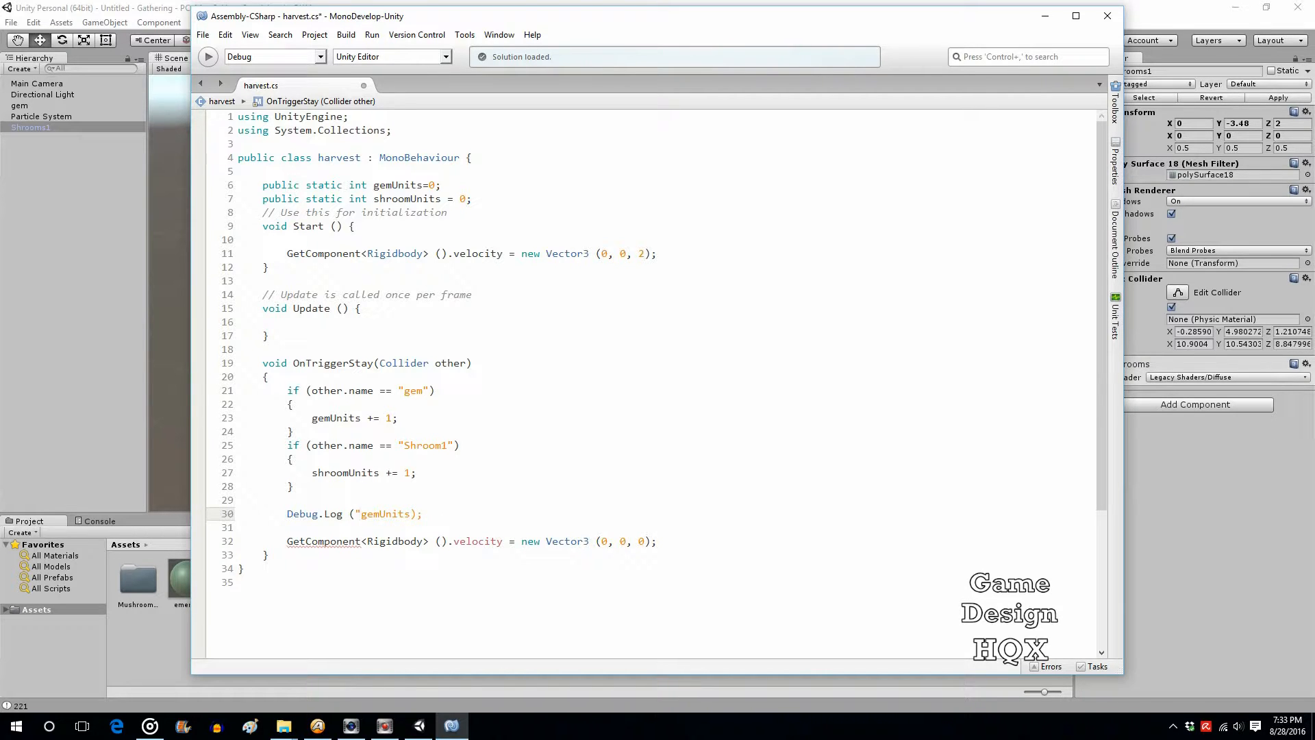
type("gem")
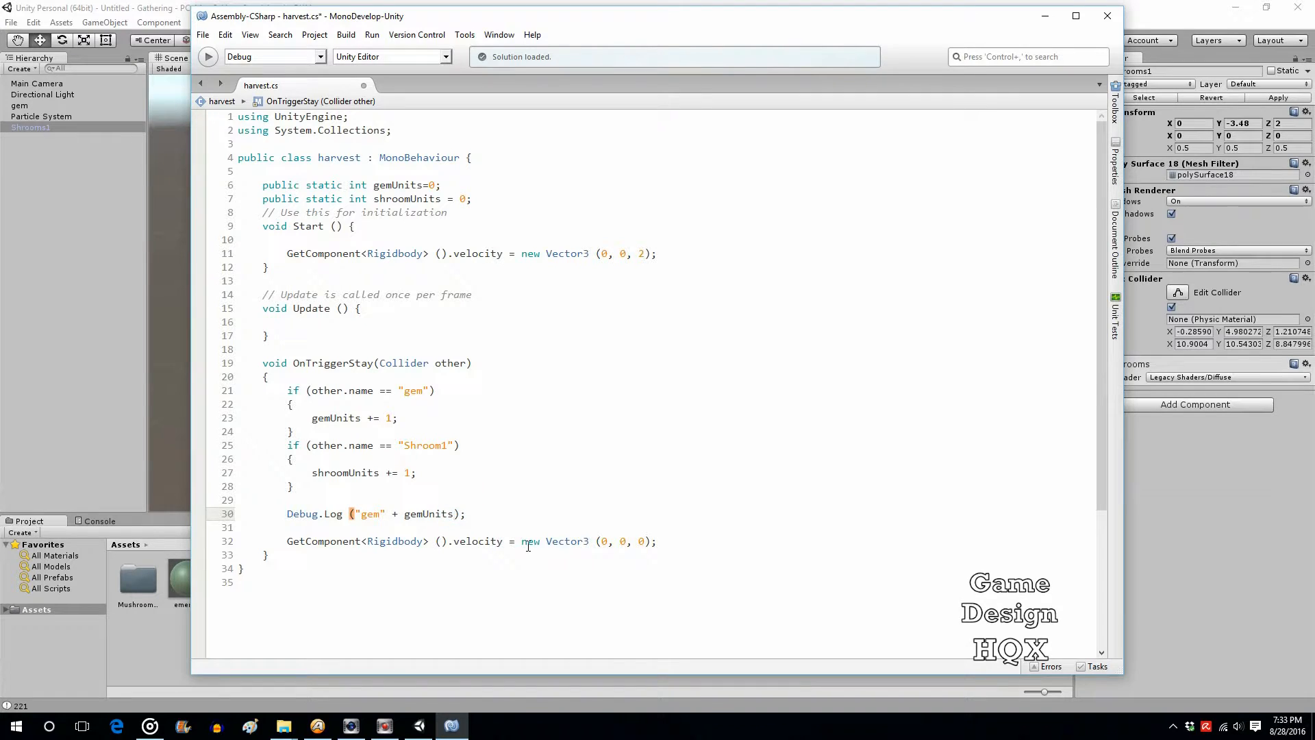
type("+\"\"")
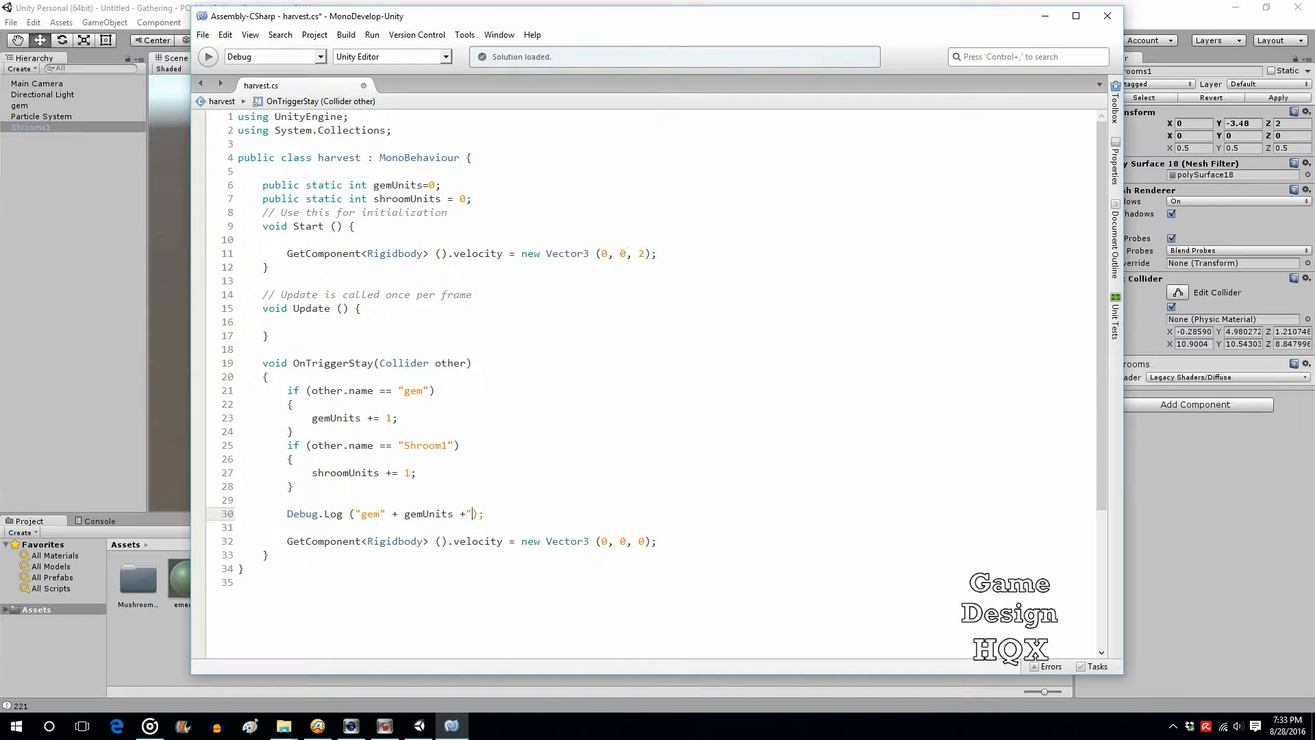
type("+")
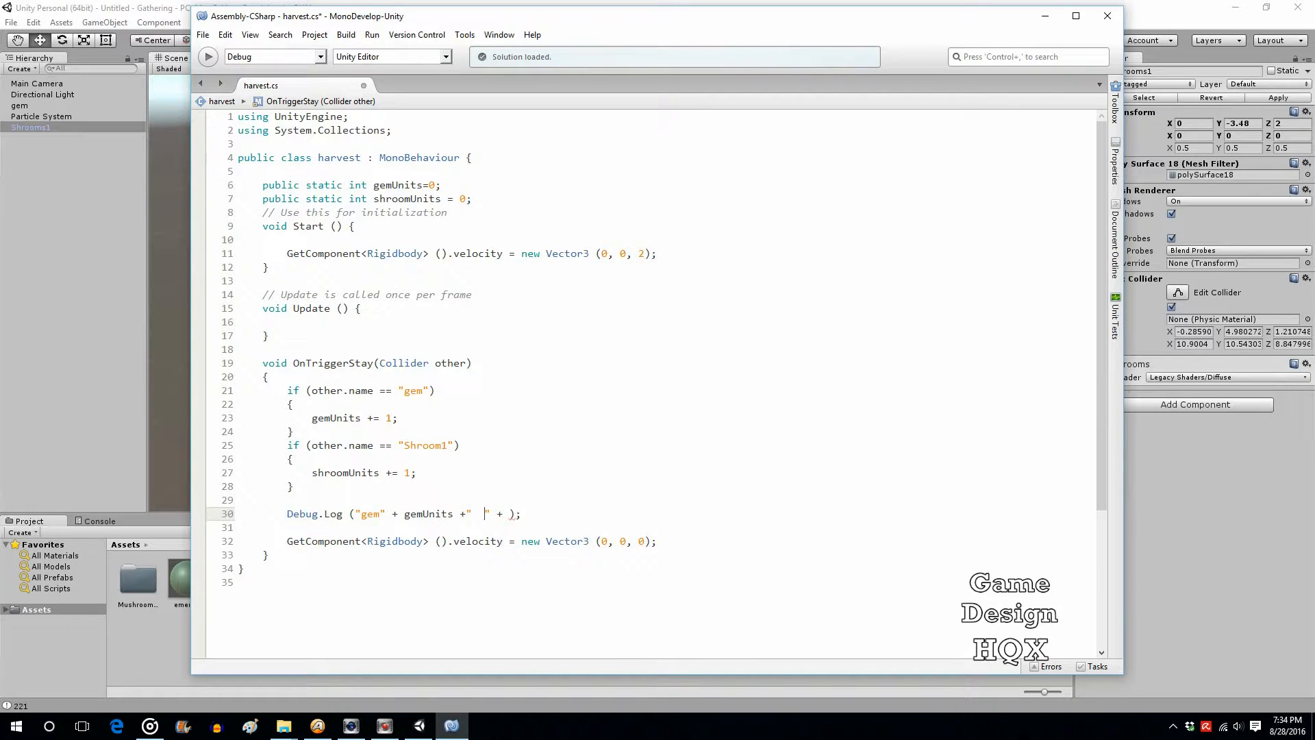
type("shroom")
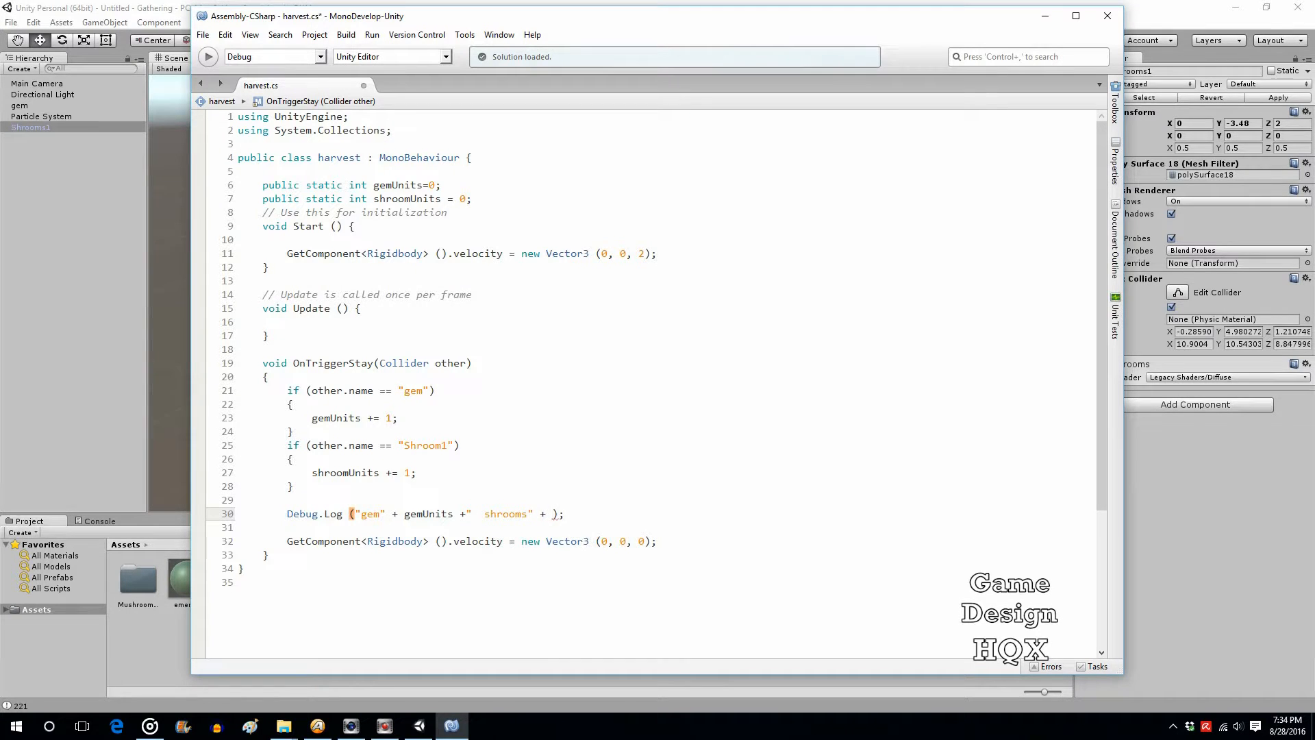
type("shroomUnits")
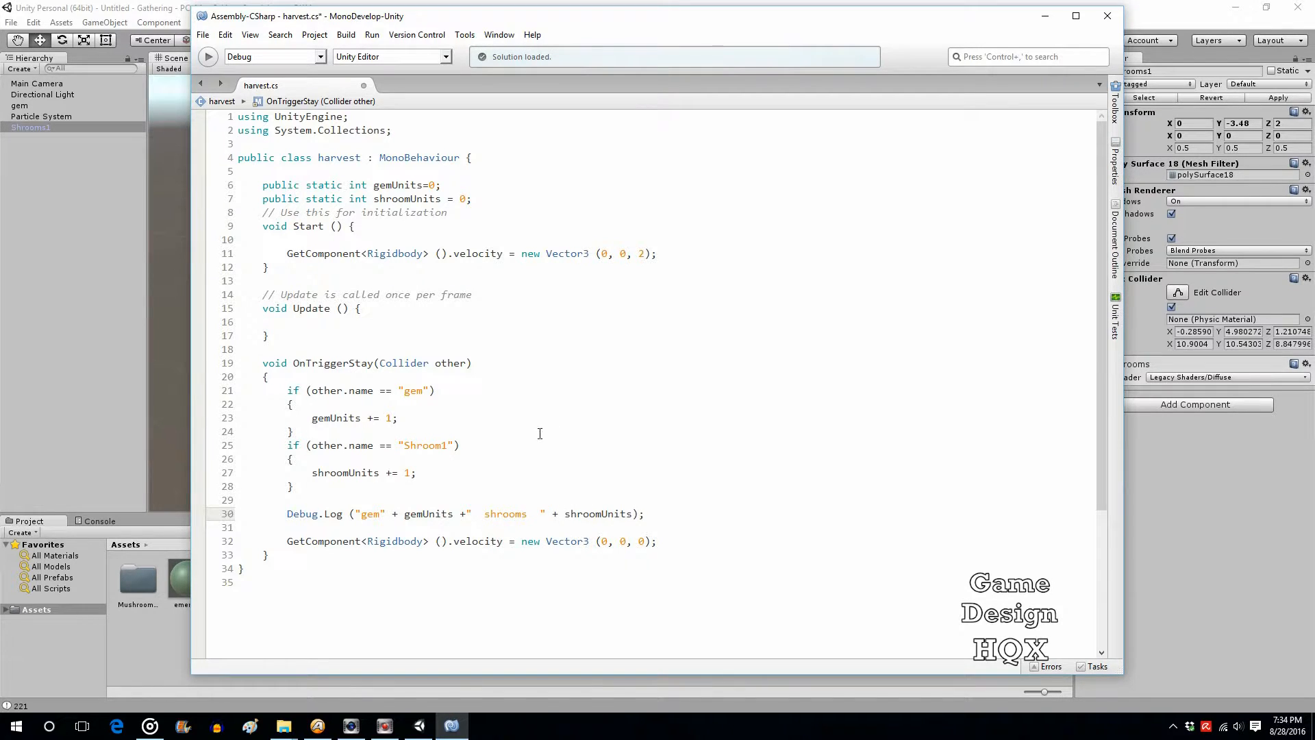
left_click(453, 185)
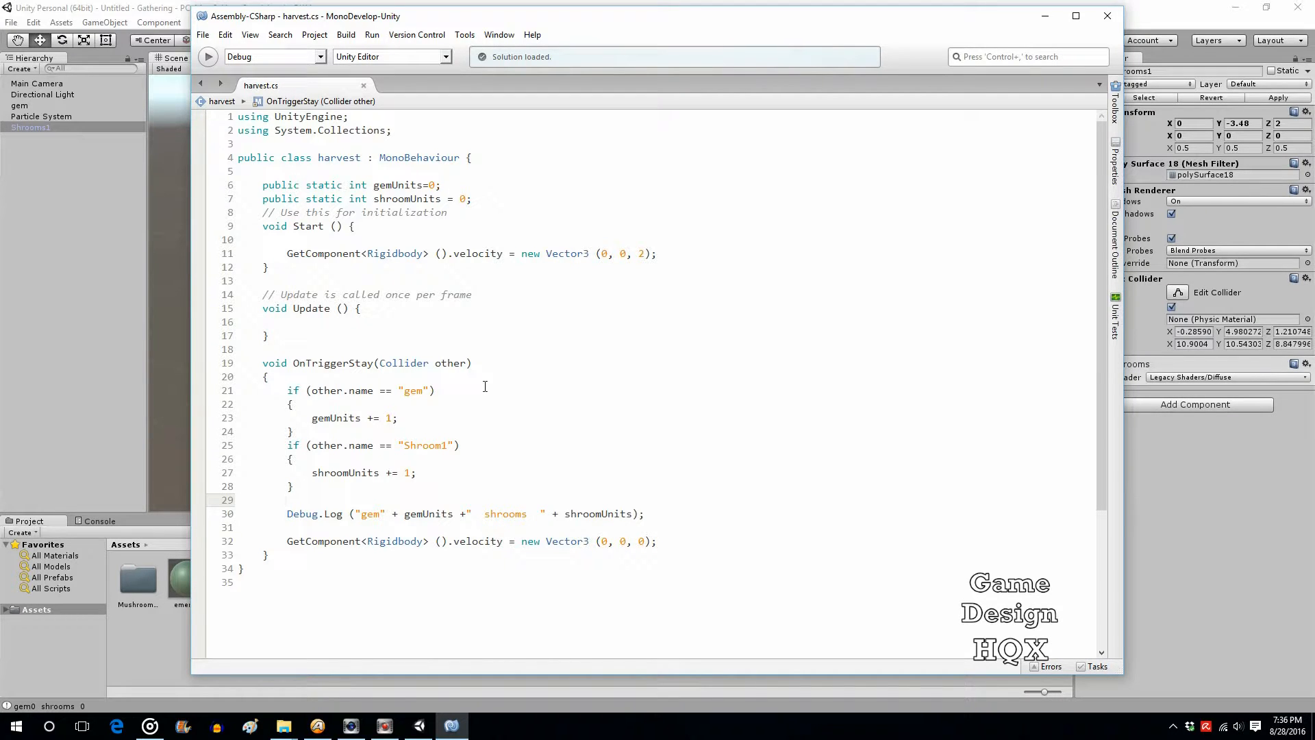
Step: Correct the mushroom name string to "Shrooms1" and verify it
left_click(439, 444)
type("s")
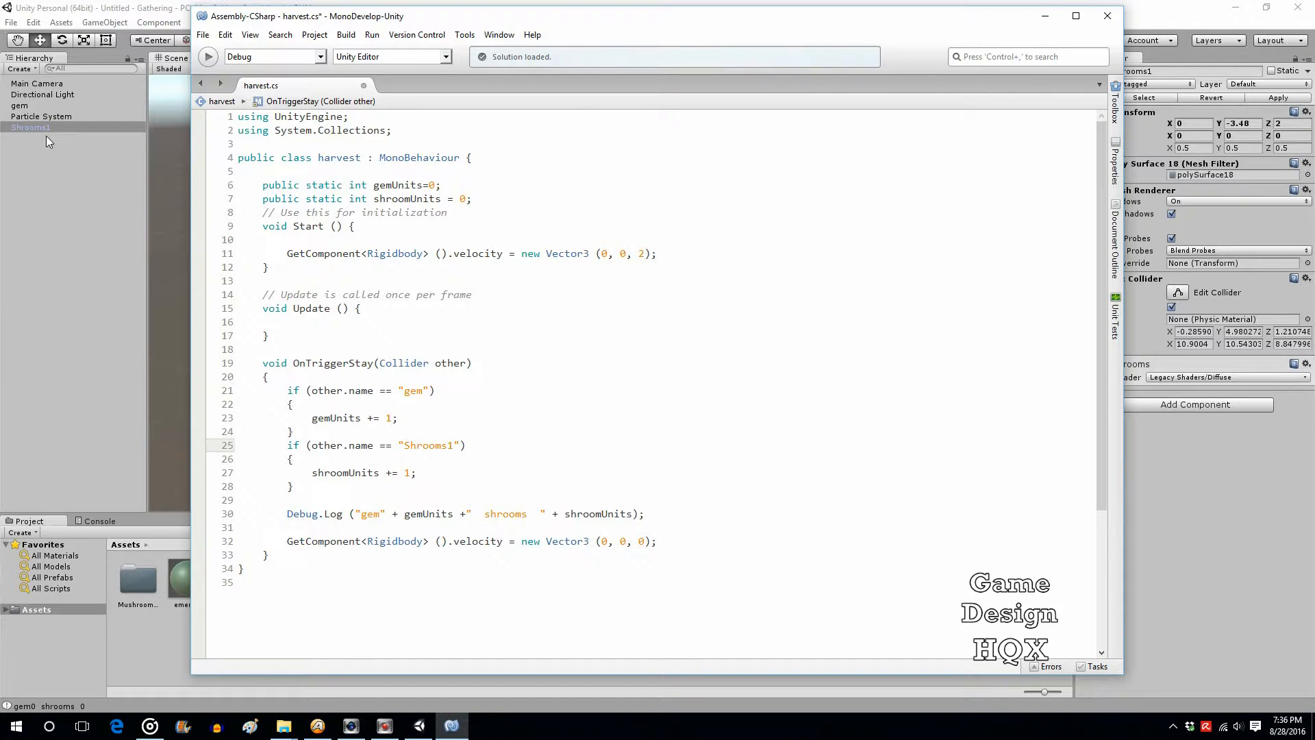
left_click(447, 445)
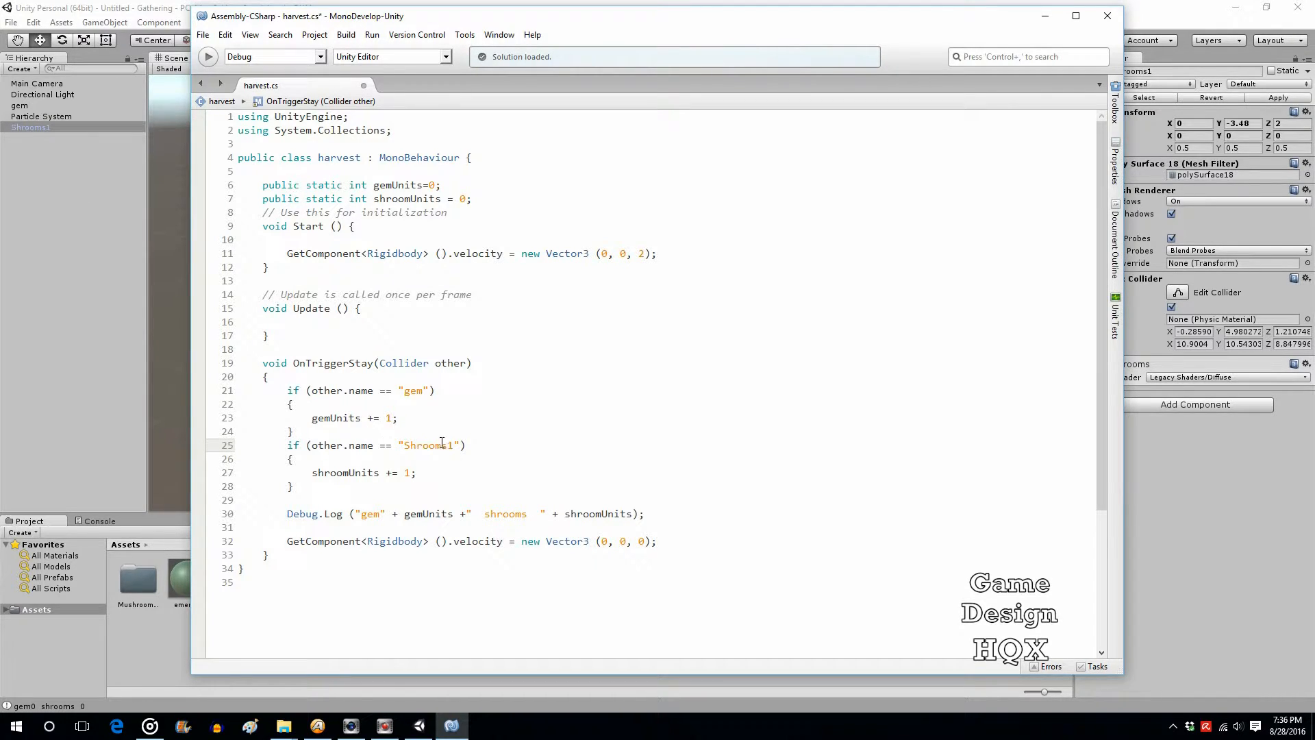
double_click(427, 445)
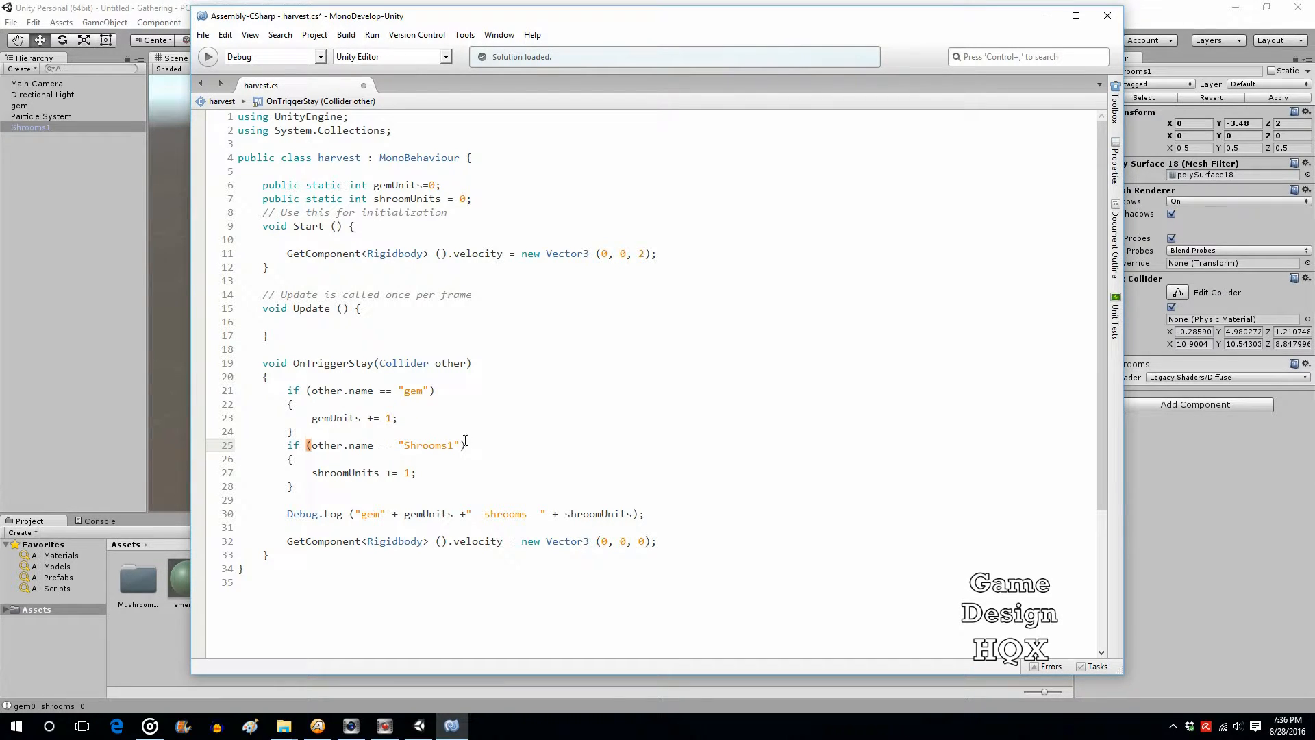
left_click(203, 34)
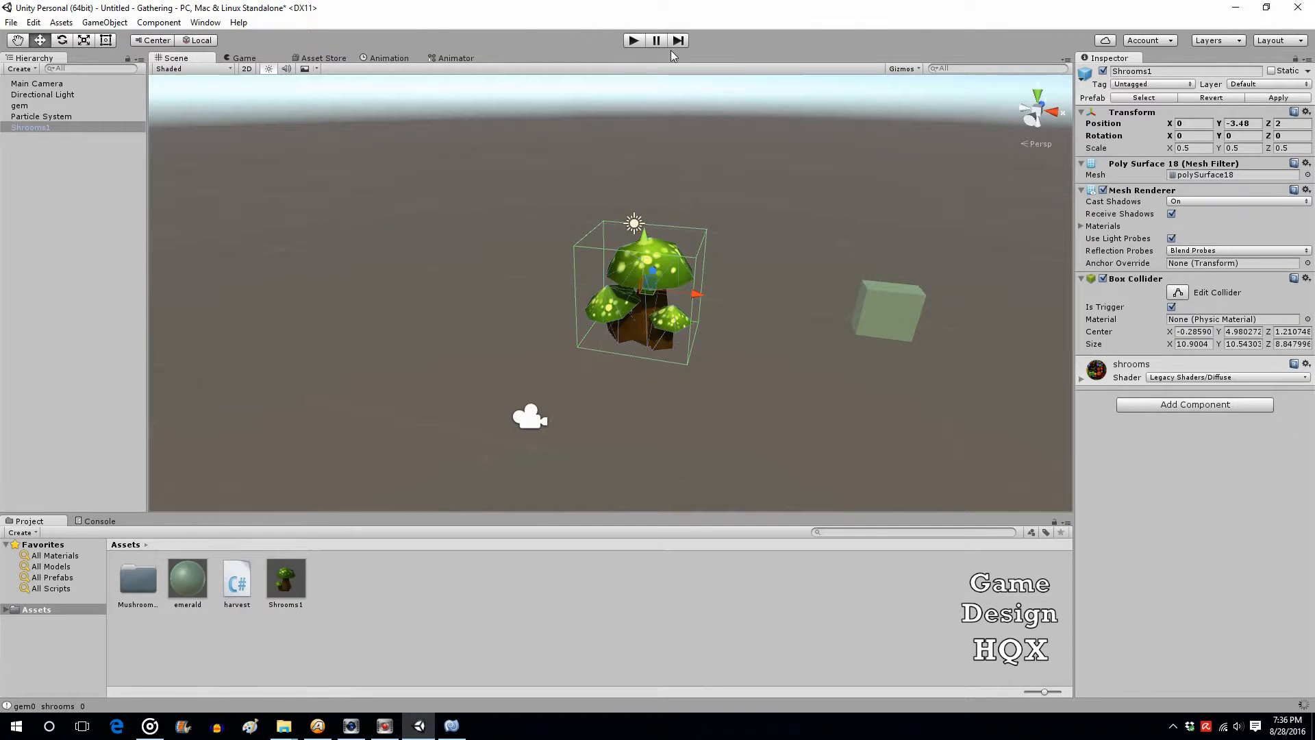
Step: Play the scene and watch the console reach "gem0 shrooms 391", then stop
left_click(632, 40)
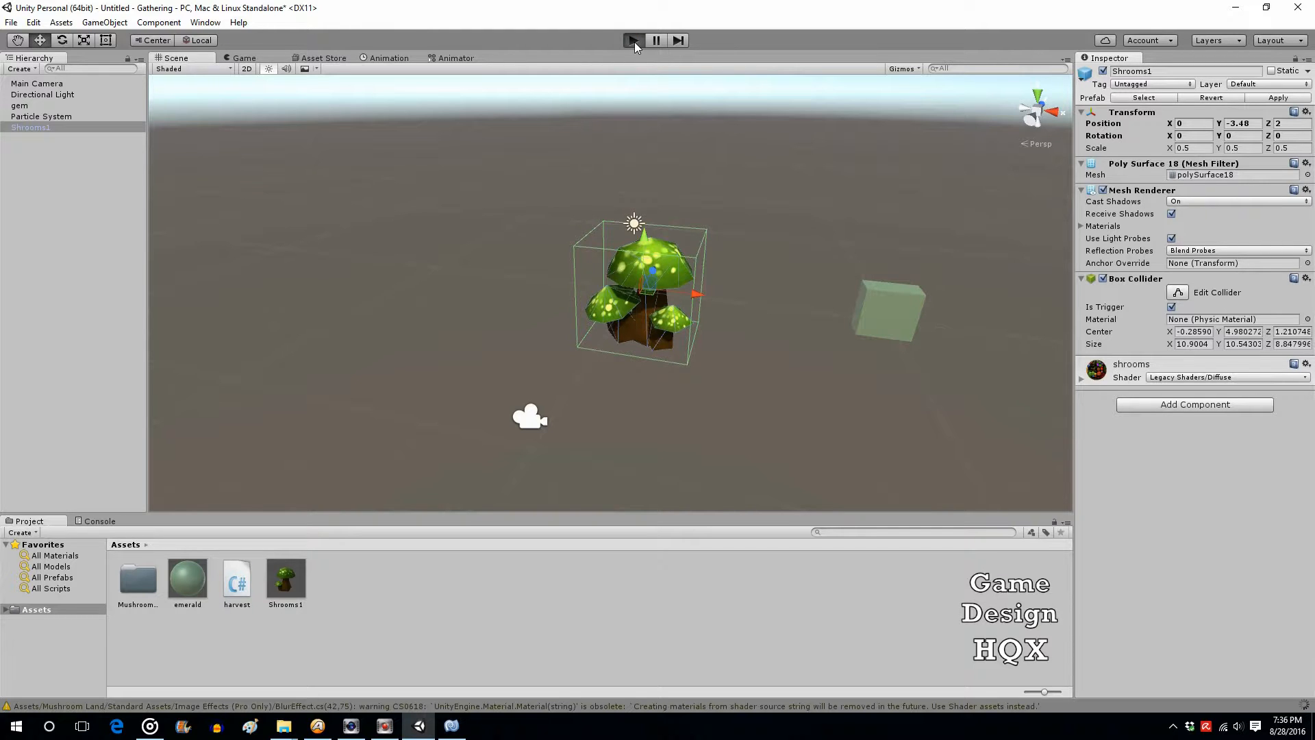
left_click(633, 39)
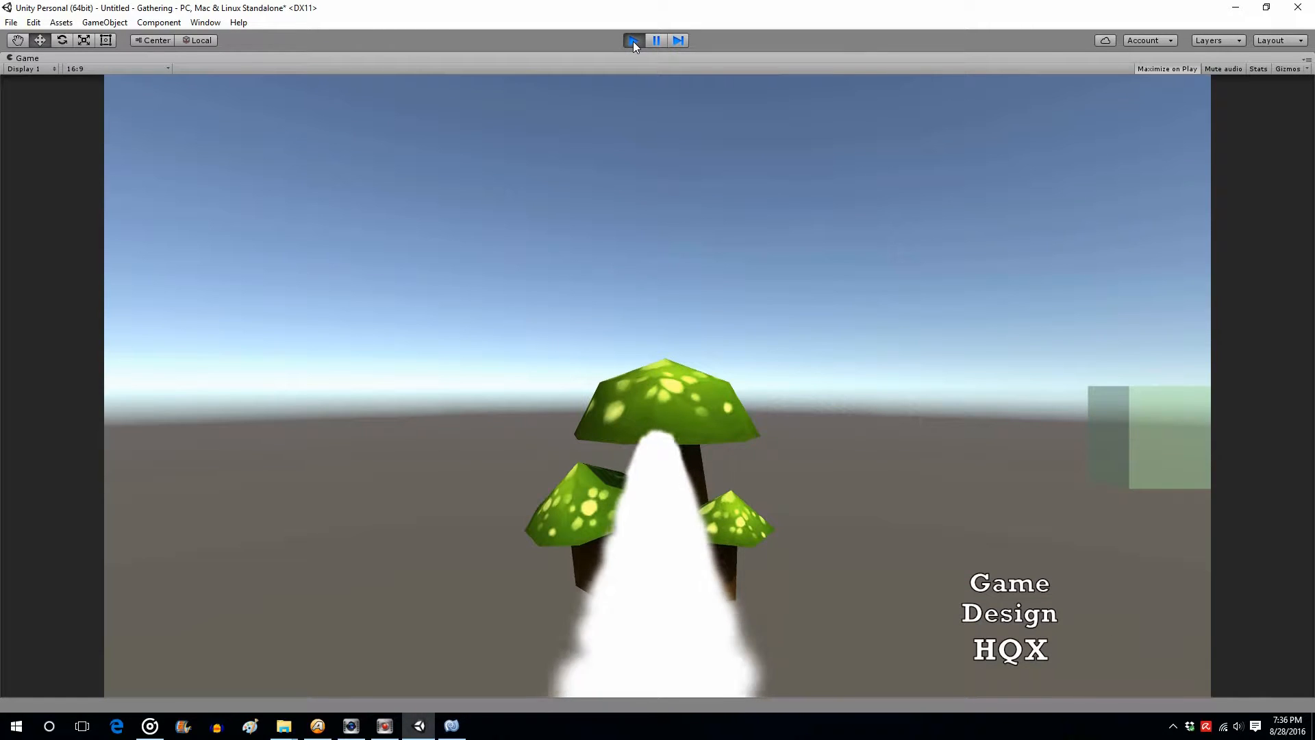
left_click(633, 39)
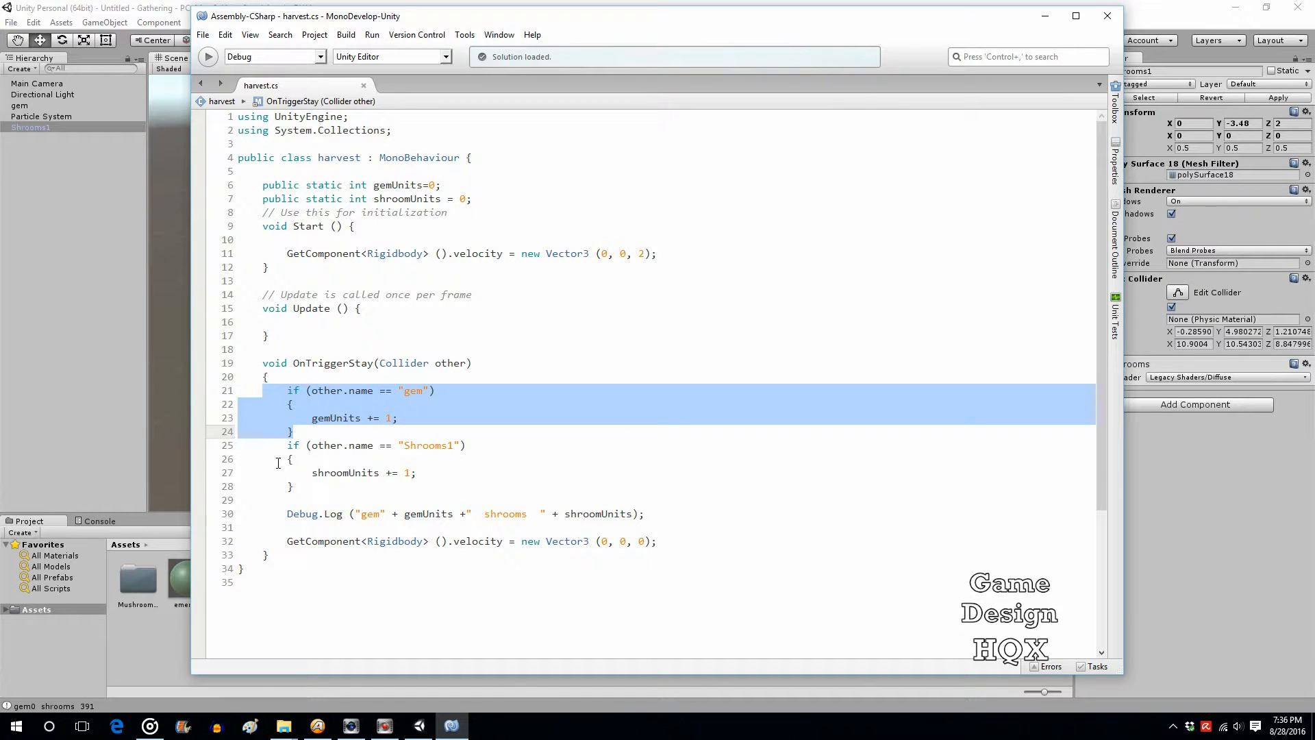
Step: Insert a blank line after the counter declarations on line 7 and save harvest.cs
left_click(316, 496)
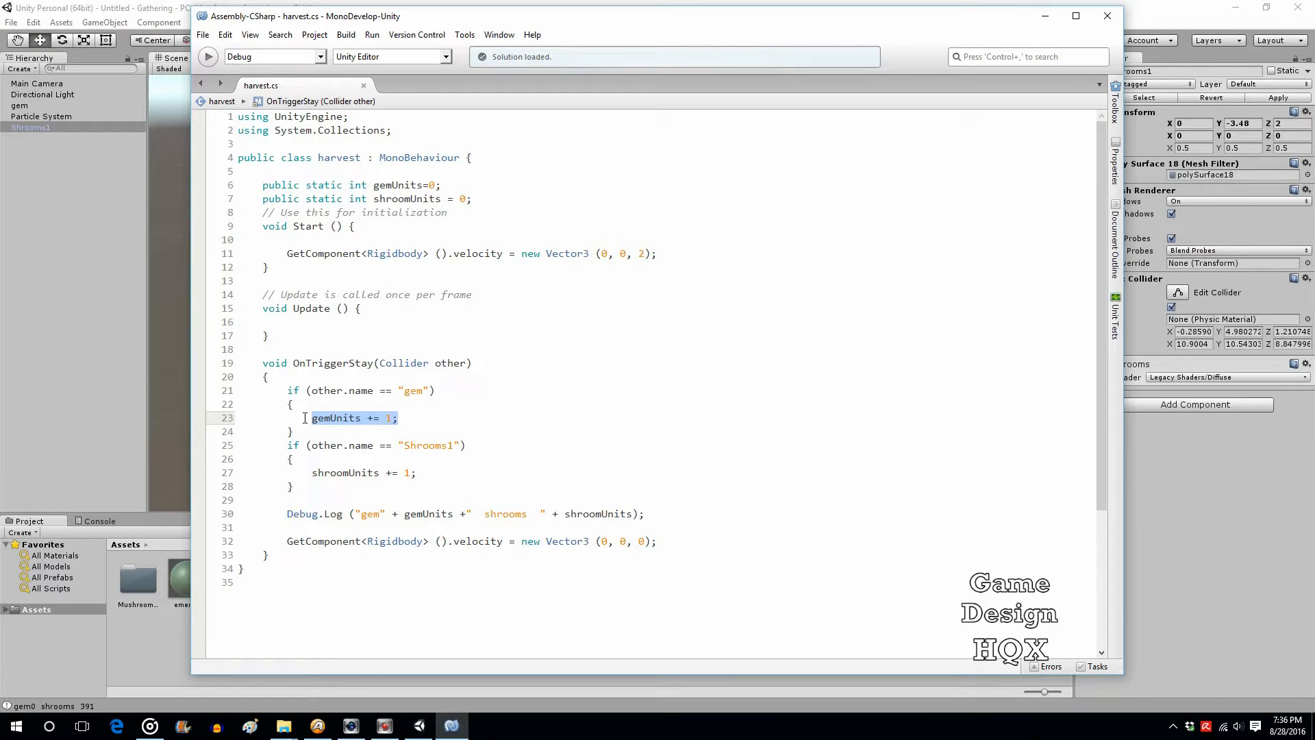
left_click(321, 500)
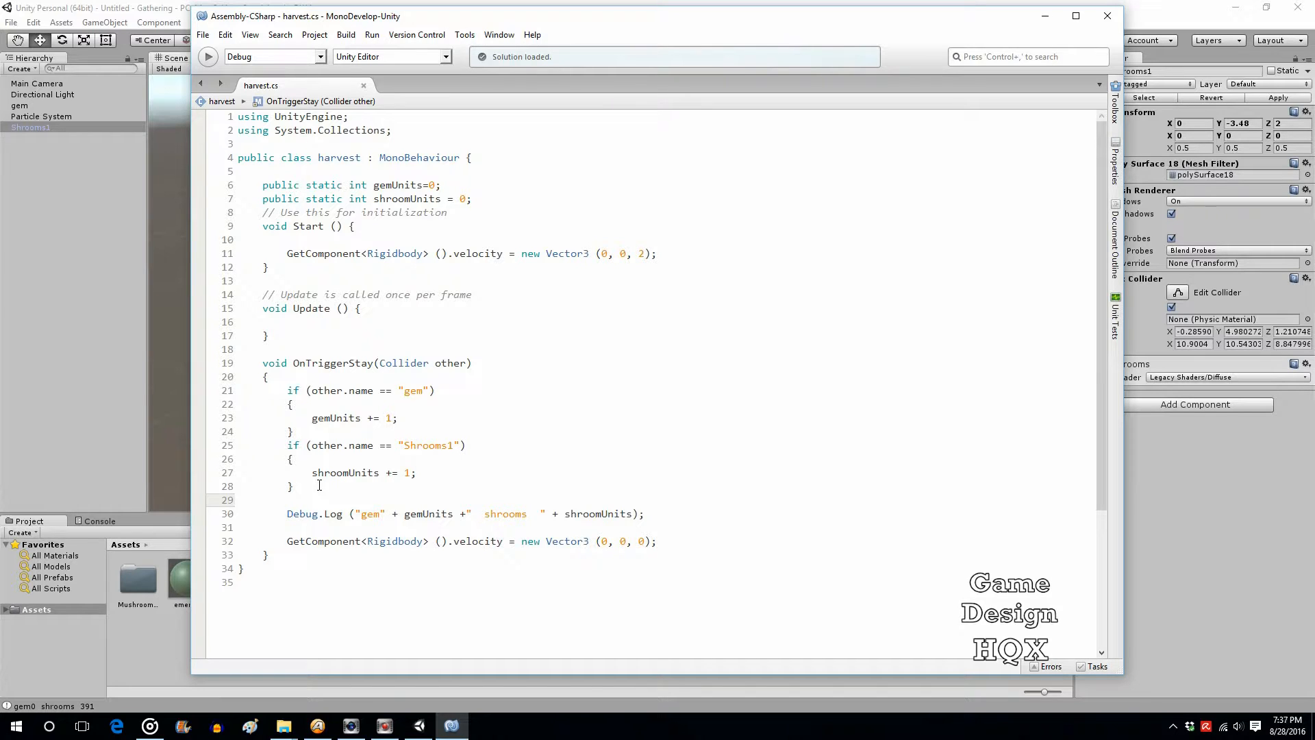
mouse_move(345, 473)
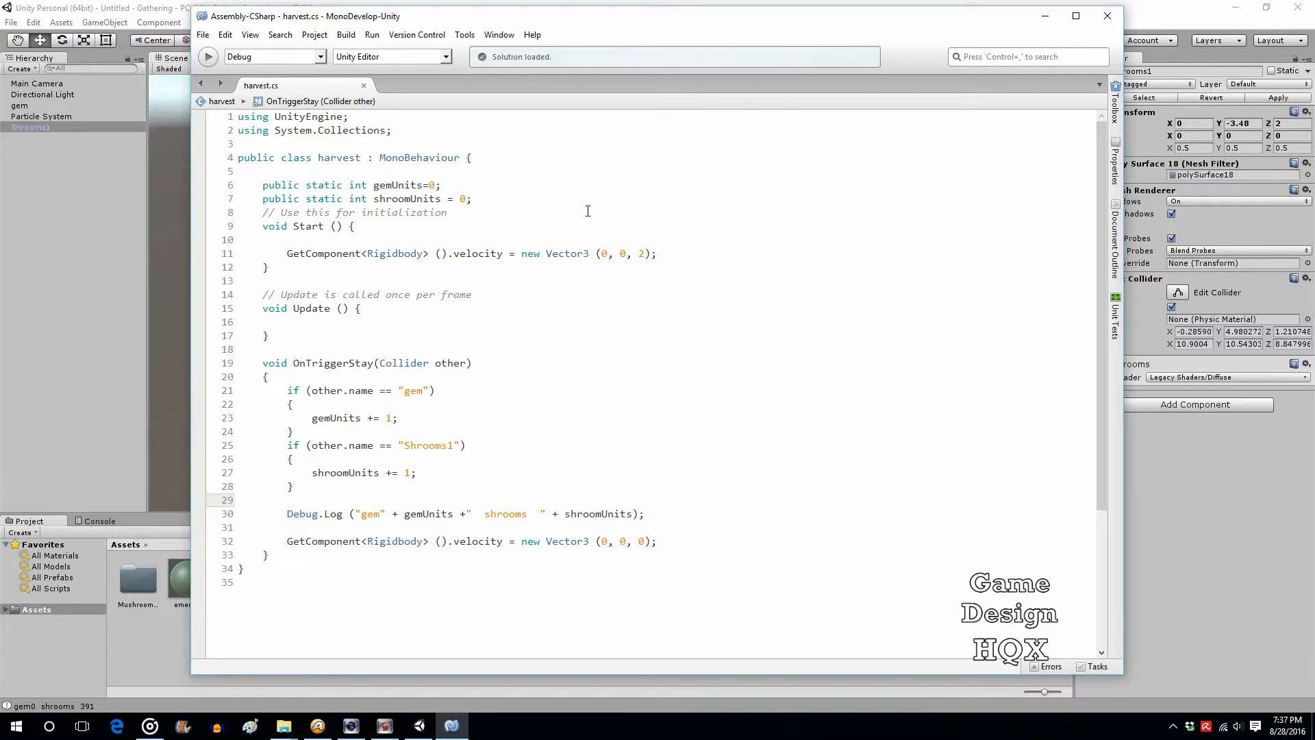
left_click(288, 499)
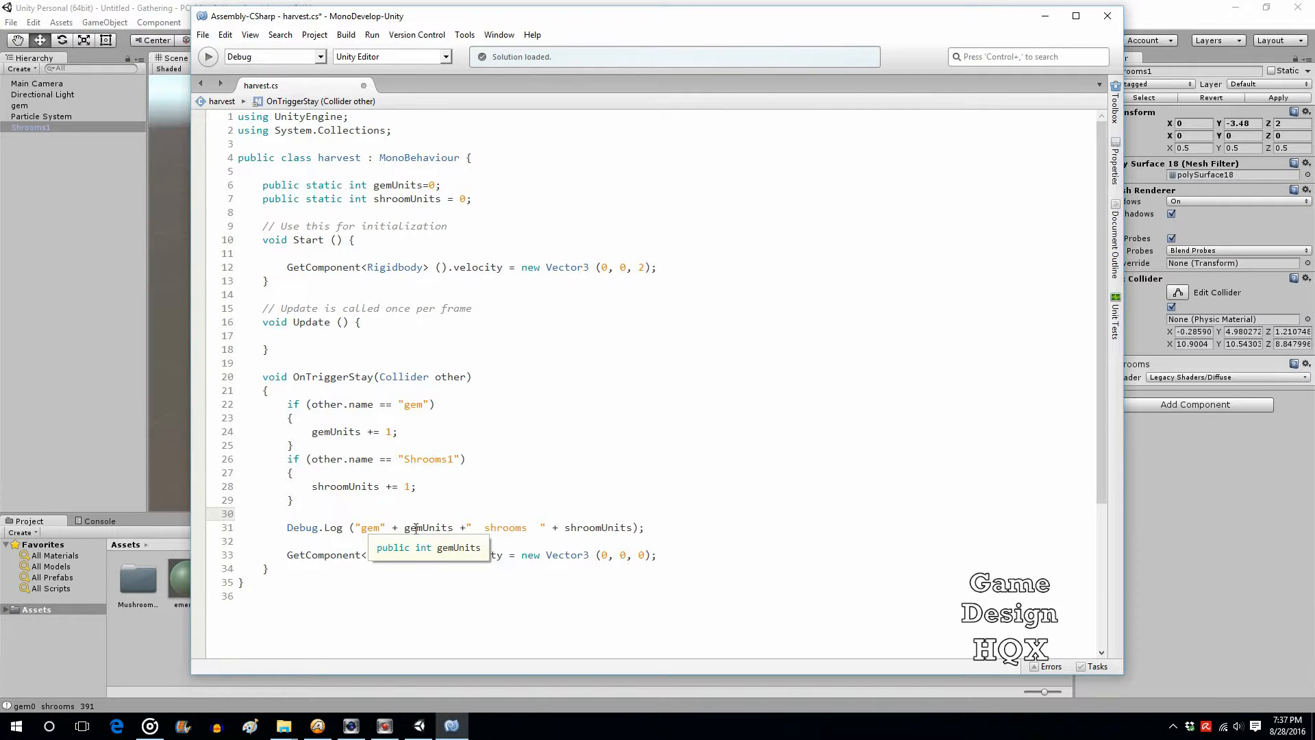
left_click(287, 513)
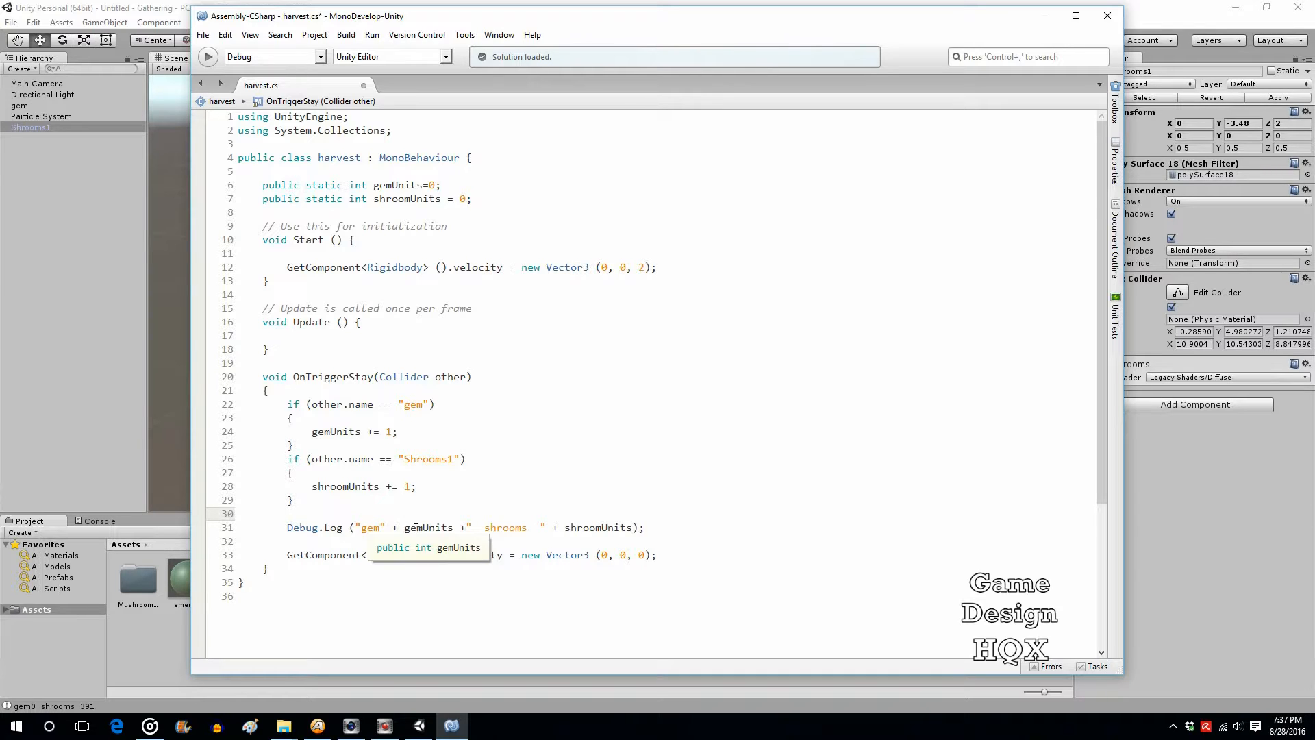
left_click(289, 514)
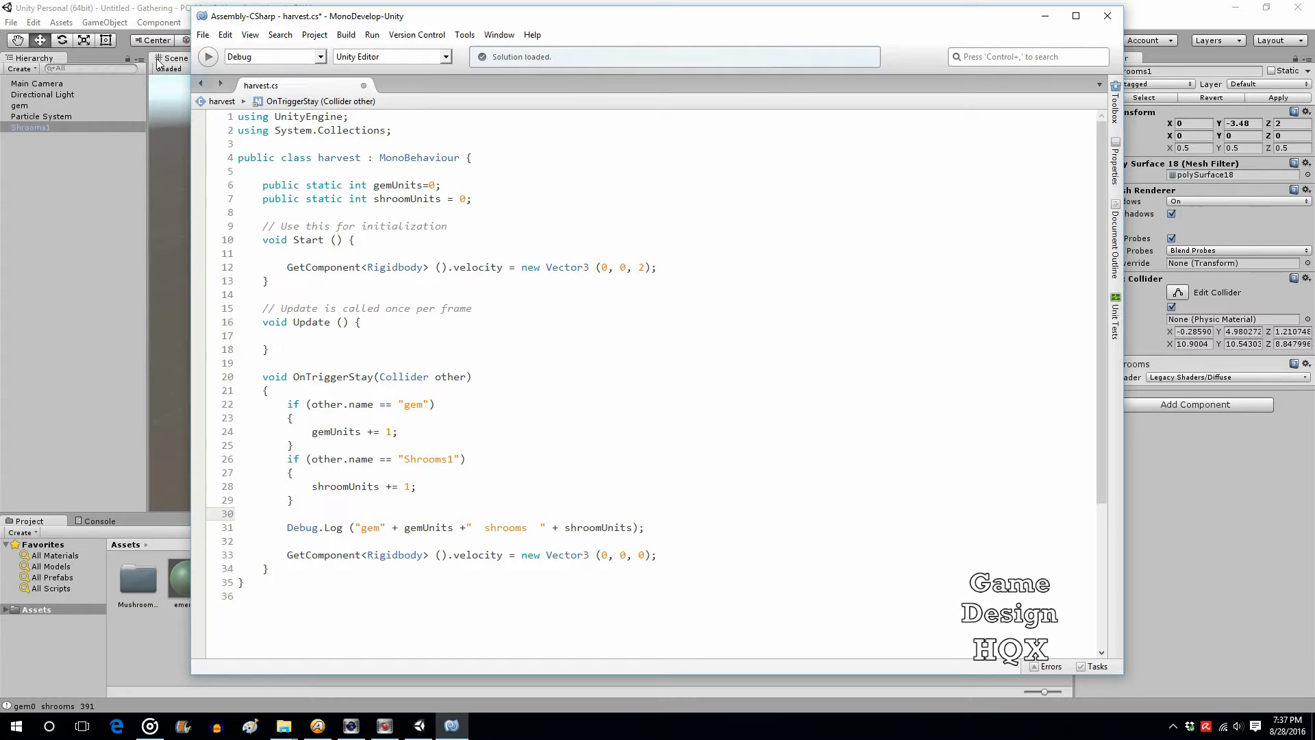
Step: Return to the Unity editor and bring up the Assets panel's Create menu
left_click(451, 726)
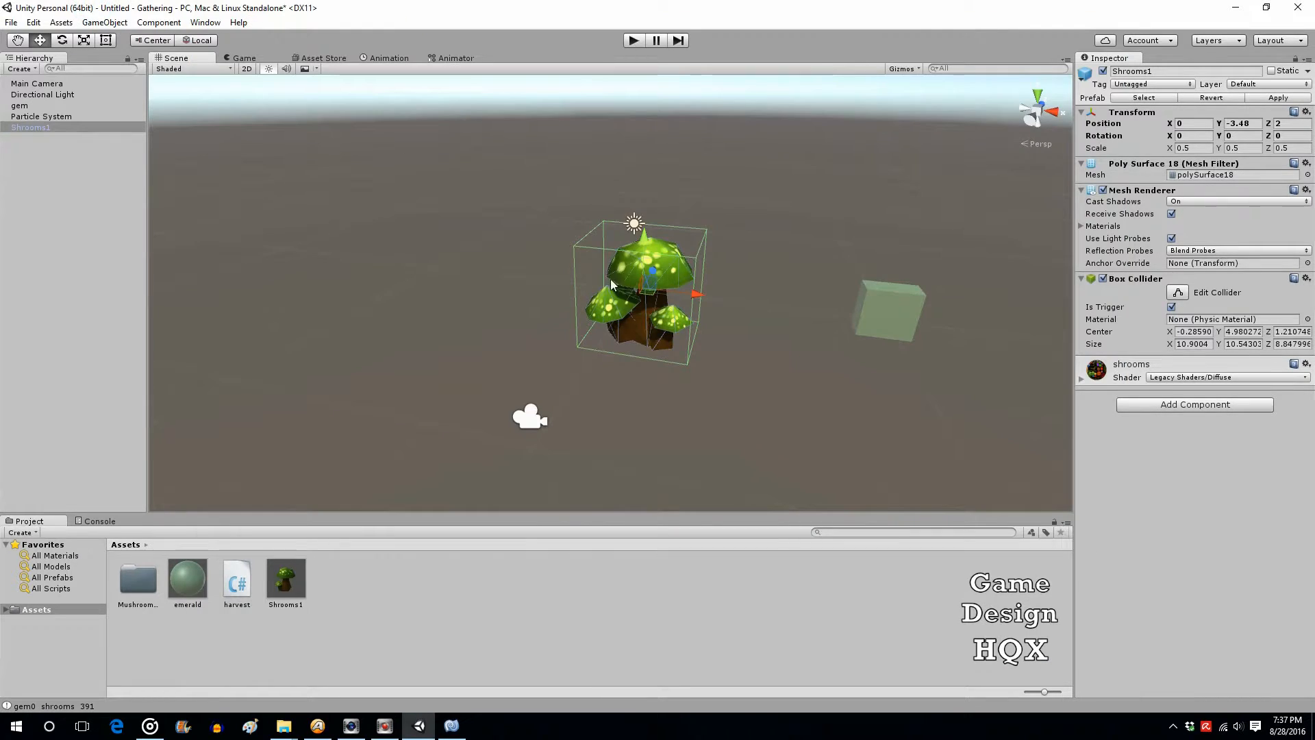
mouse_move(617, 281)
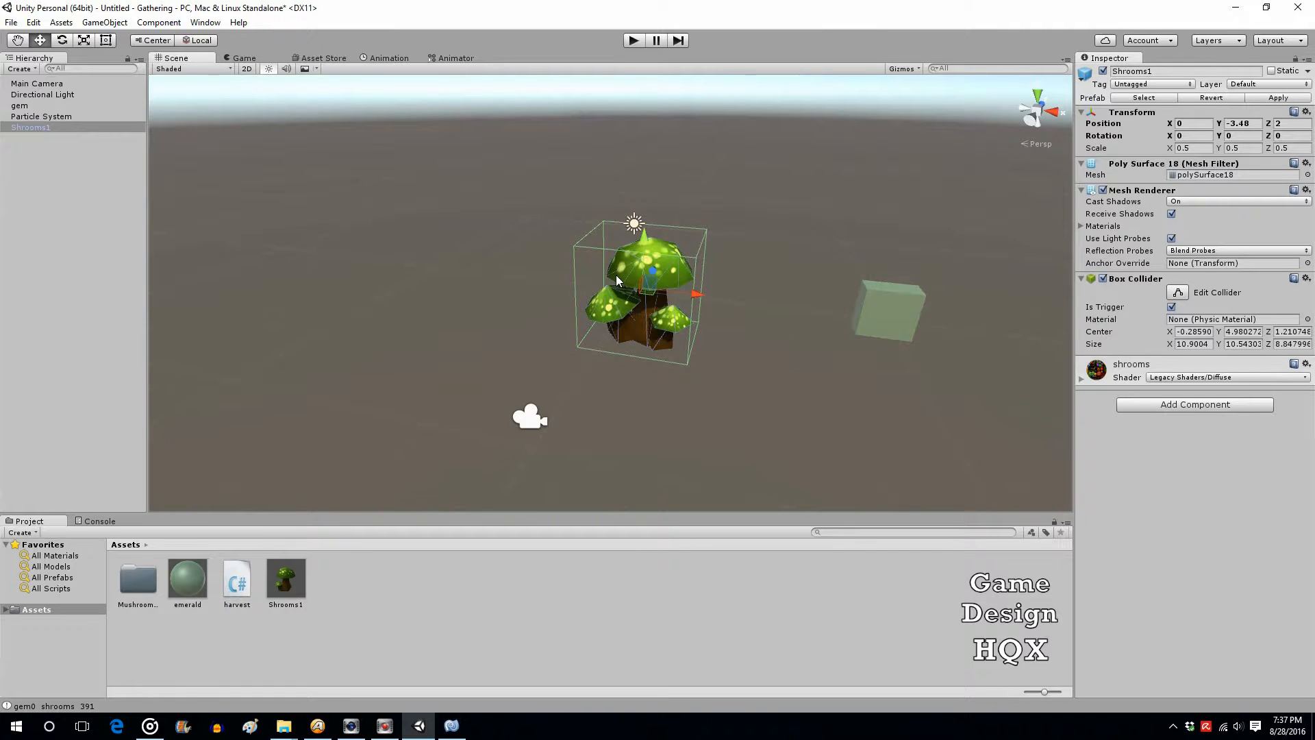
mouse_move(629, 288)
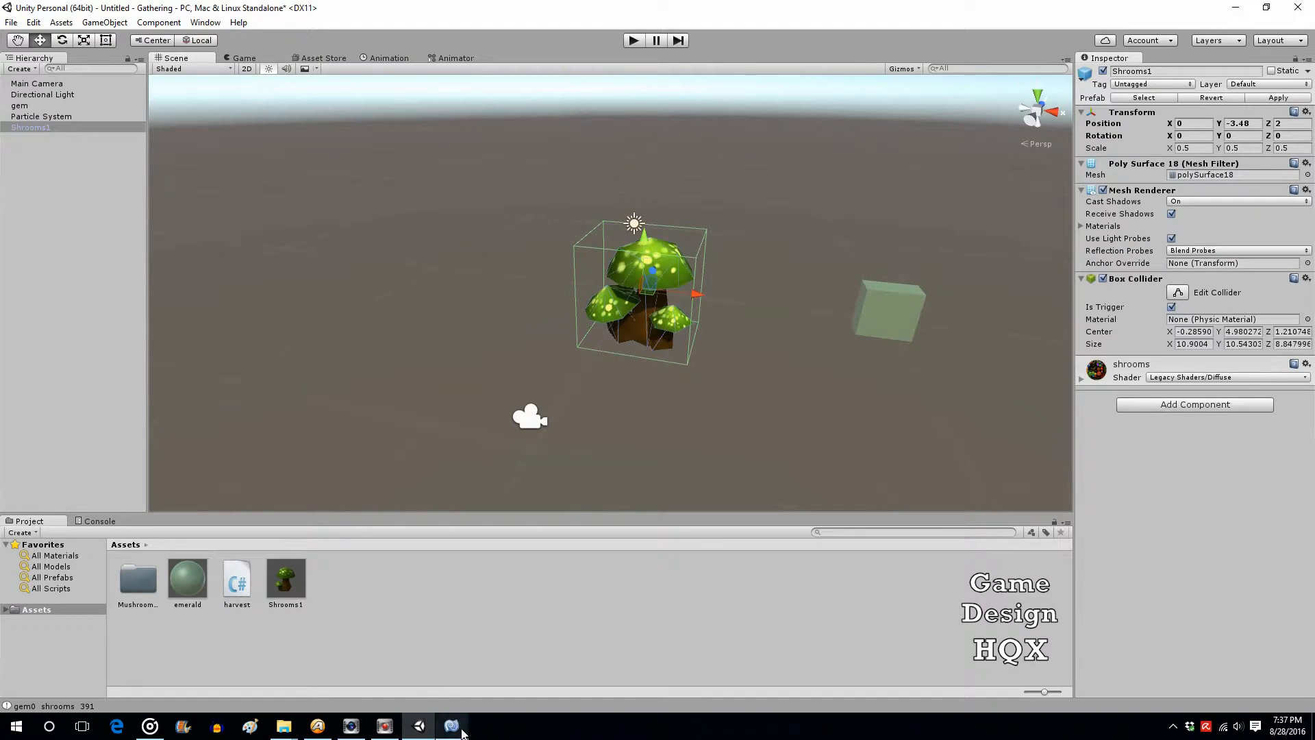
left_click(451, 726)
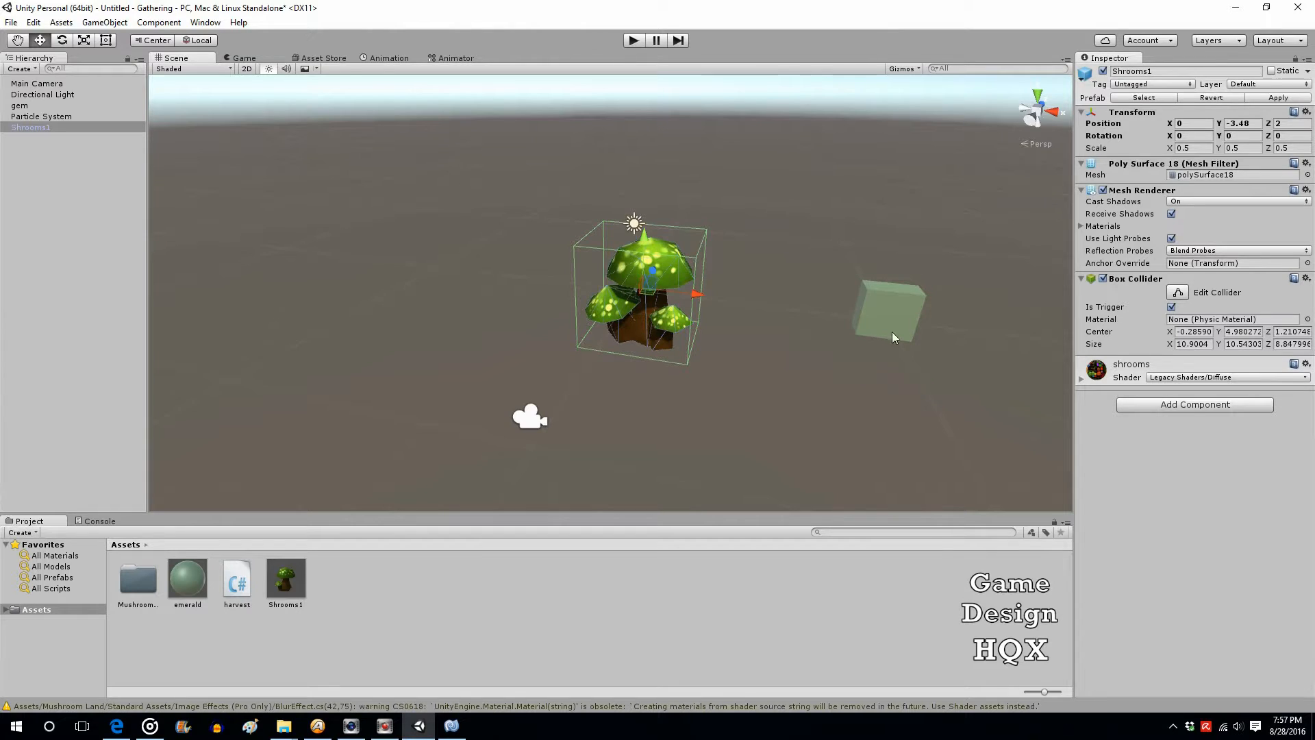
mouse_move(870, 317)
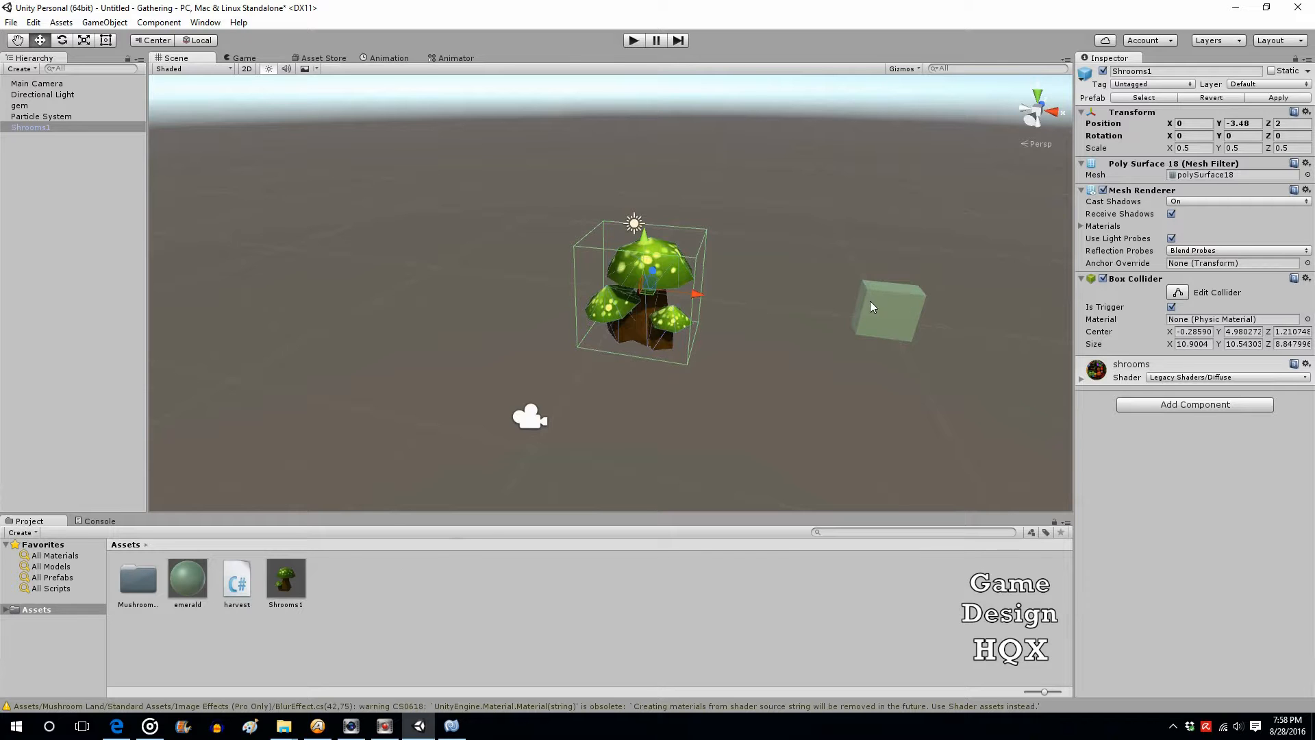
mouse_move(352, 585)
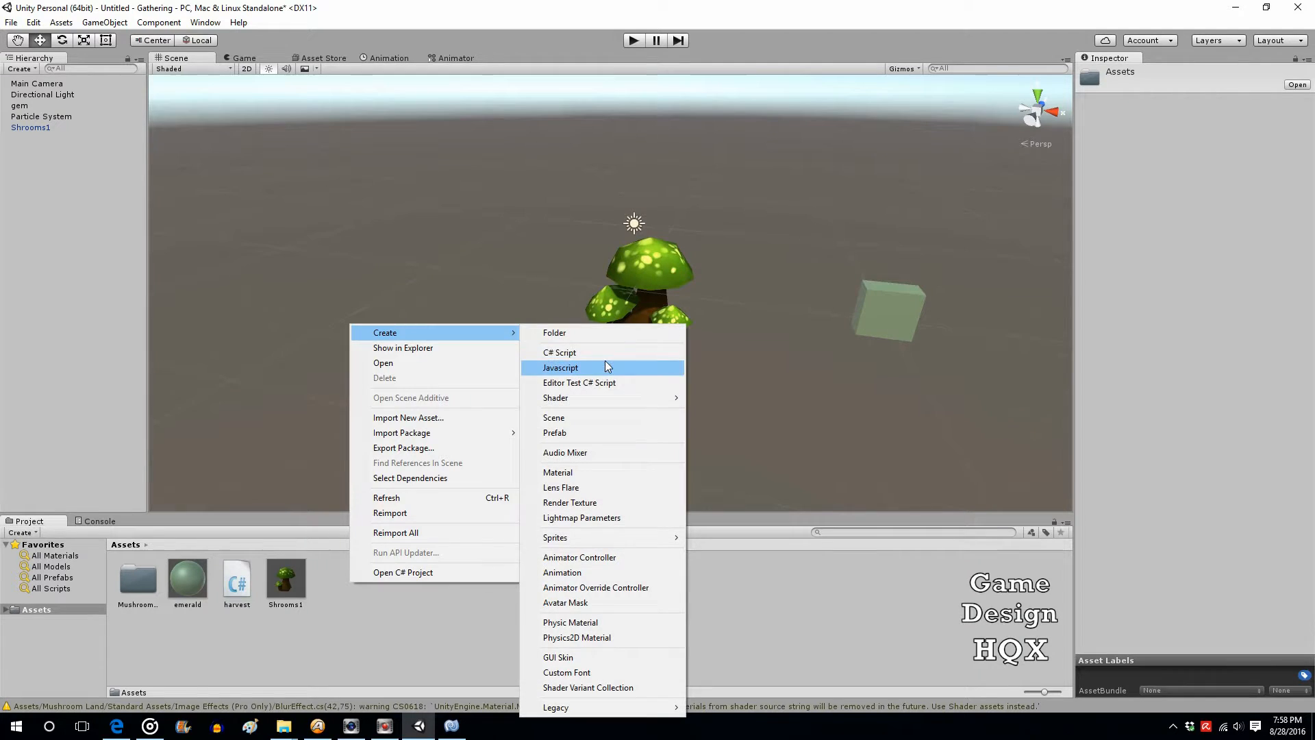
Step: Create a new C# script asset named deplete
left_click(561, 367)
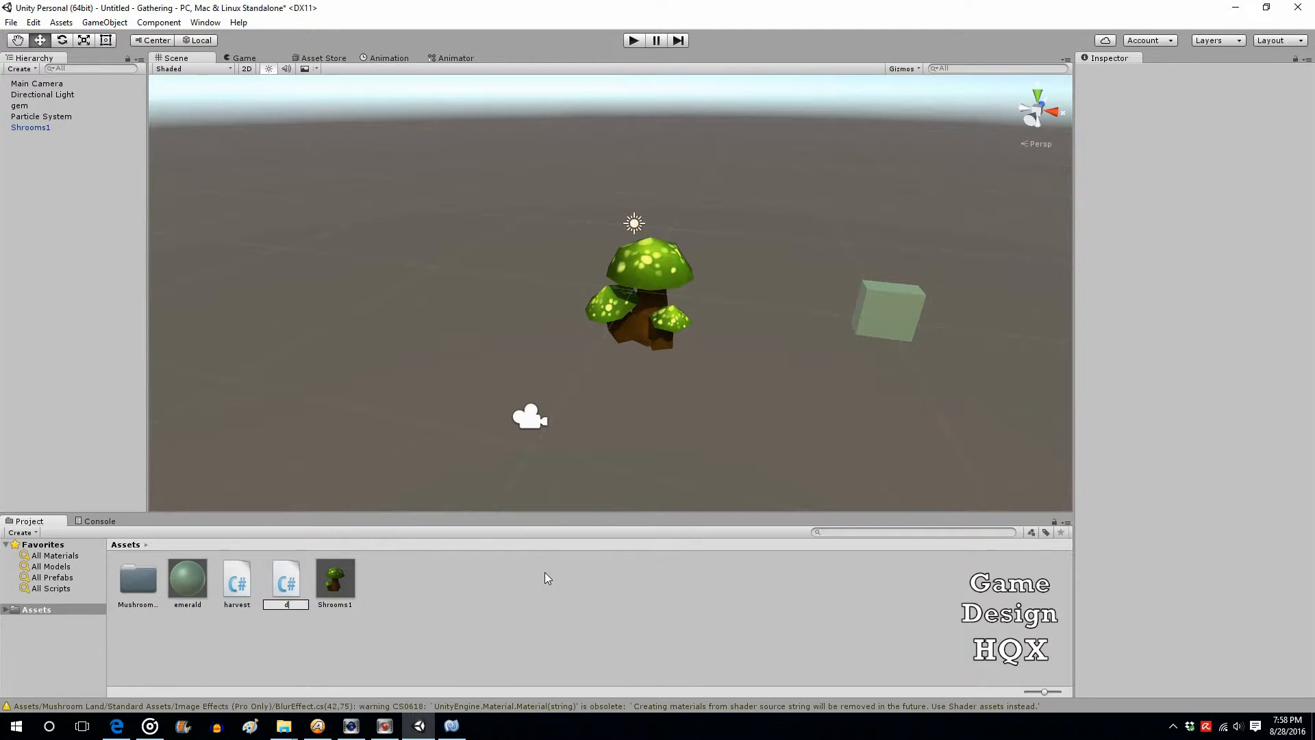
type("eplete")
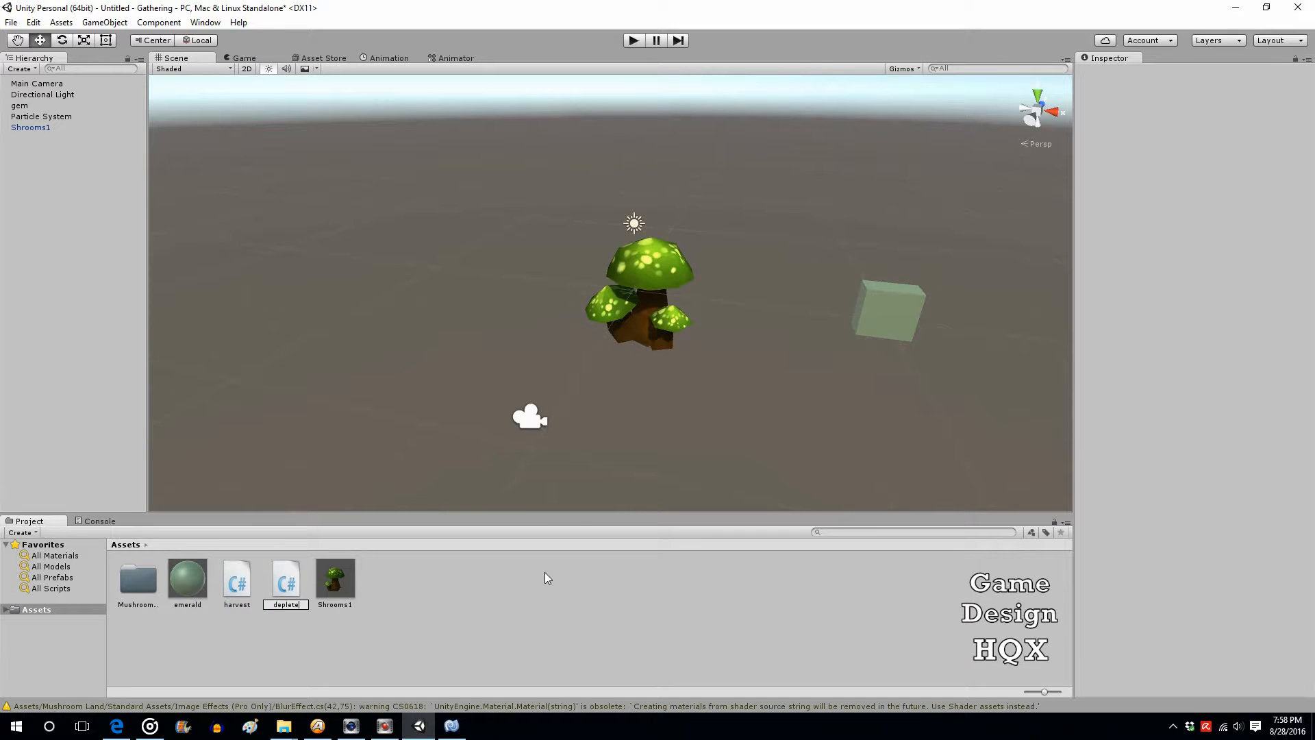
left_click(188, 578)
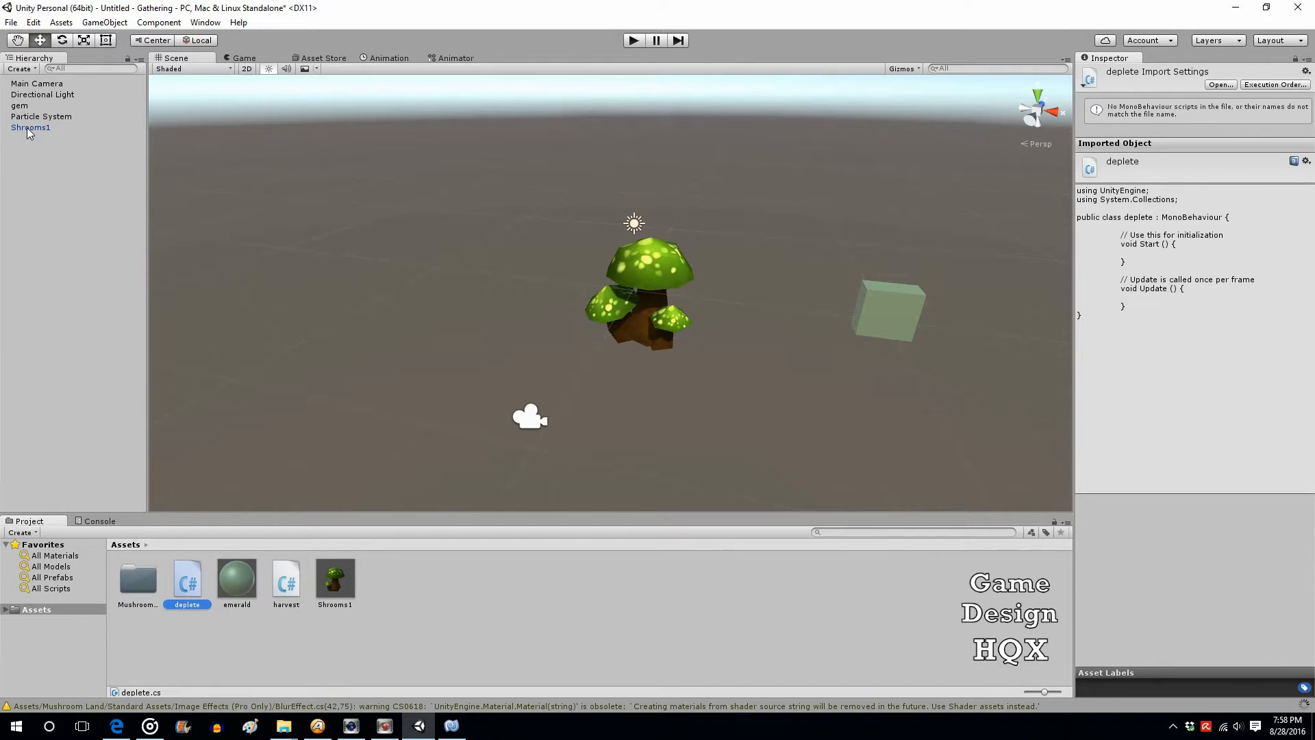
Step: Attach the deplete script to the gem object and open it in MonoDevelop
left_click(31, 127)
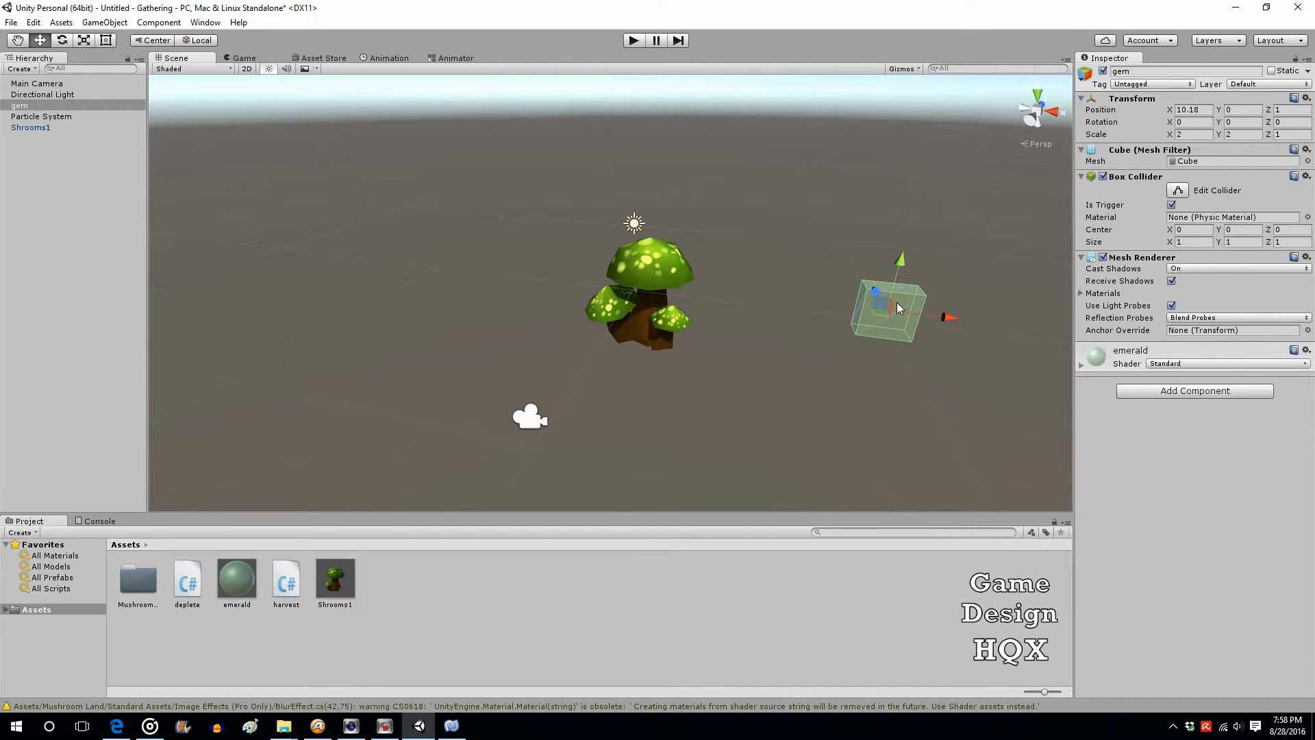
left_click(188, 578)
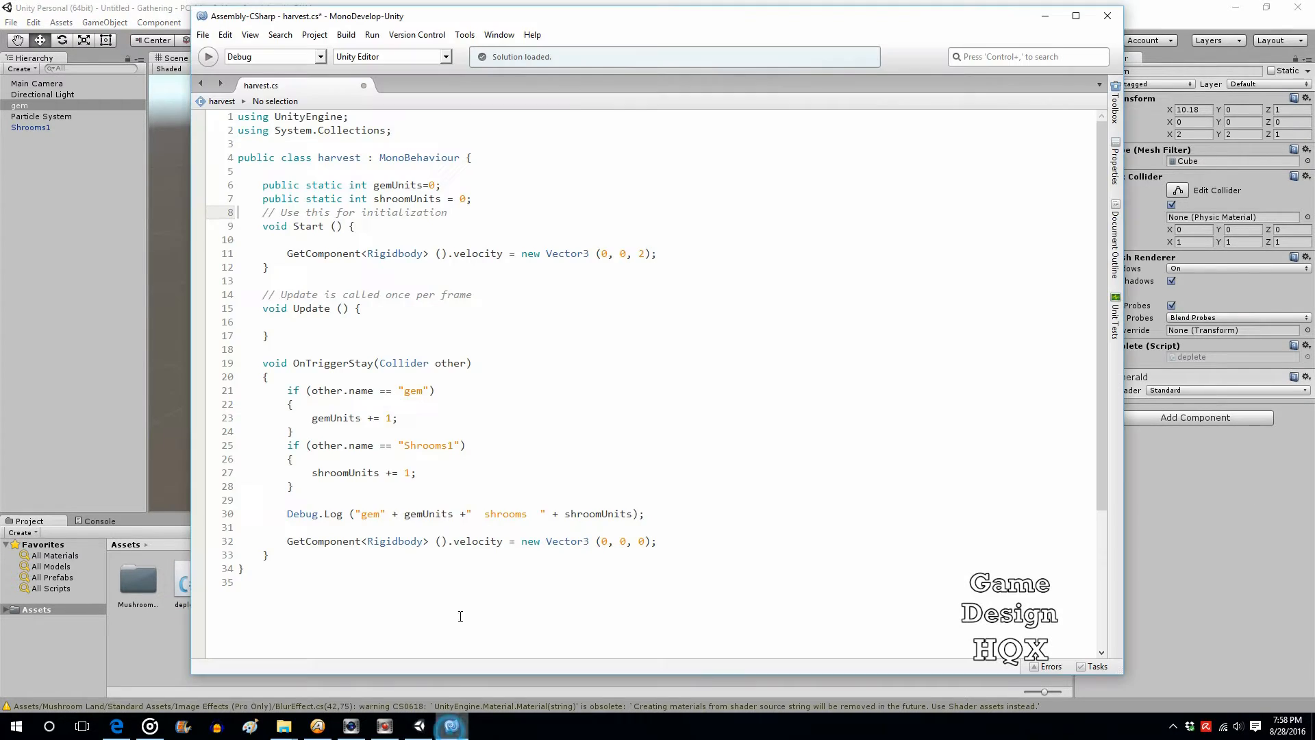
left_click(450, 726)
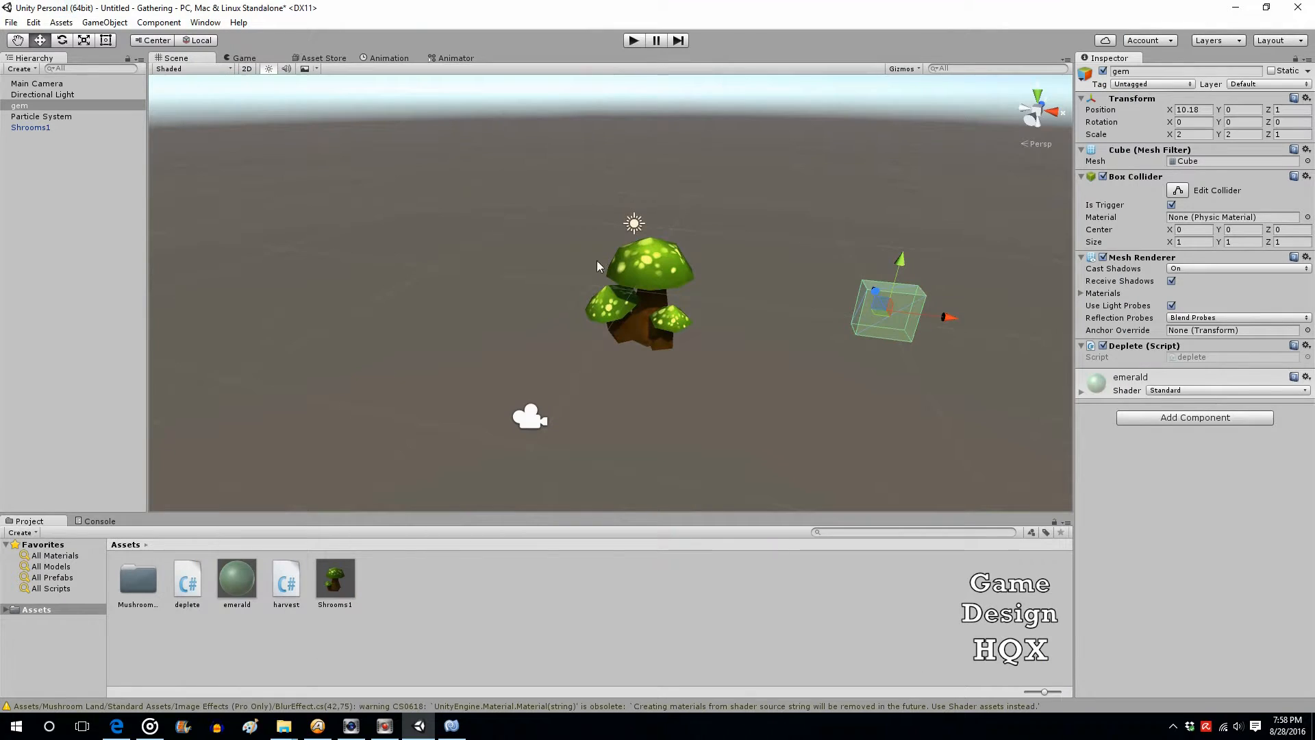
left_click(186, 577)
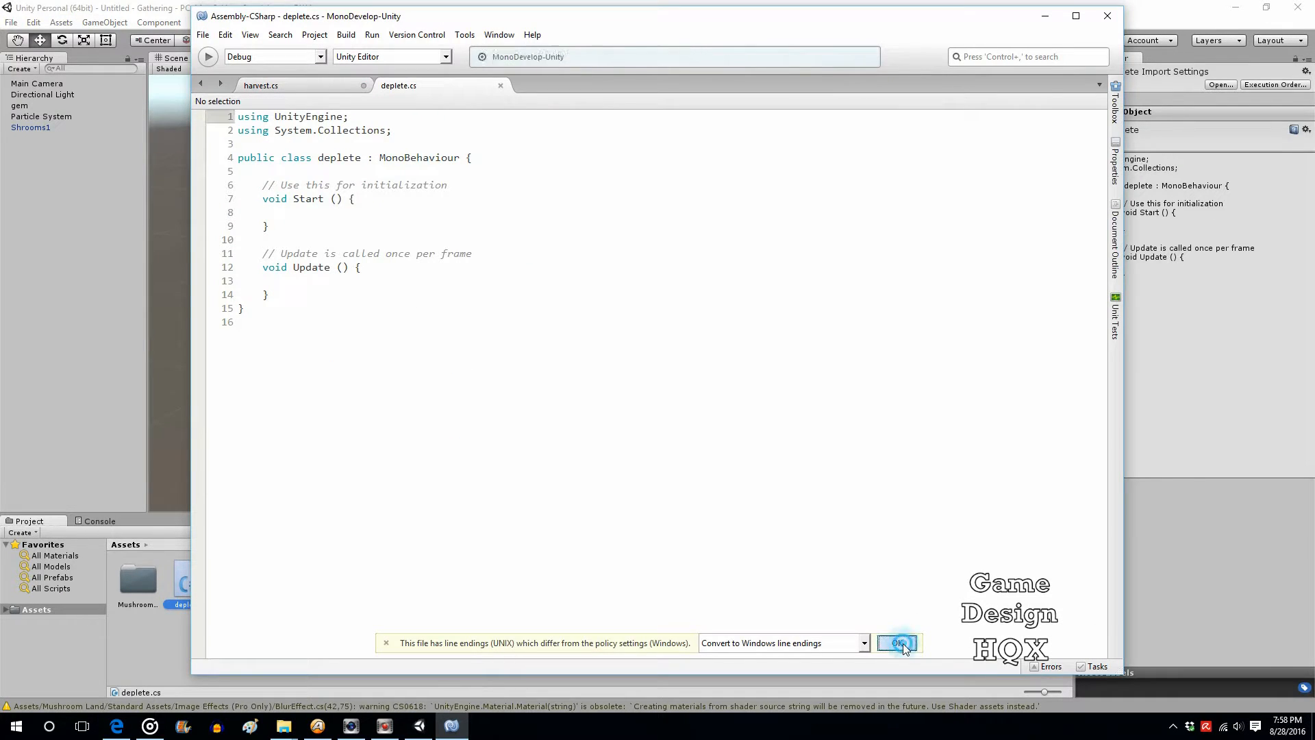
Step: Add public int resourceHP = 100; at the top of the deplete class and return to Unity
left_click(898, 642)
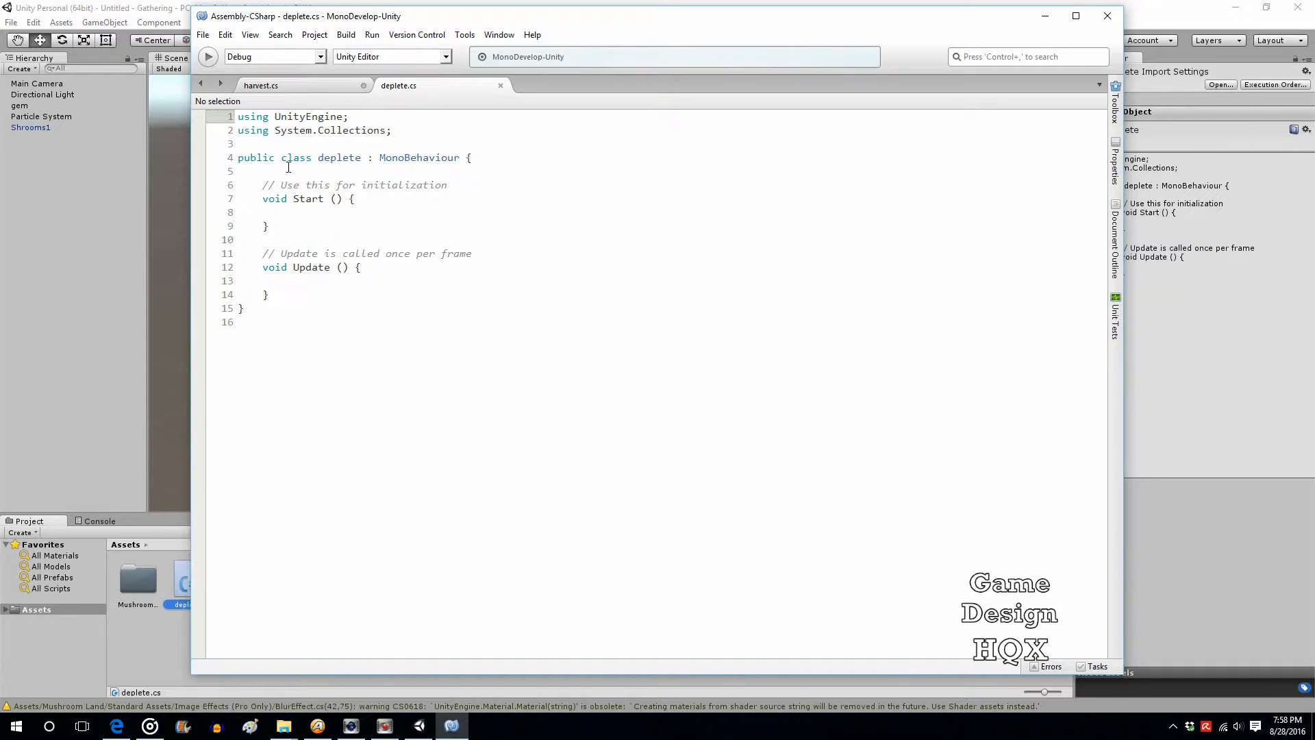
left_click(286, 171)
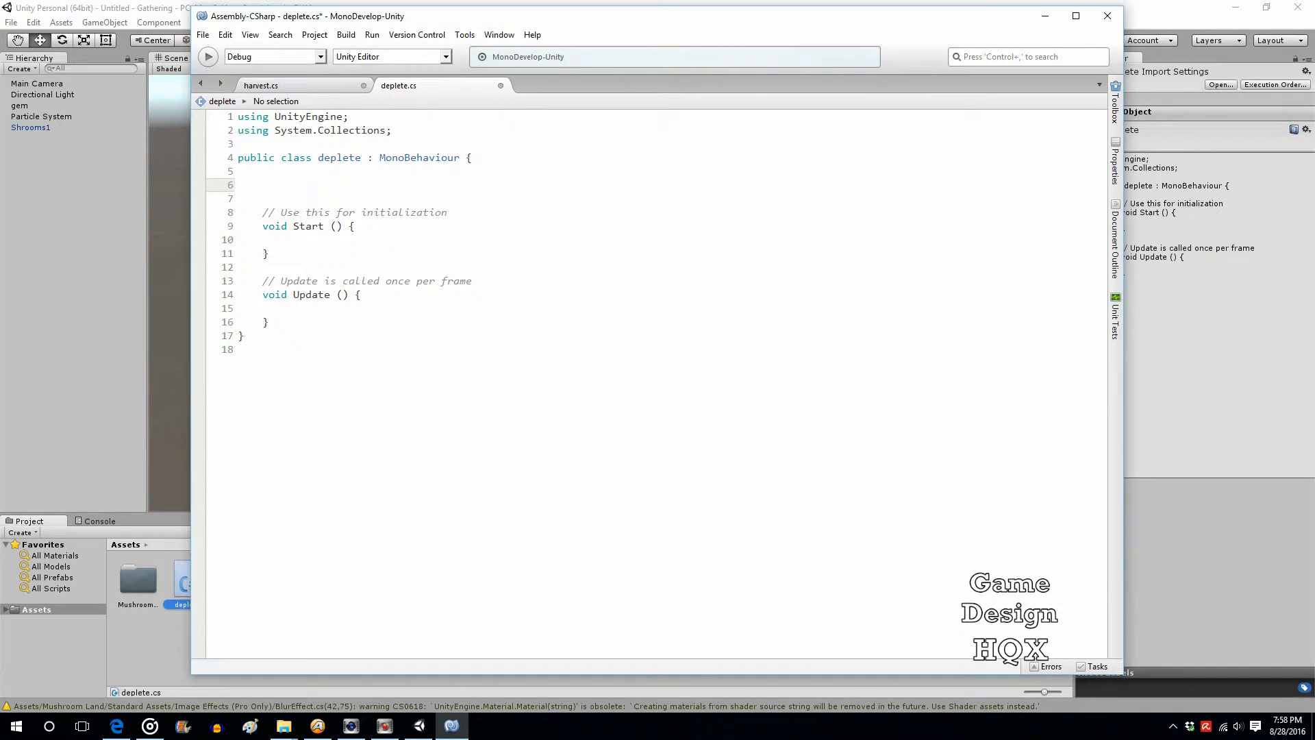
type("public")
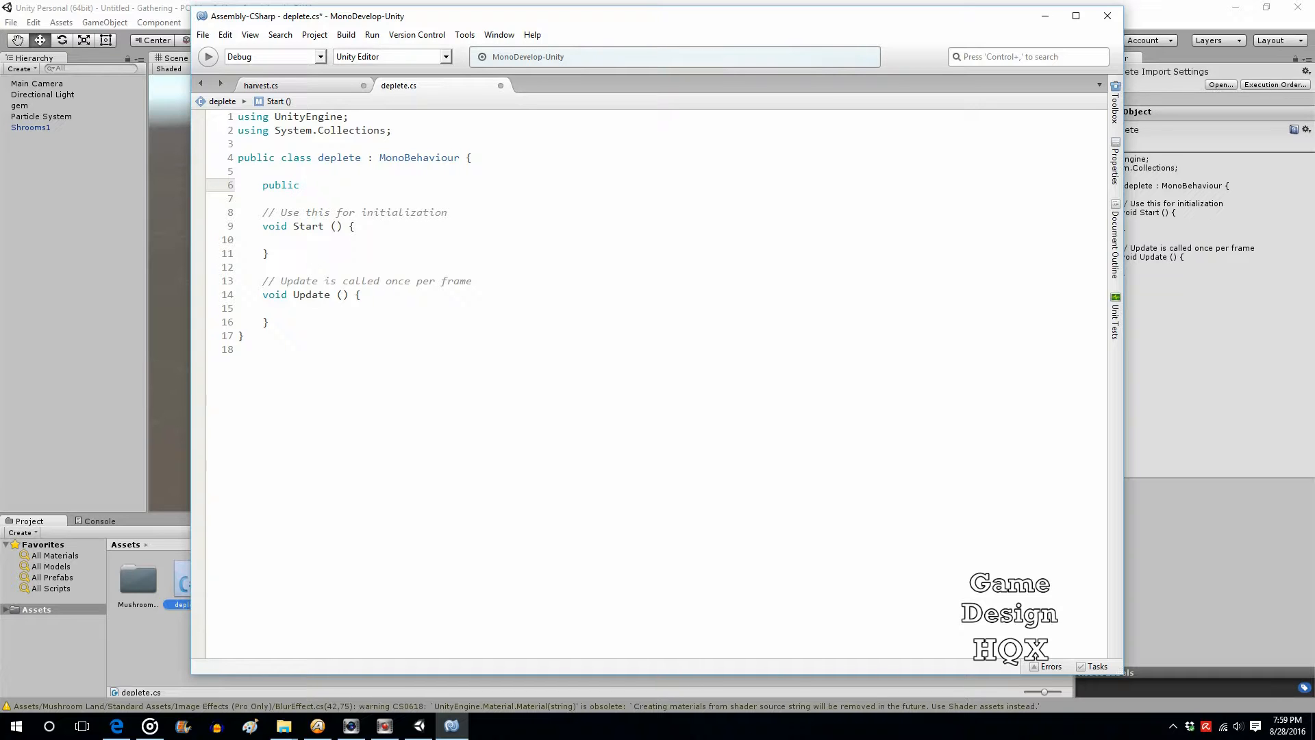
type("int")
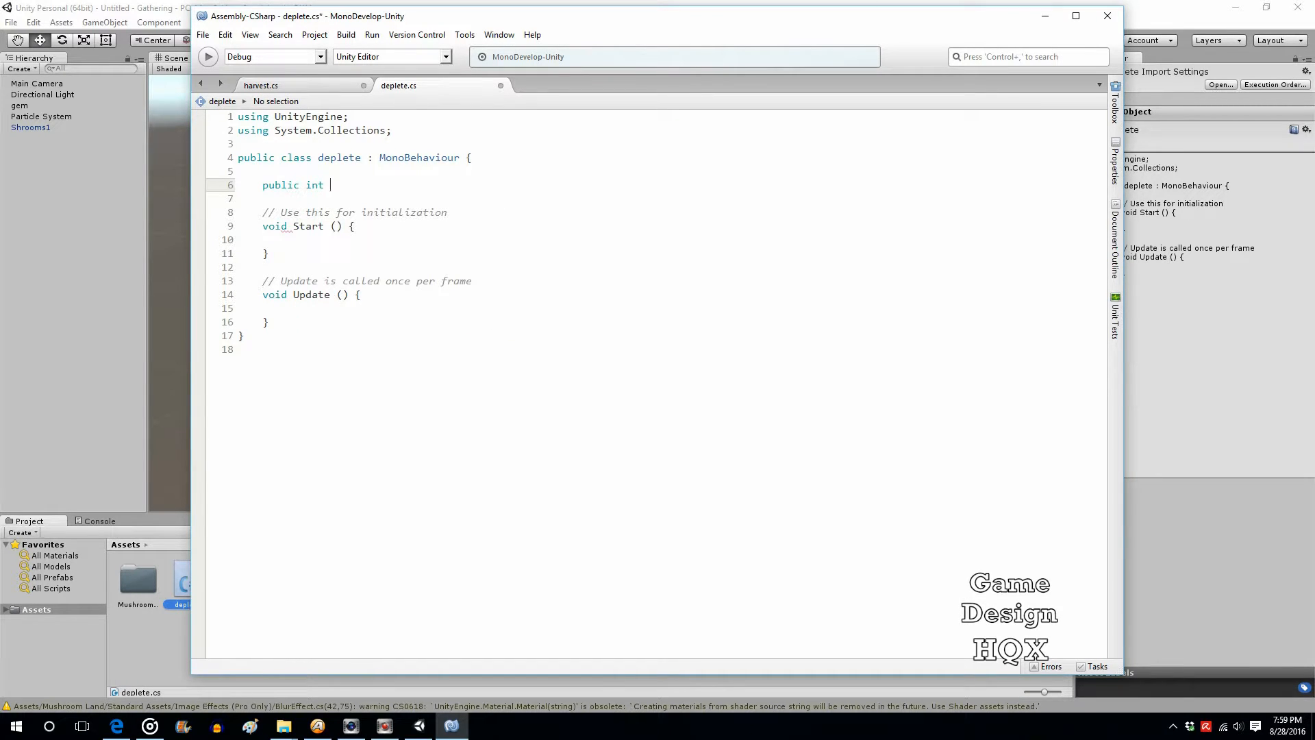
type("reso")
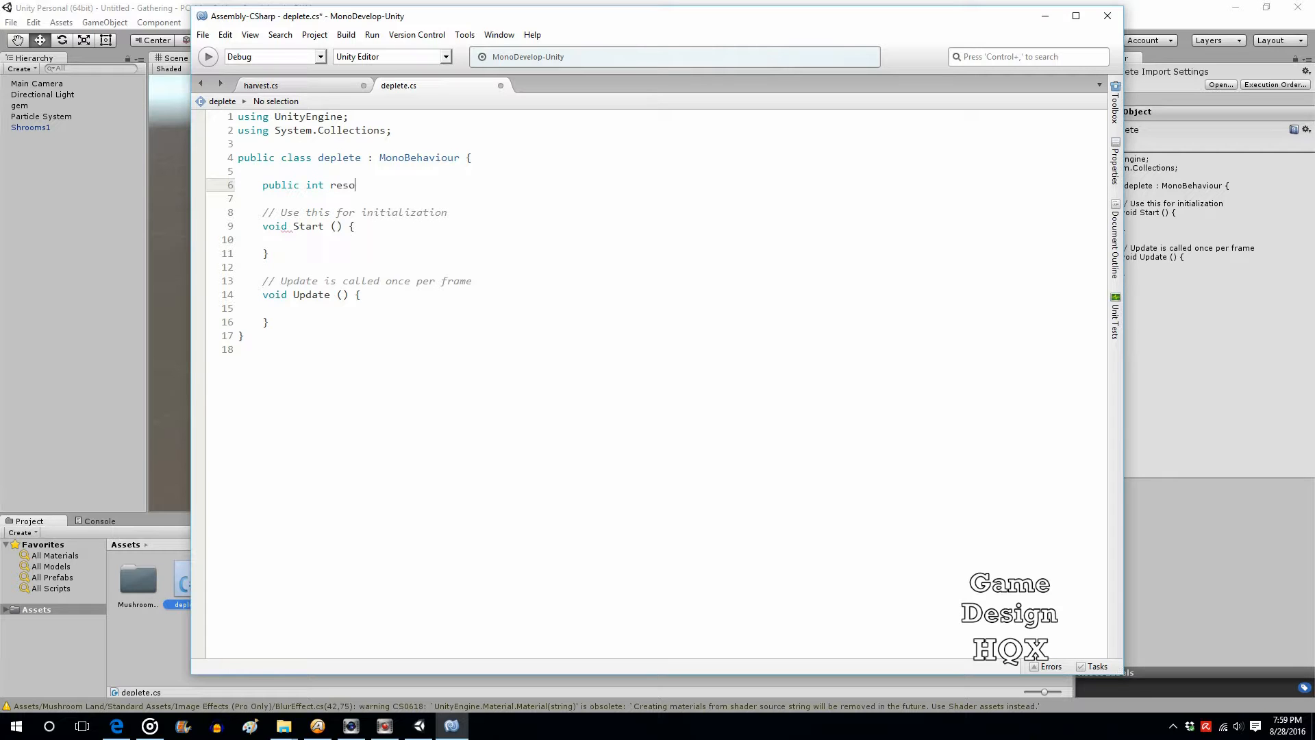
type("urce")
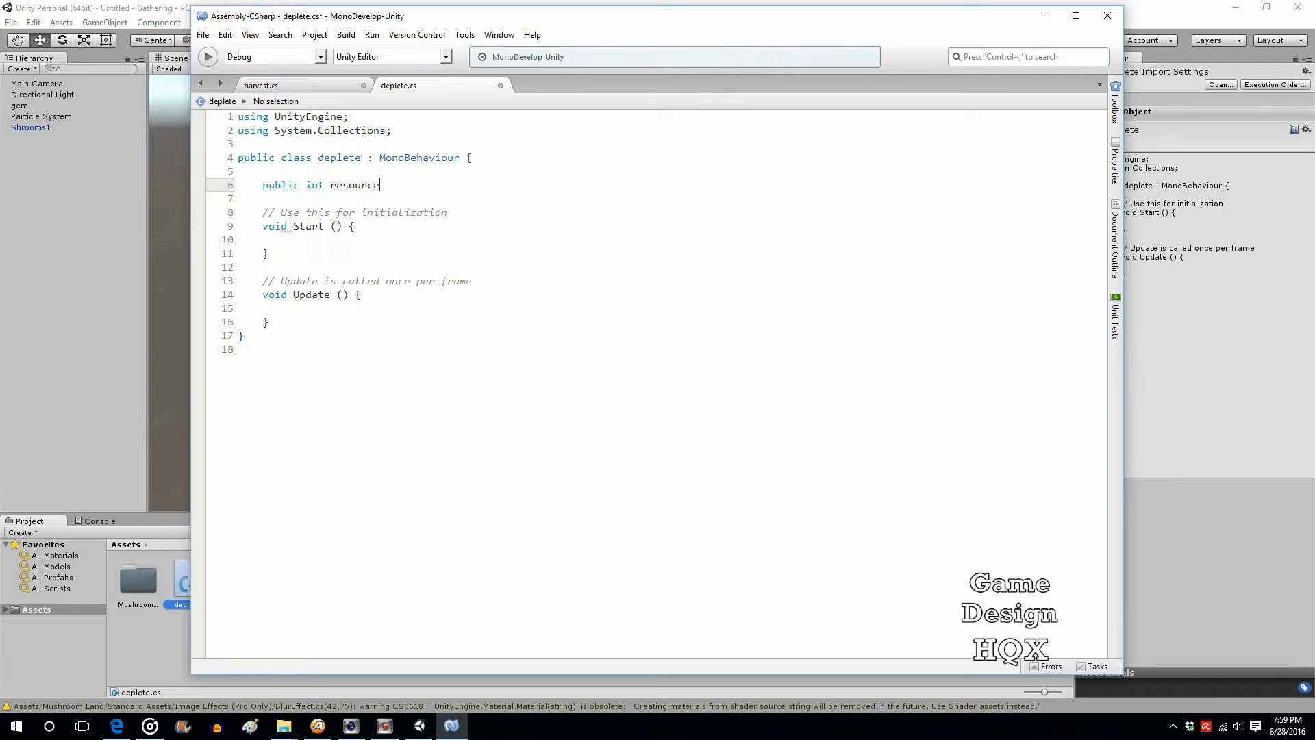
type("HP=")
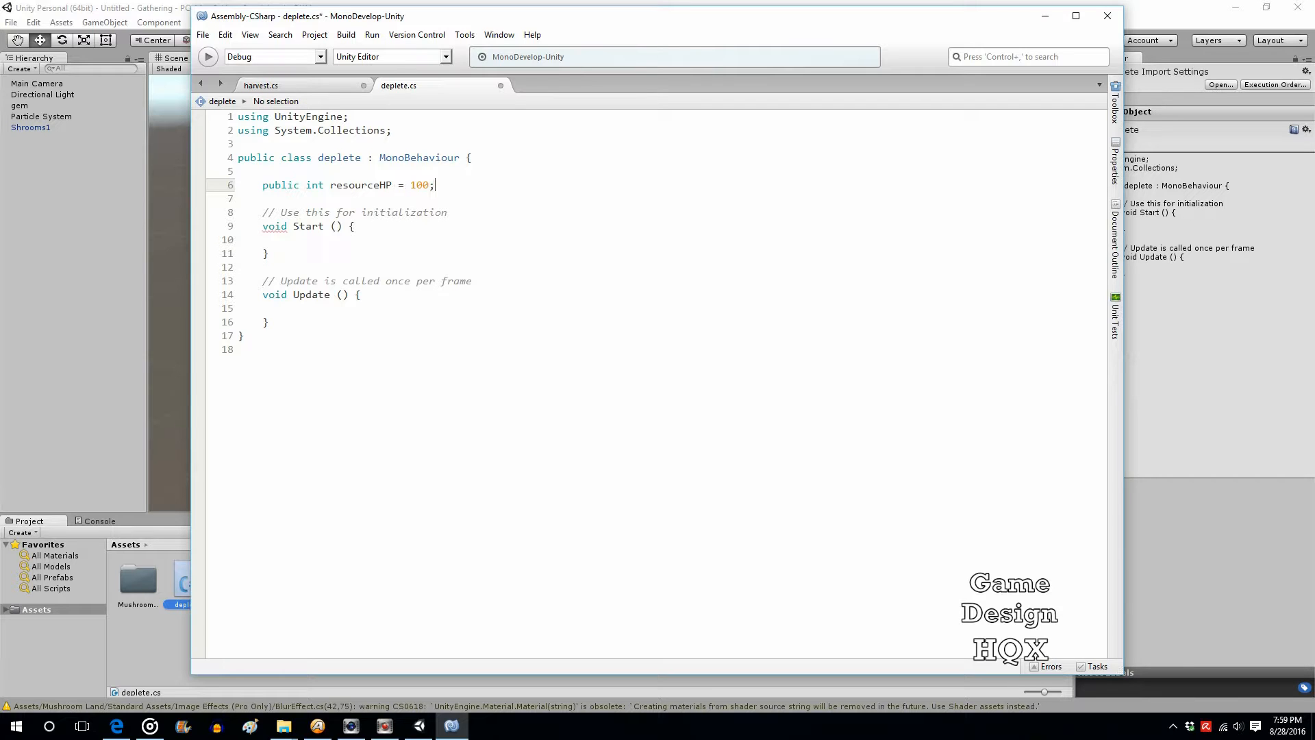
left_click(360, 185)
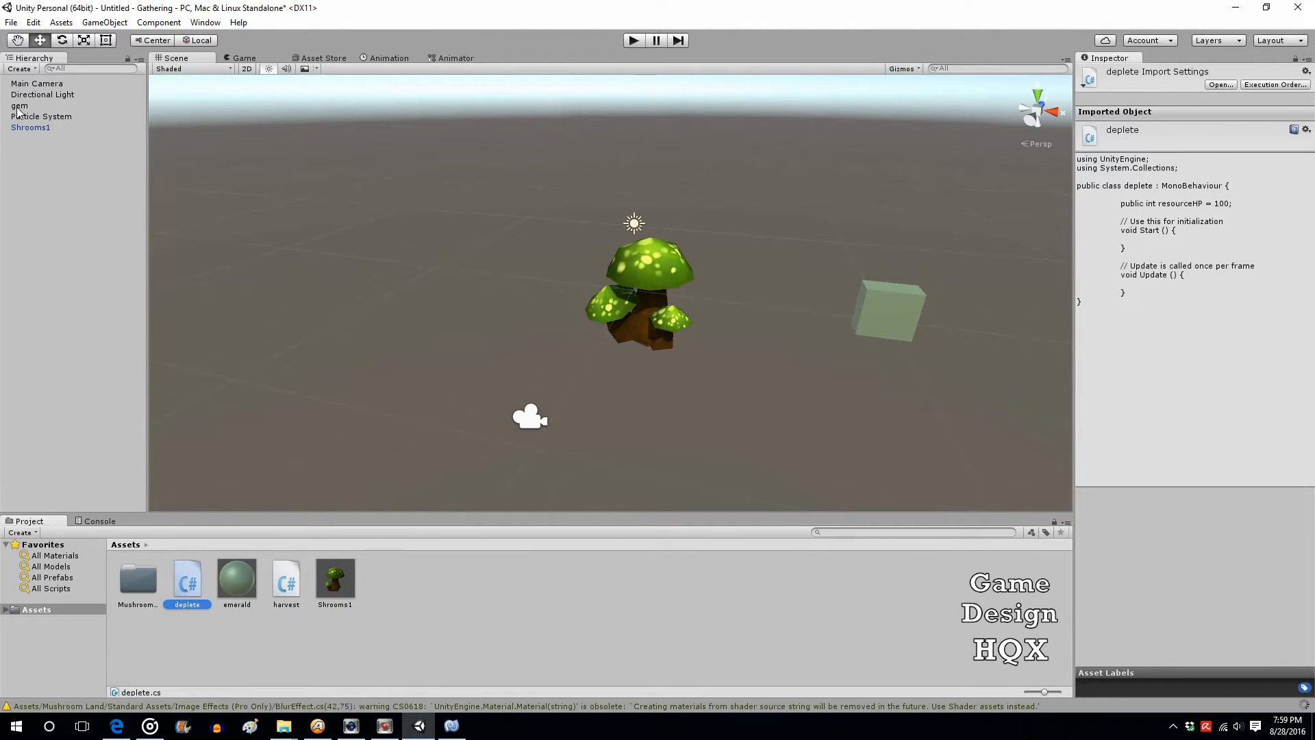
Step: Check the gem's Resource HP stays 100, then lower Shrooms1's Resource HP to 50
left_click(18, 105)
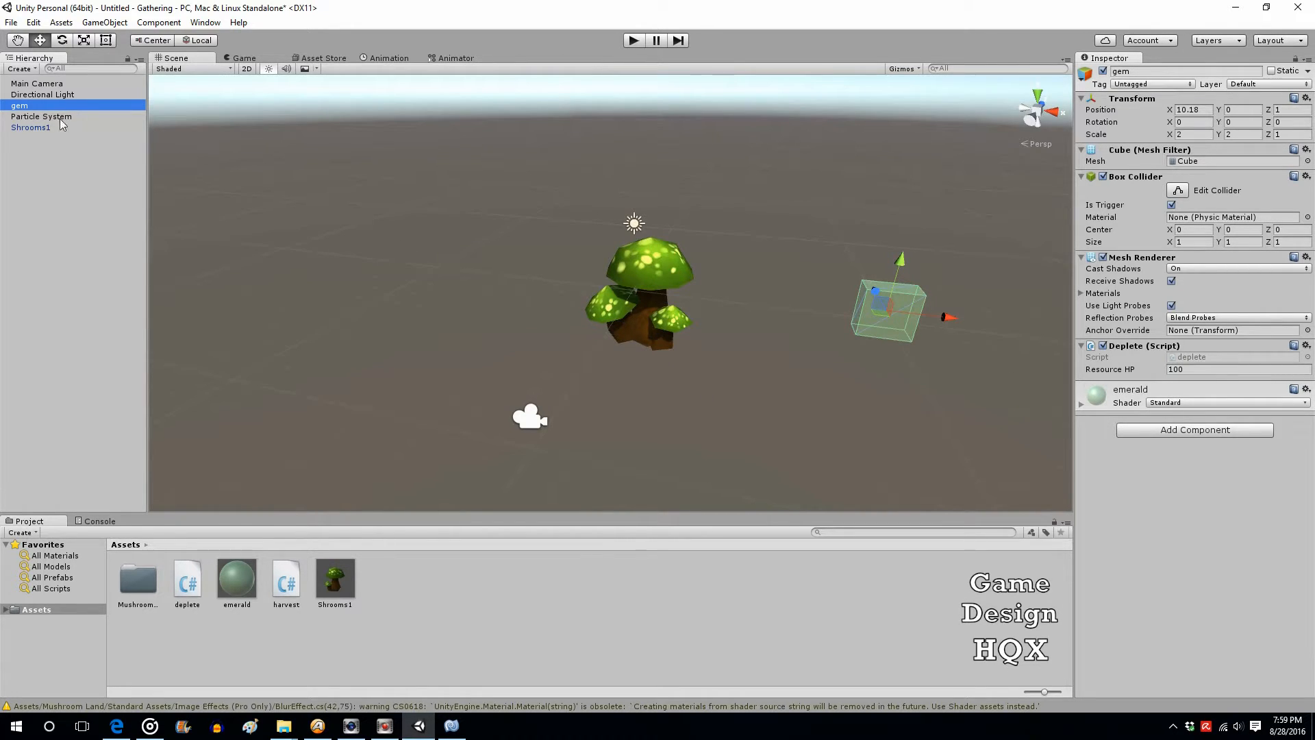
left_click(32, 126)
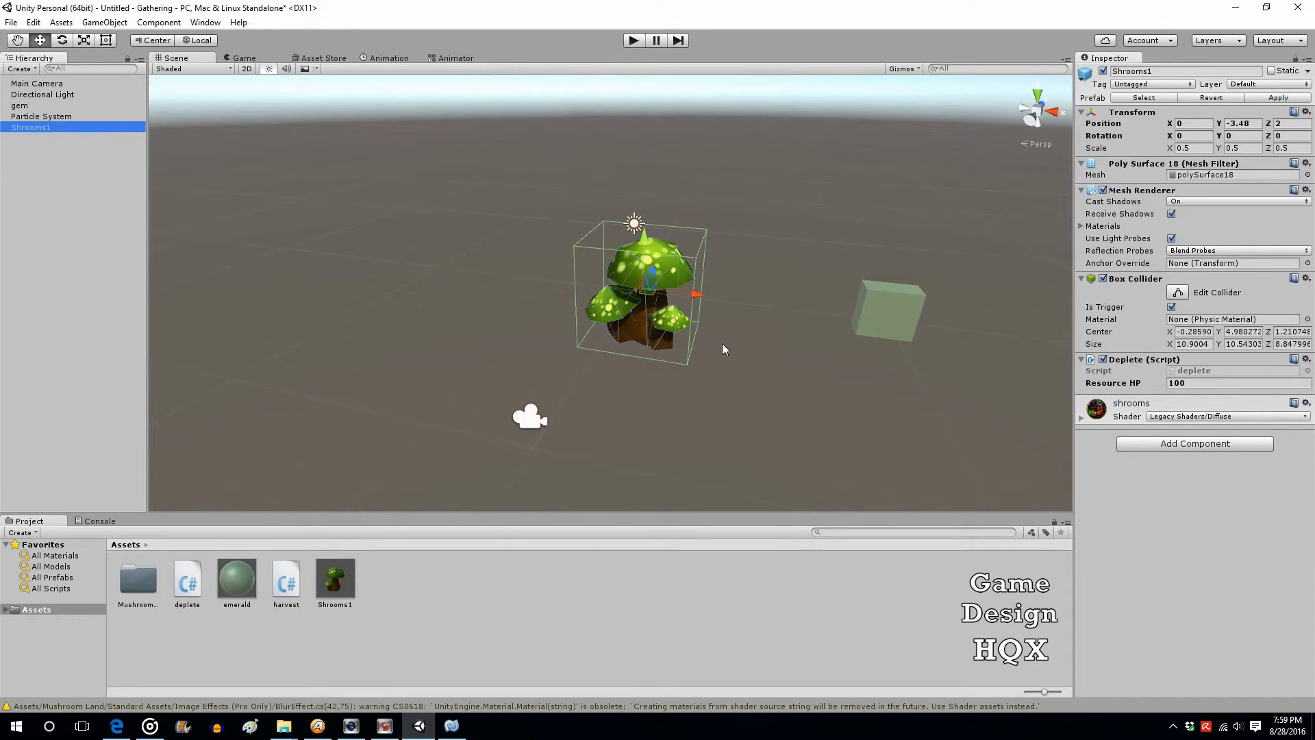
mouse_move(1197, 395)
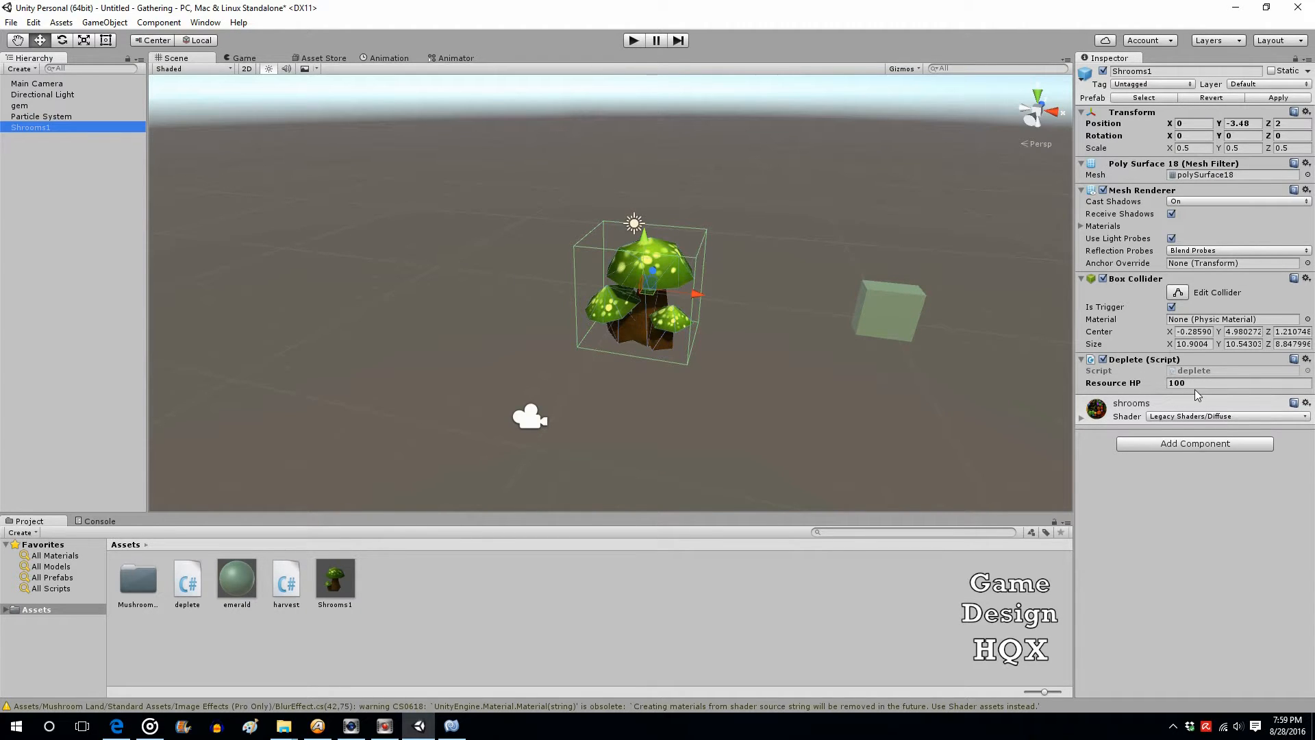
left_click(1233, 382)
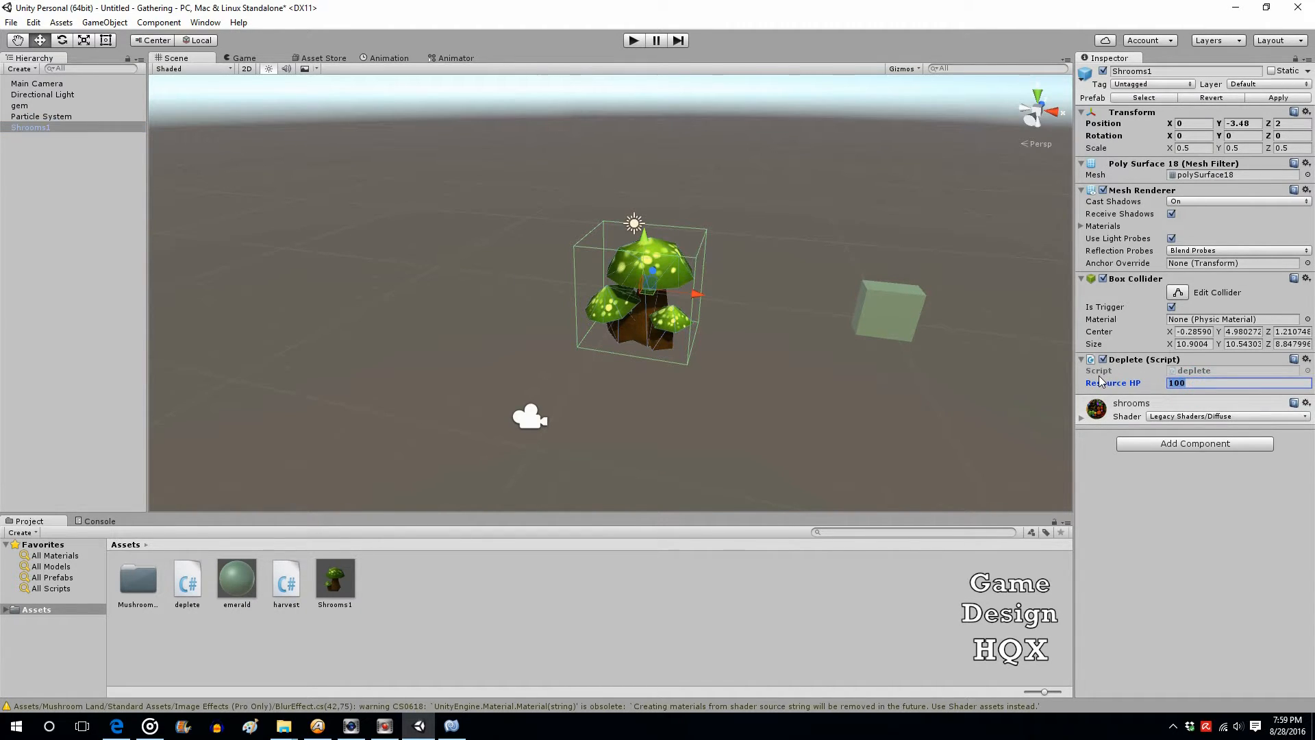
type("50")
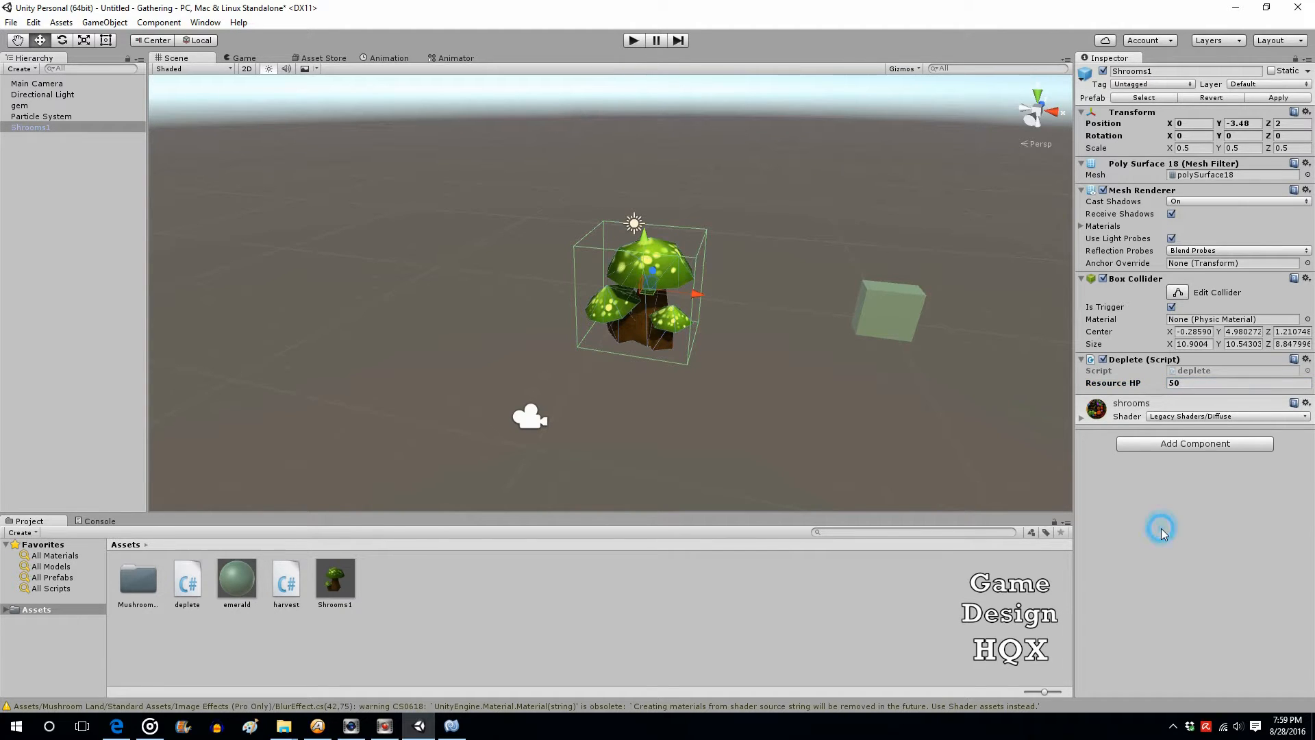
left_click(19, 105)
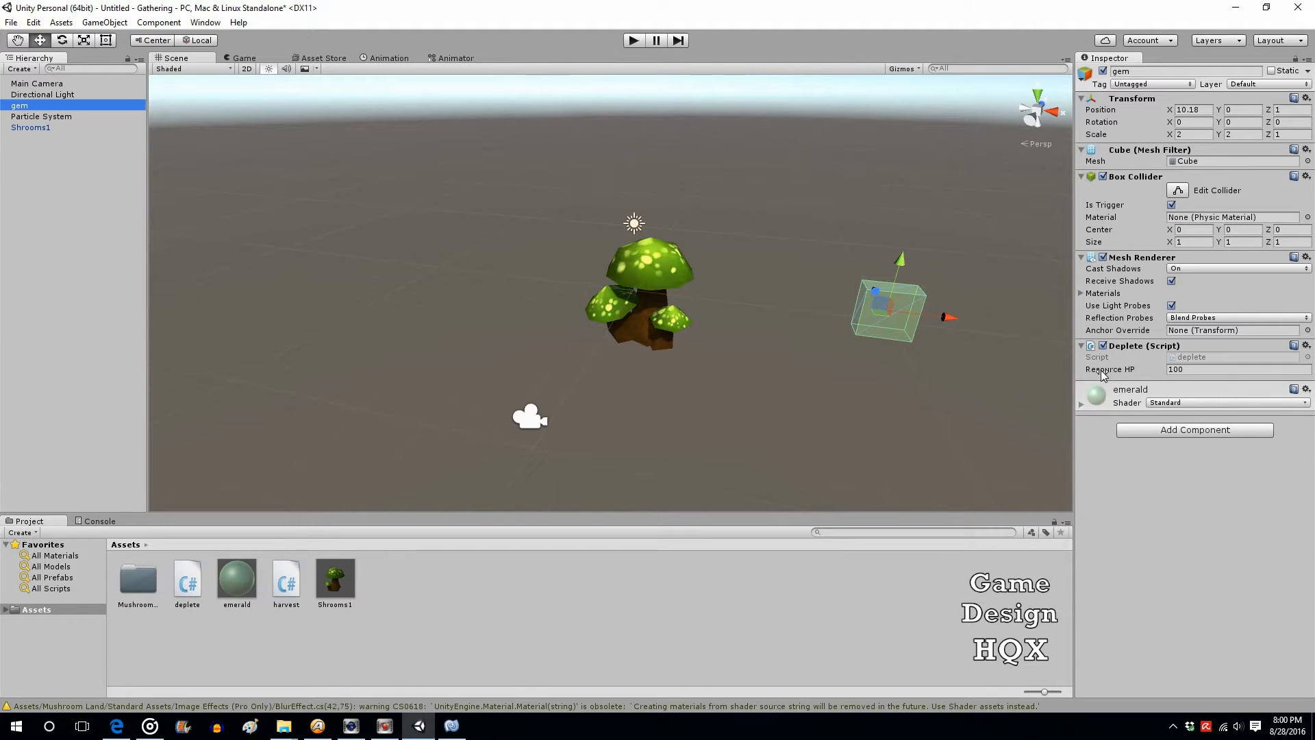
mouse_move(795, 252)
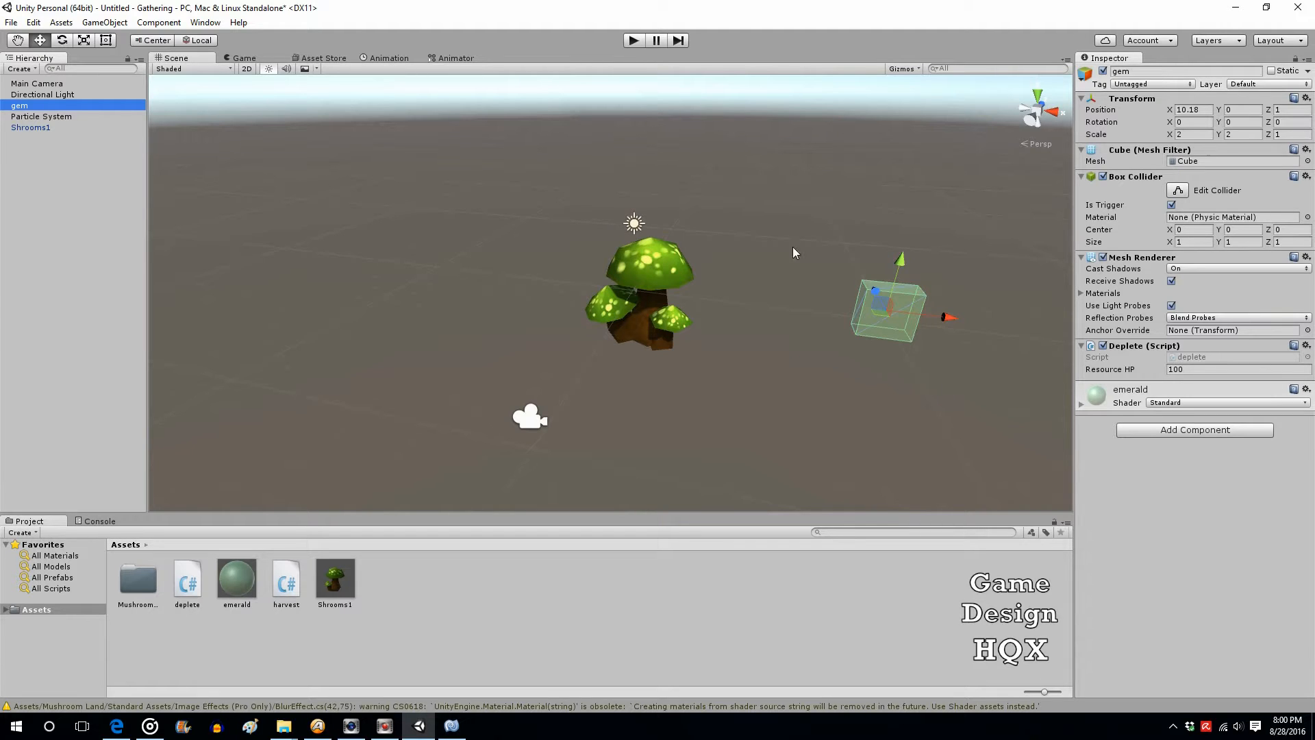
mouse_move(728, 269)
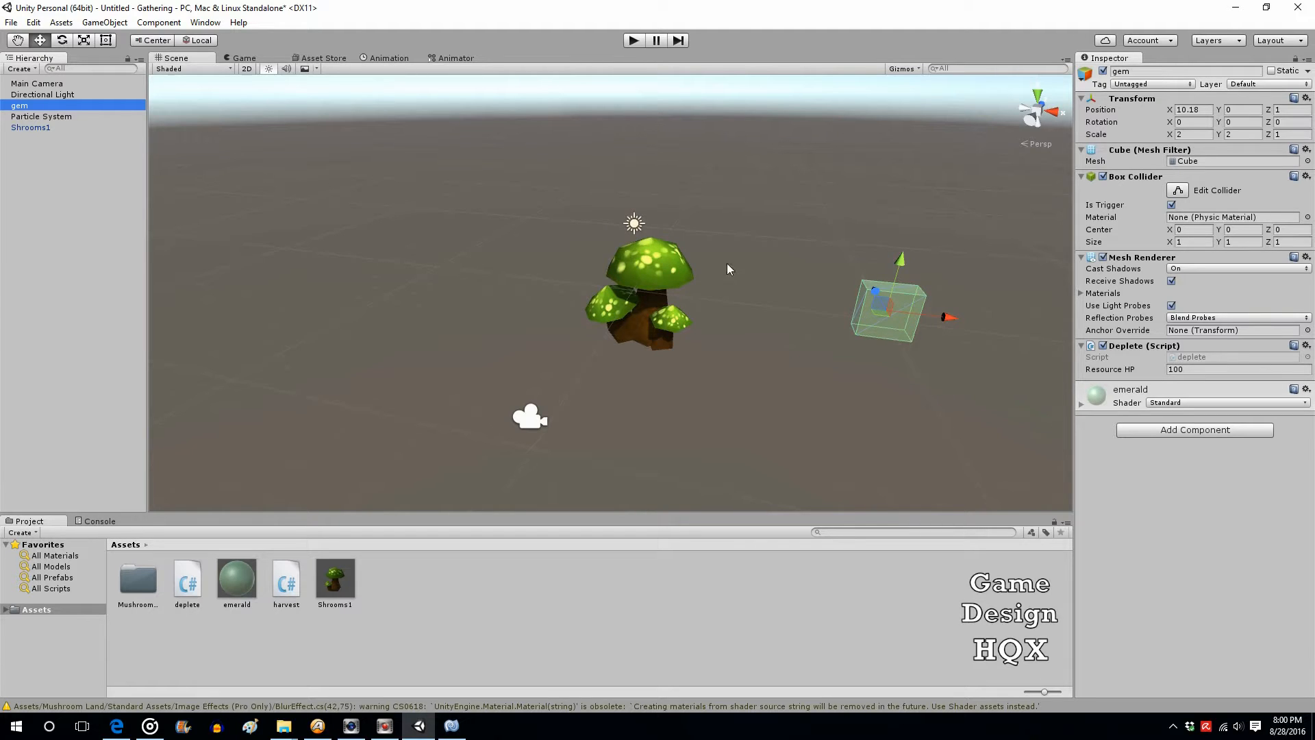
mouse_move(505, 644)
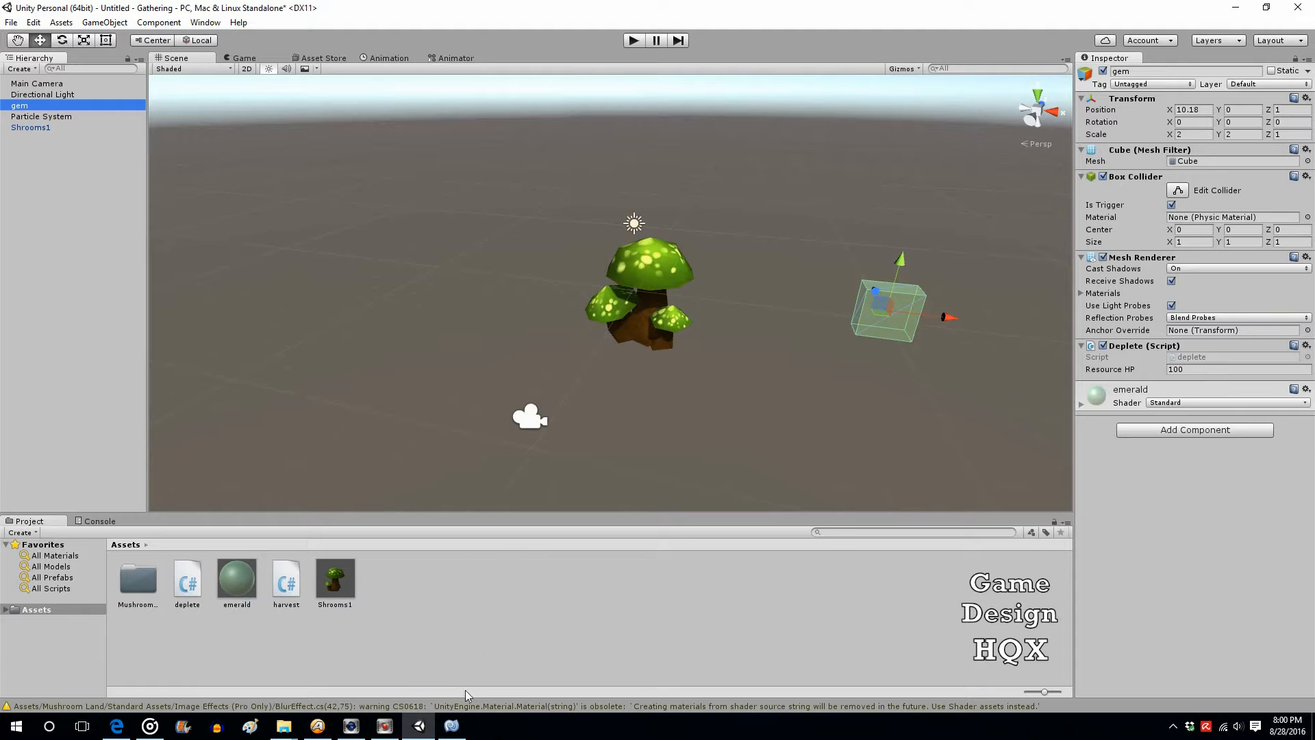
Step: Add an empty void OnTriggerStay(Collider other) method below Update in the deplete script
double_click(186, 576)
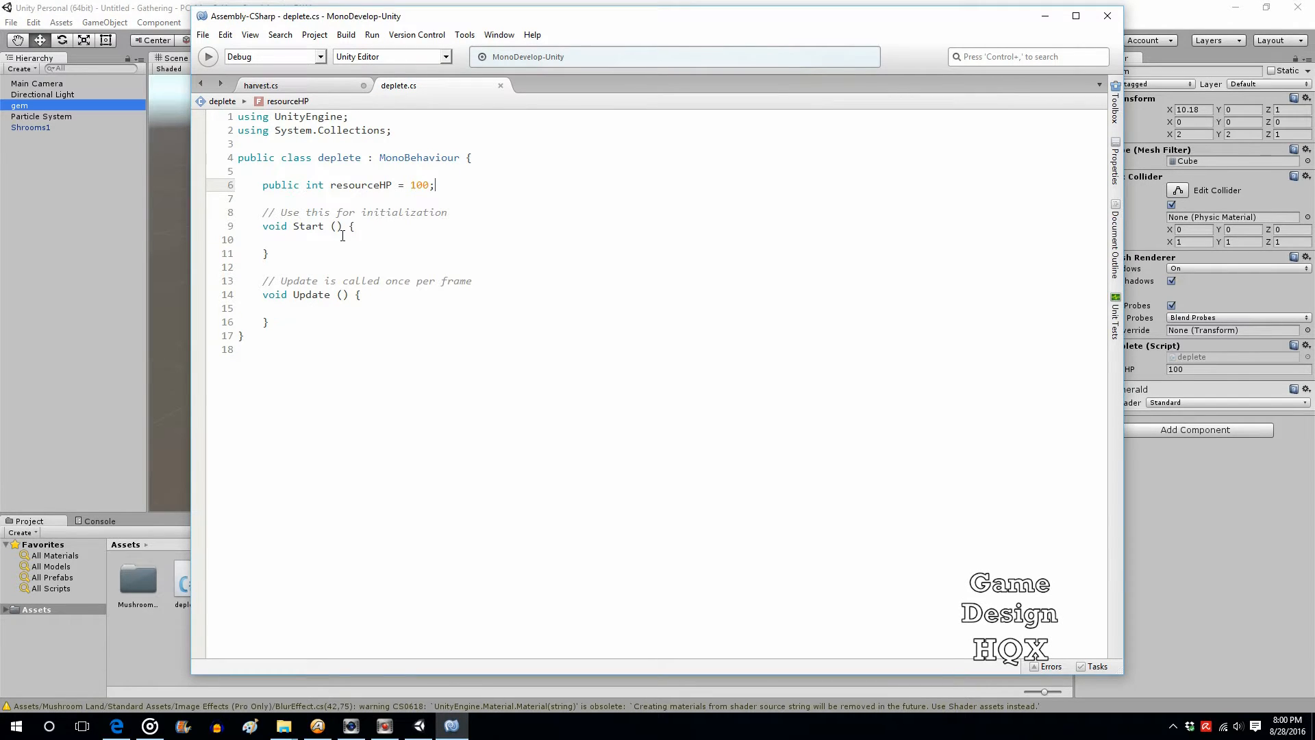
left_click(302, 322)
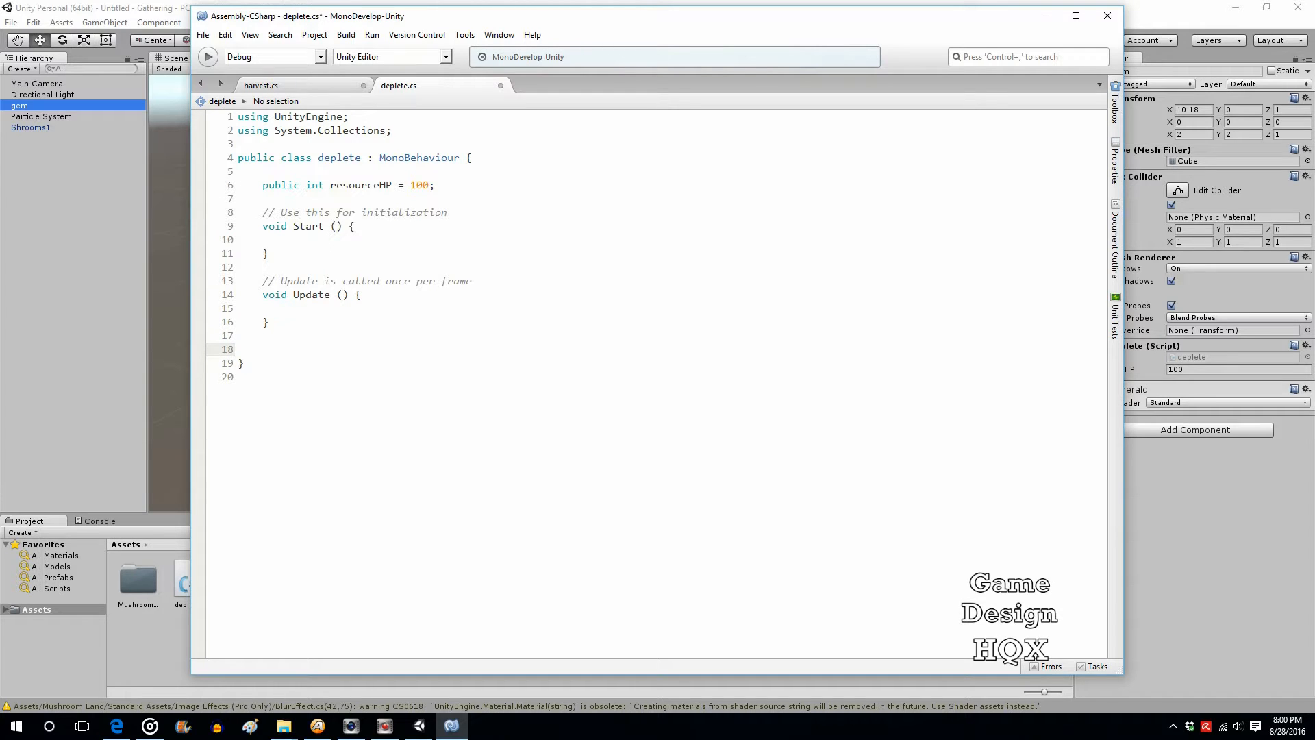
type("void")
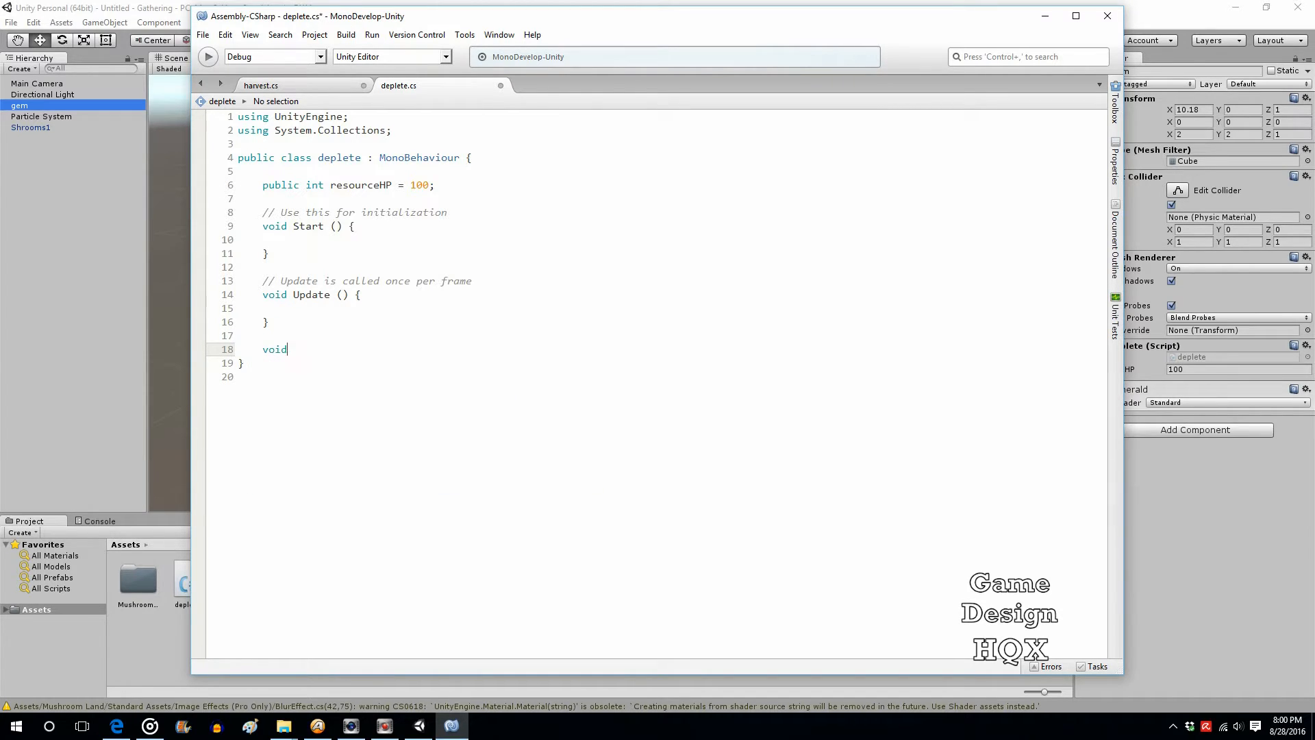
type("OnT")
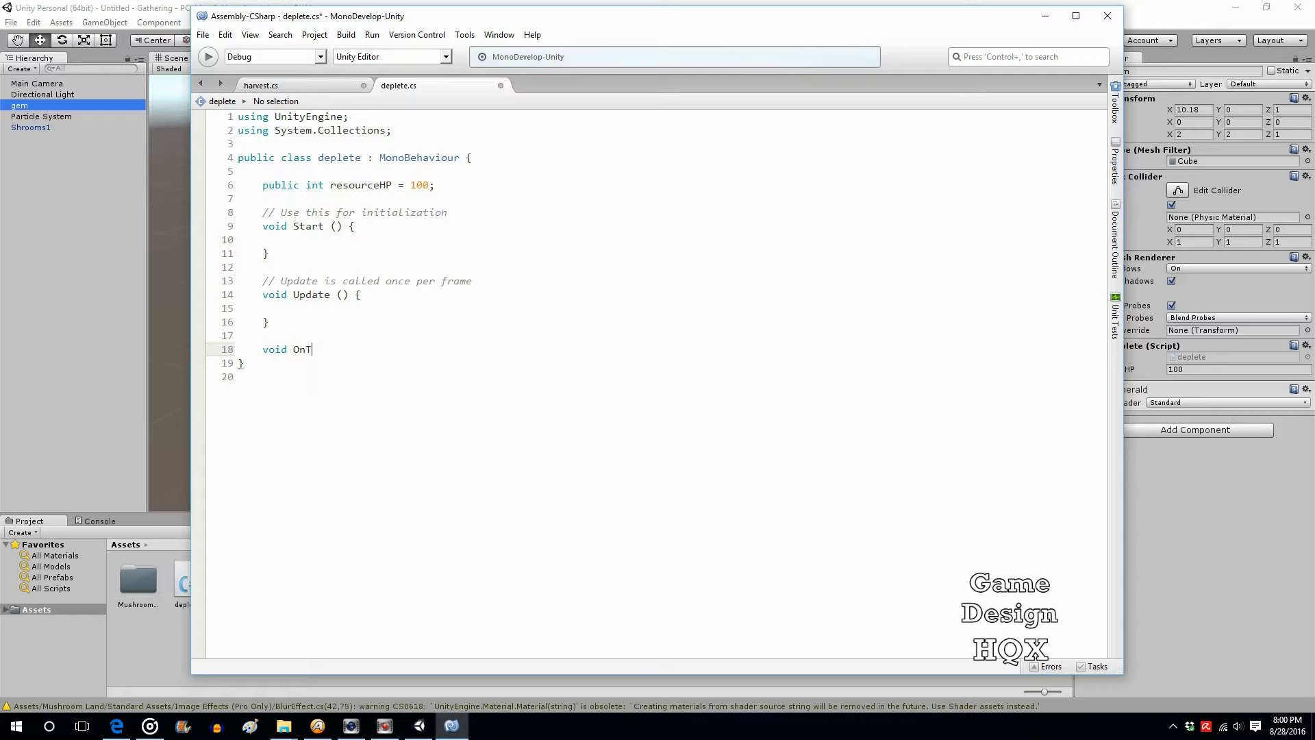
type("rigger")
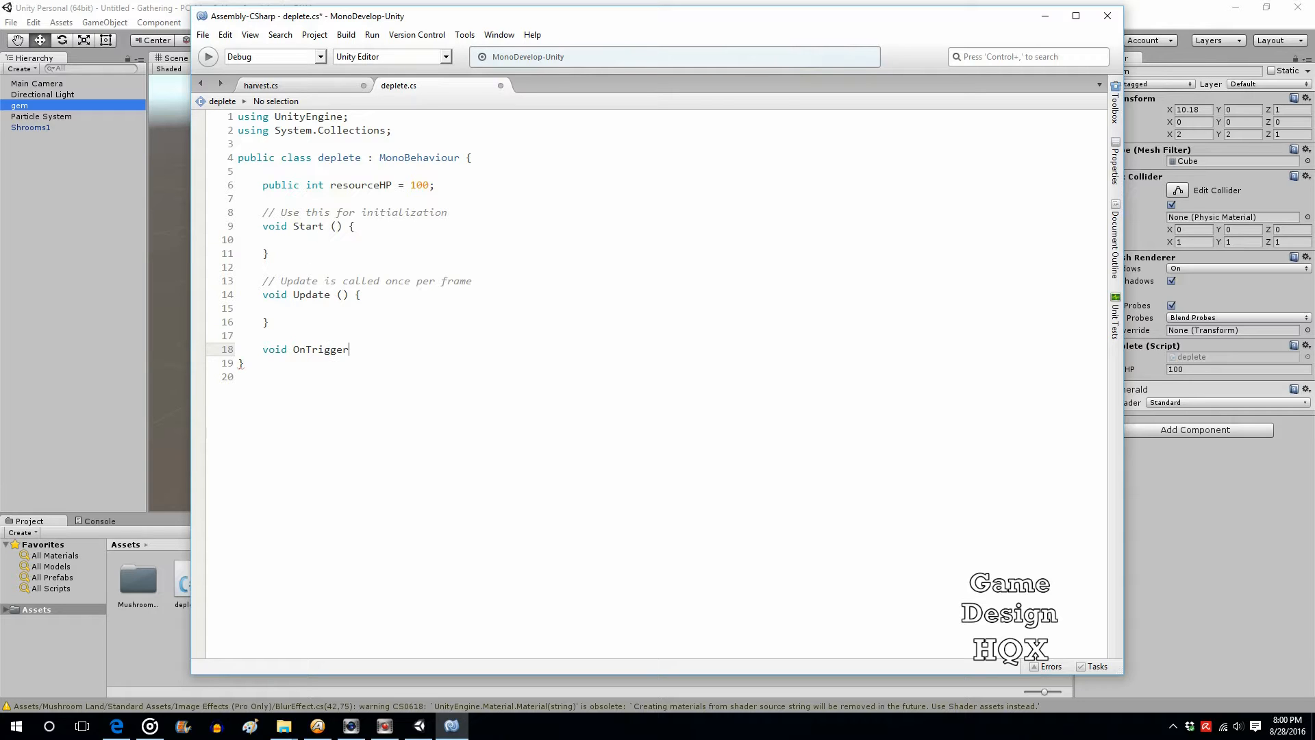
type("Stay")
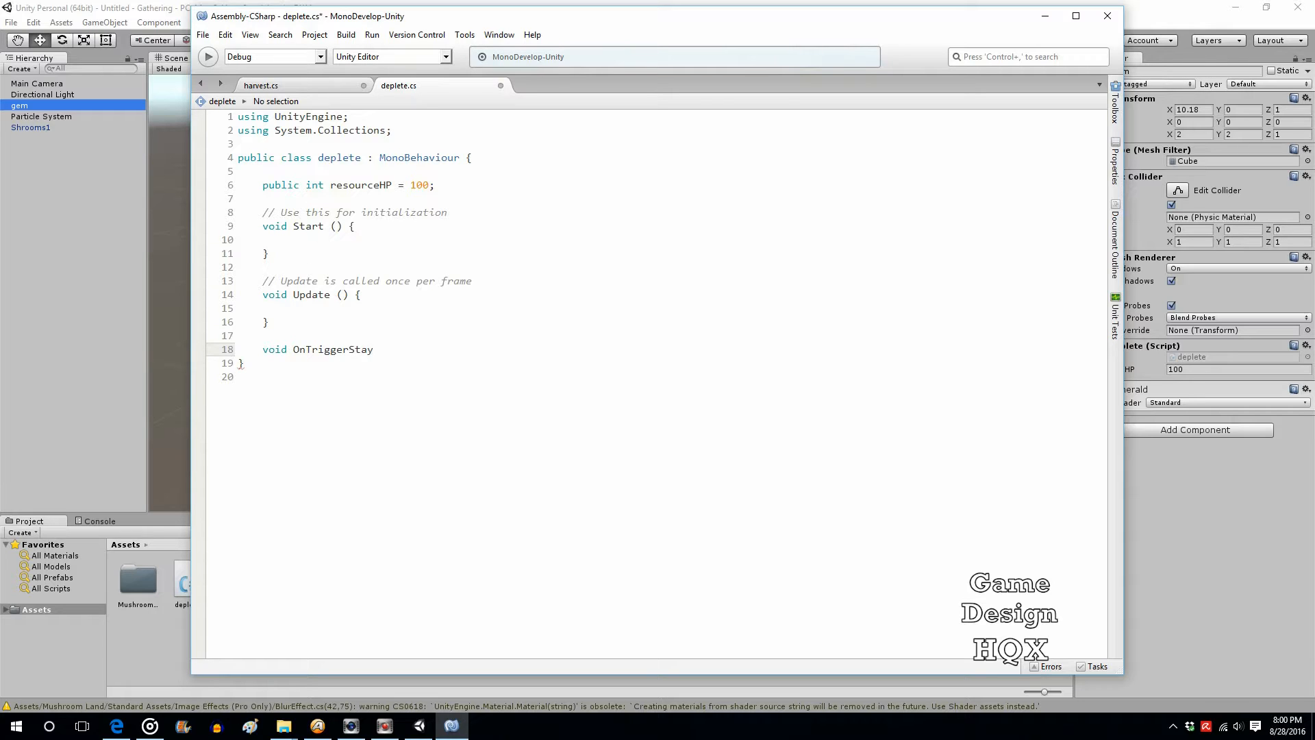
type("(COllider o")
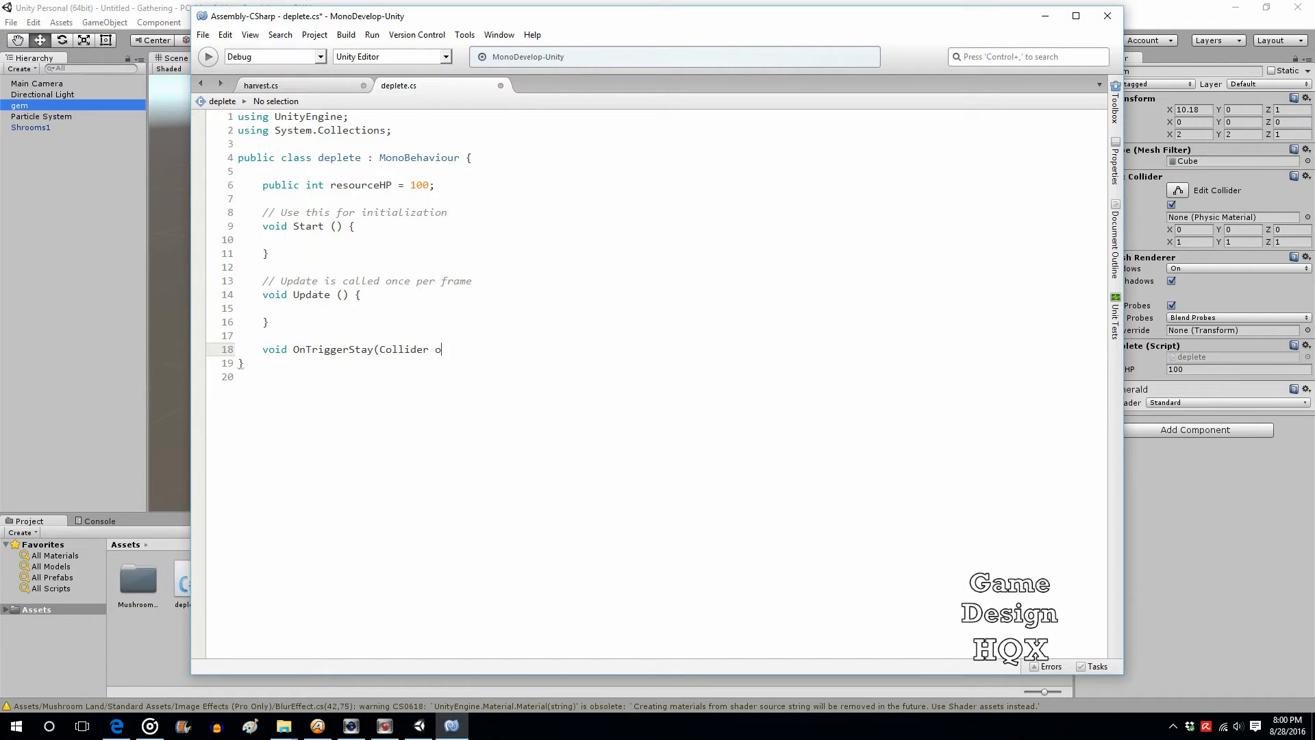
type("ther)")
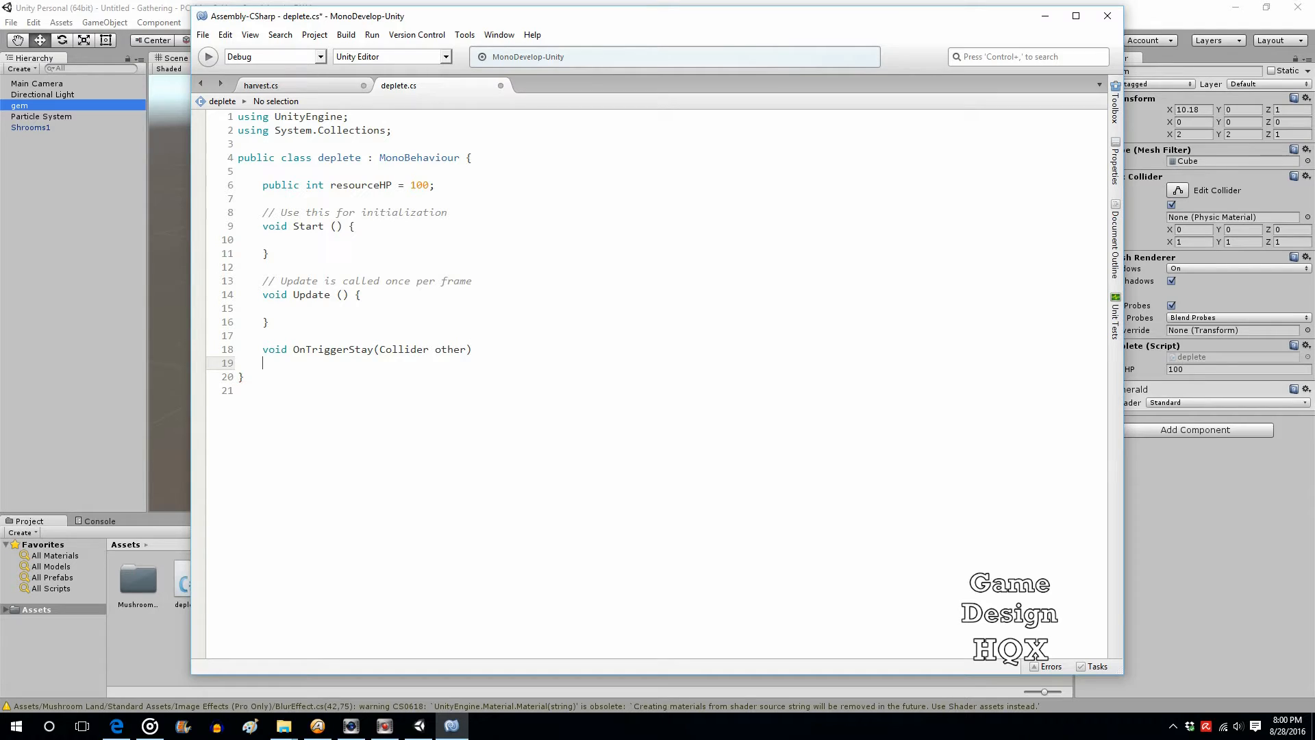
type("{")
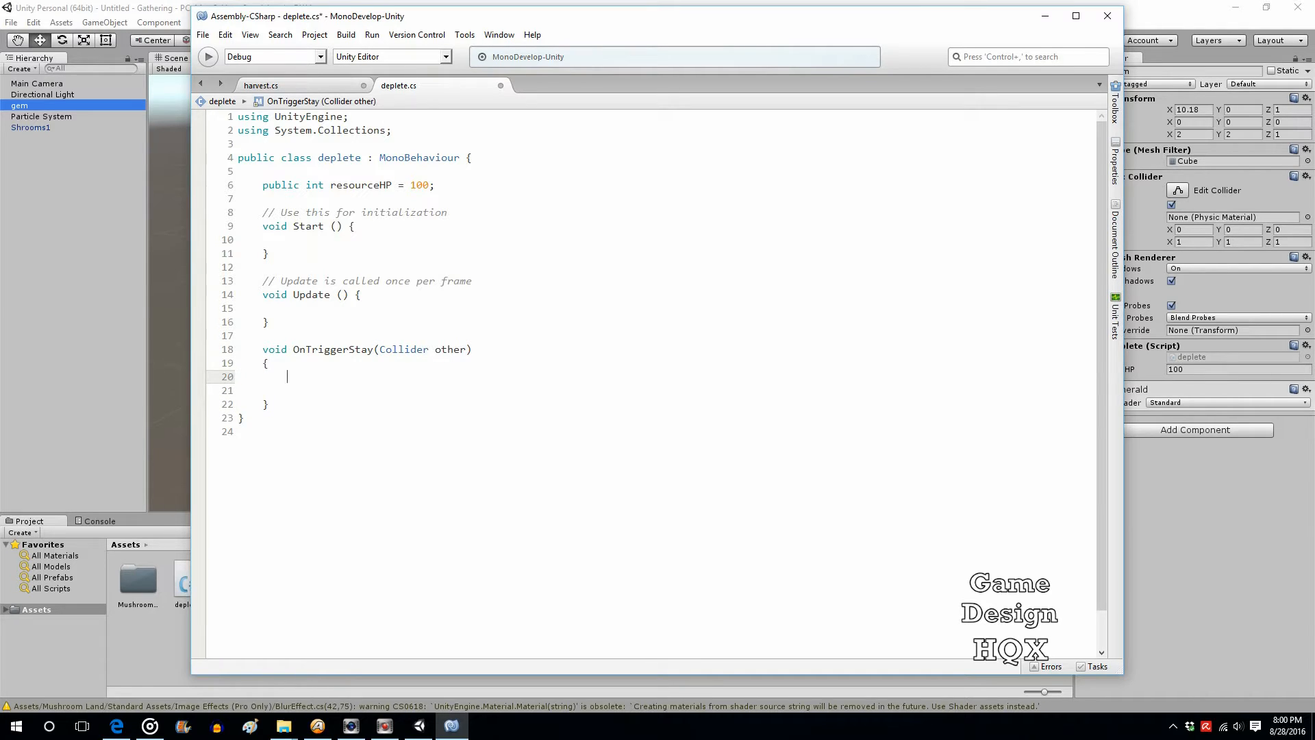
left_click(260, 85)
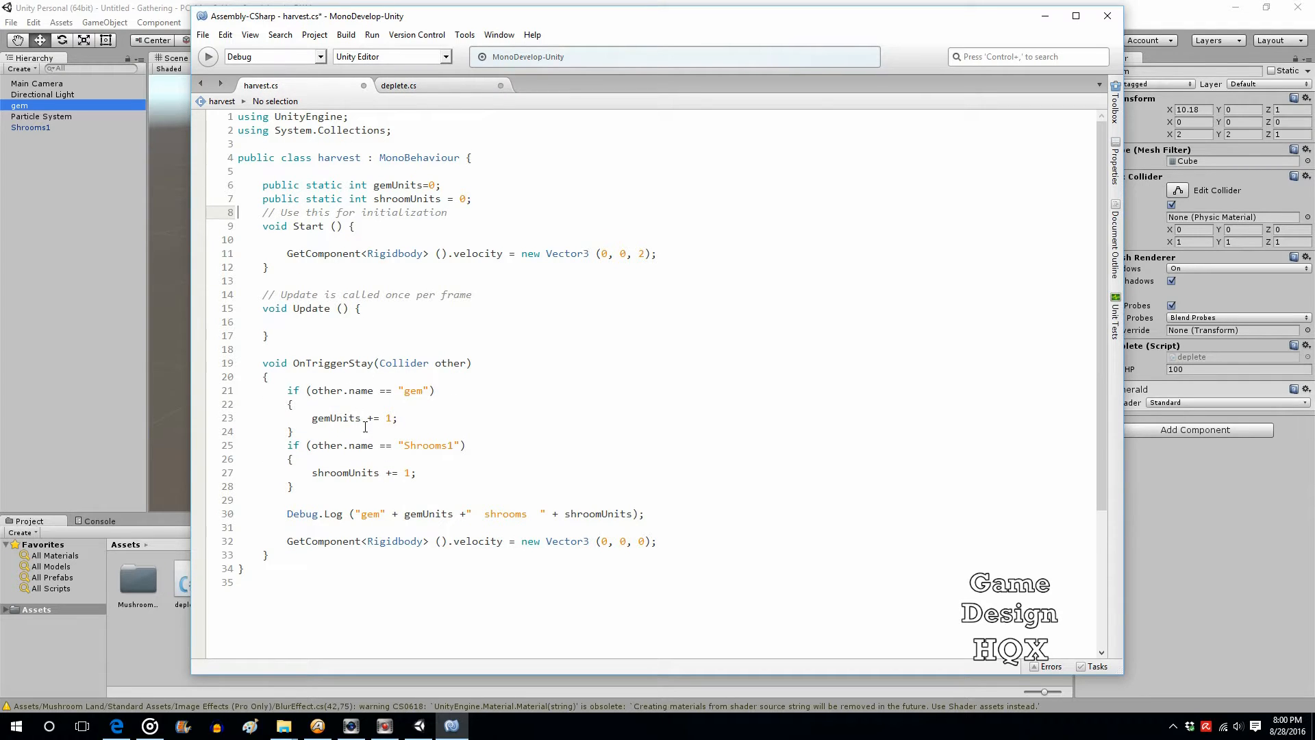
Step: Write resourceHP -= 1; inside OnTriggerStay in deplete.cs
left_click(312, 418)
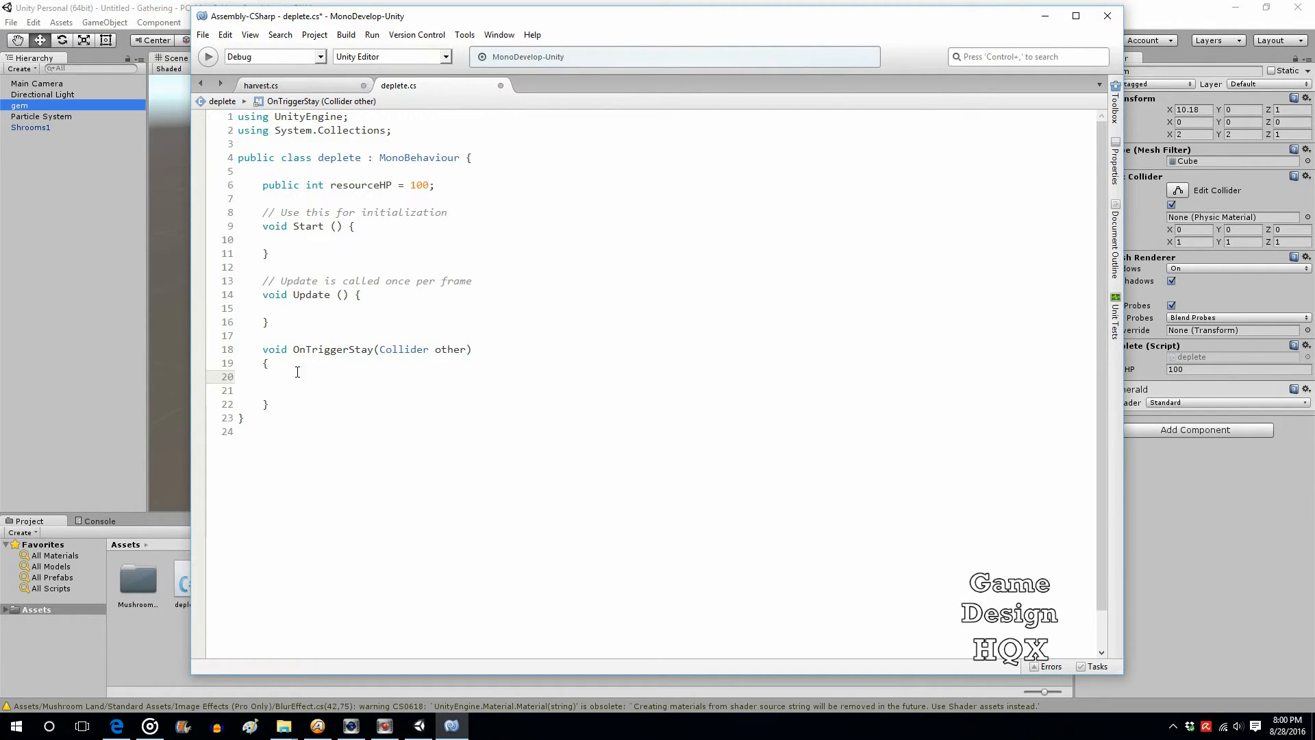
type("resourceHP")
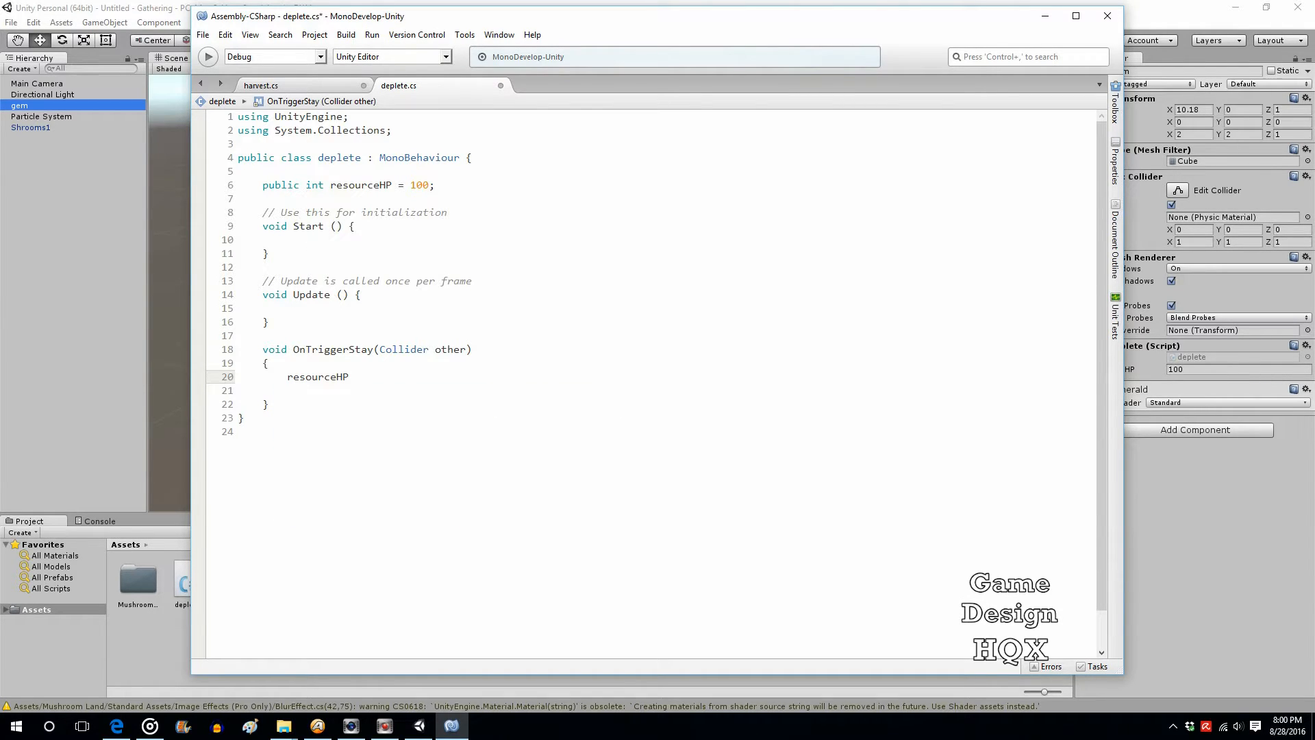
type("-= 1;")
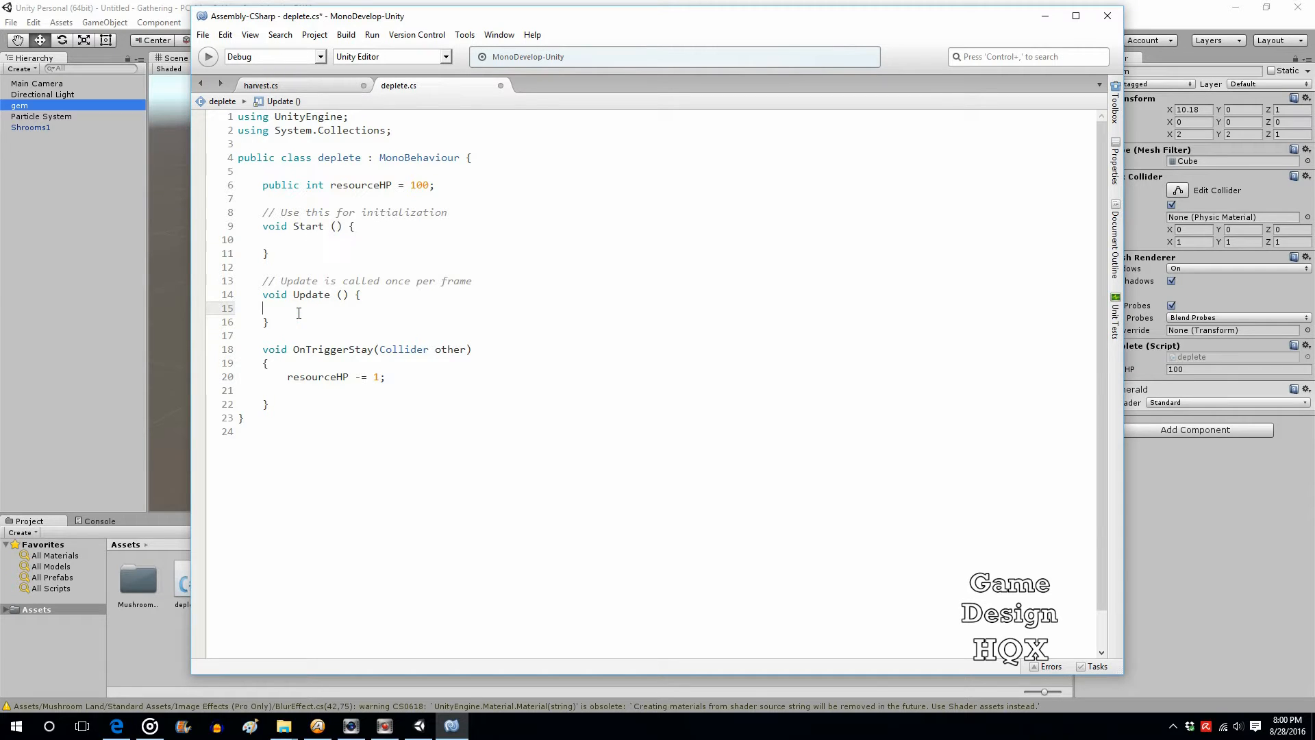
Step: Write if (resourceHP < 1) { Destroy(gameObject); } in the deplete script's Update
type("if")
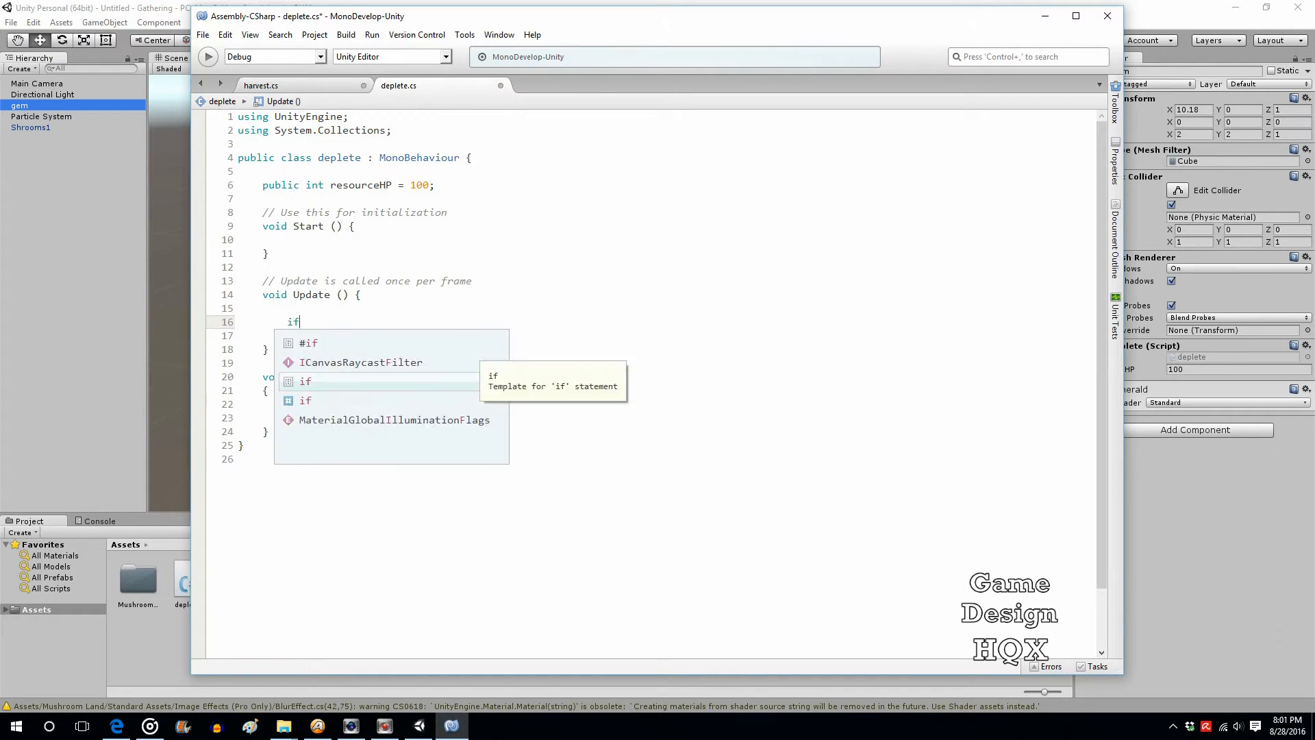
type("(")
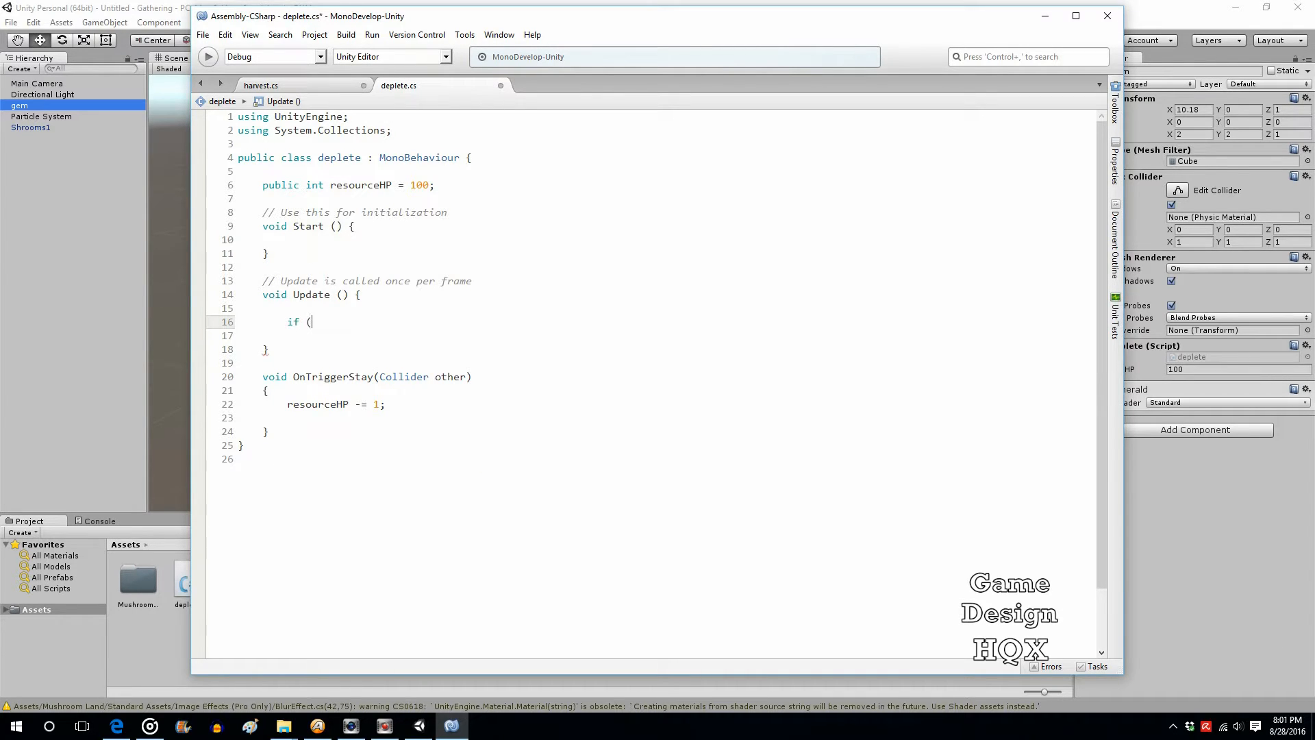
type("resou")
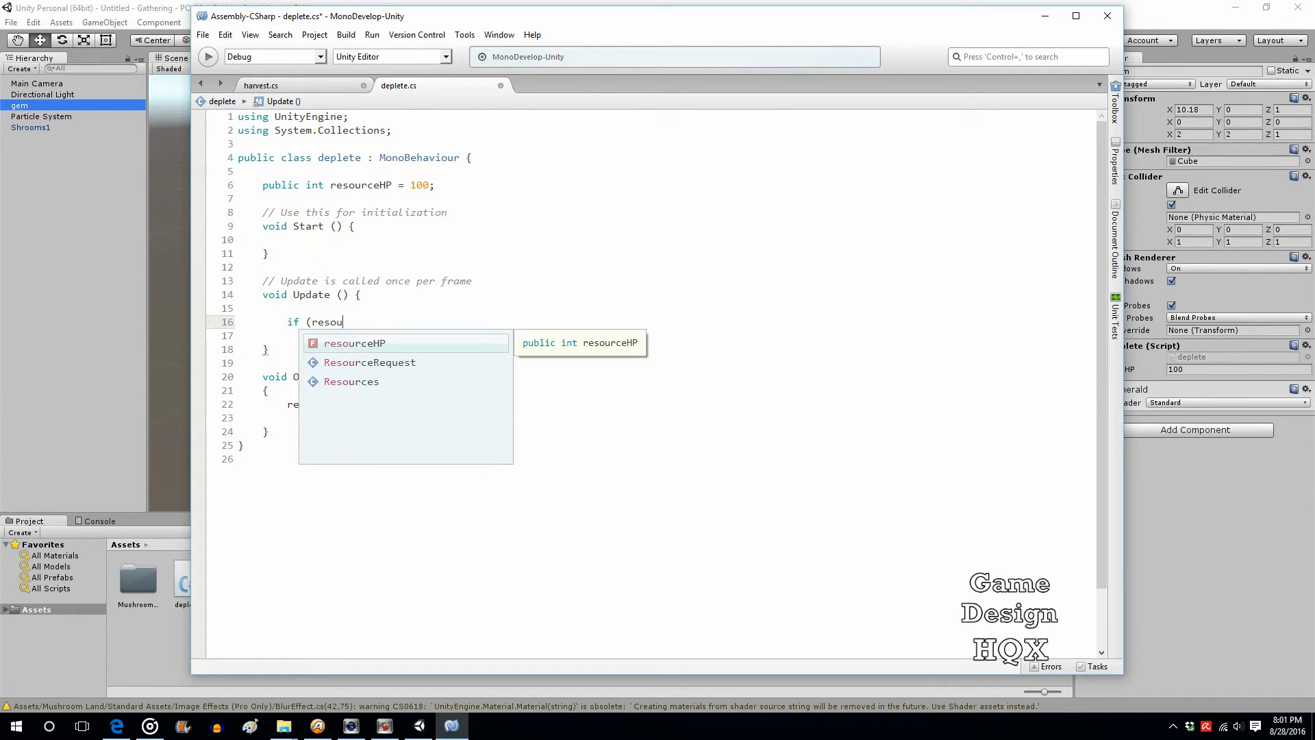
key("Tab")
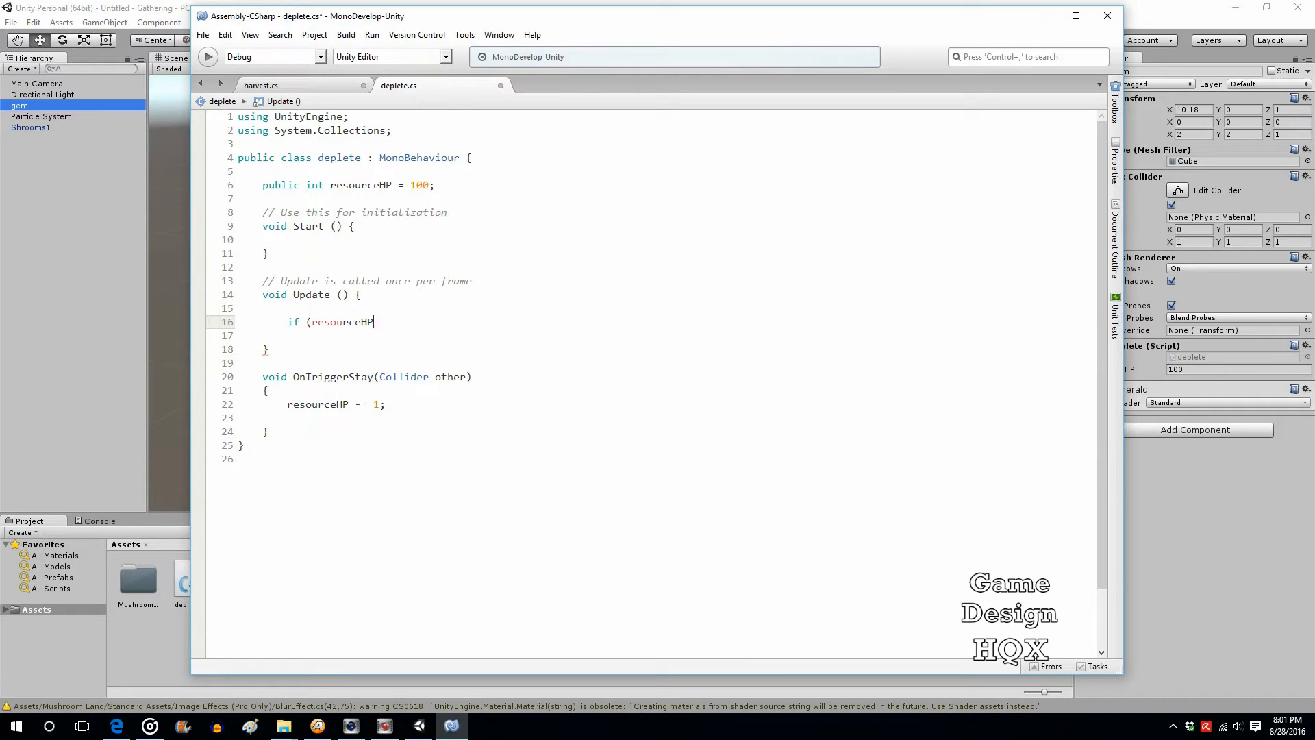
type("<1)")
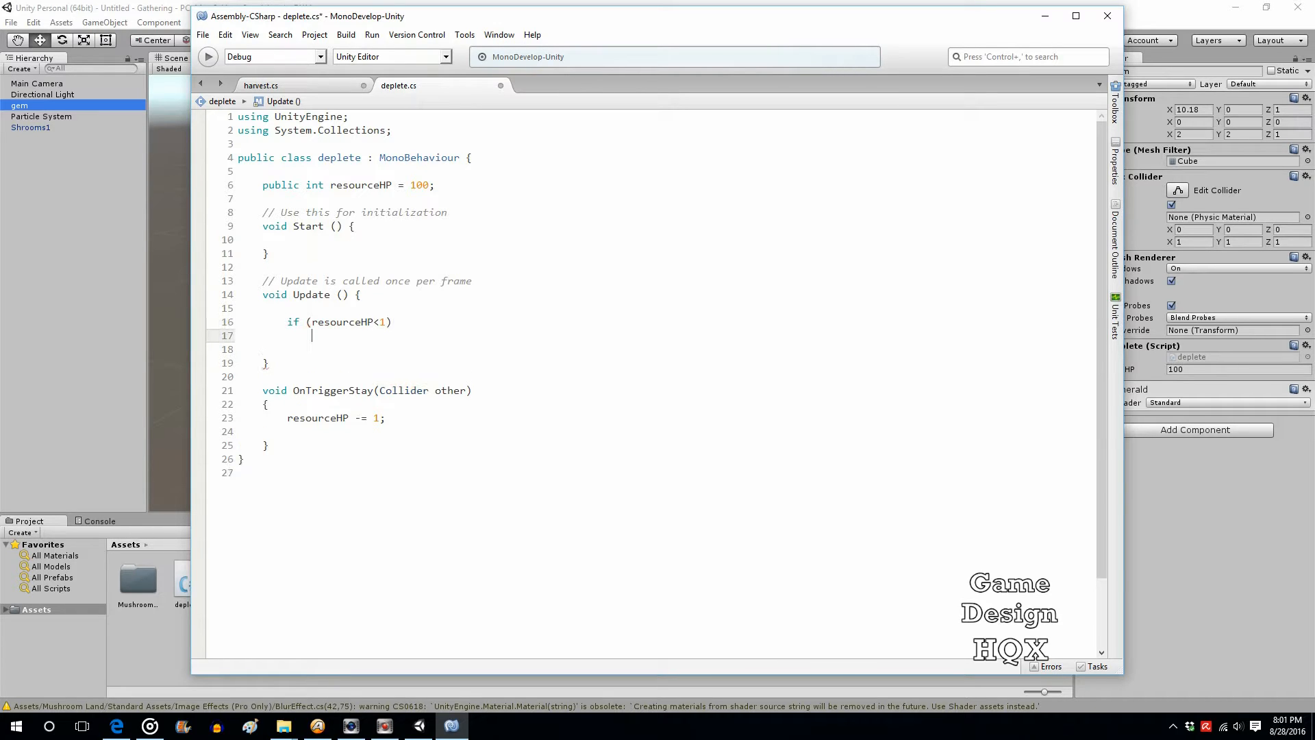
type("{")
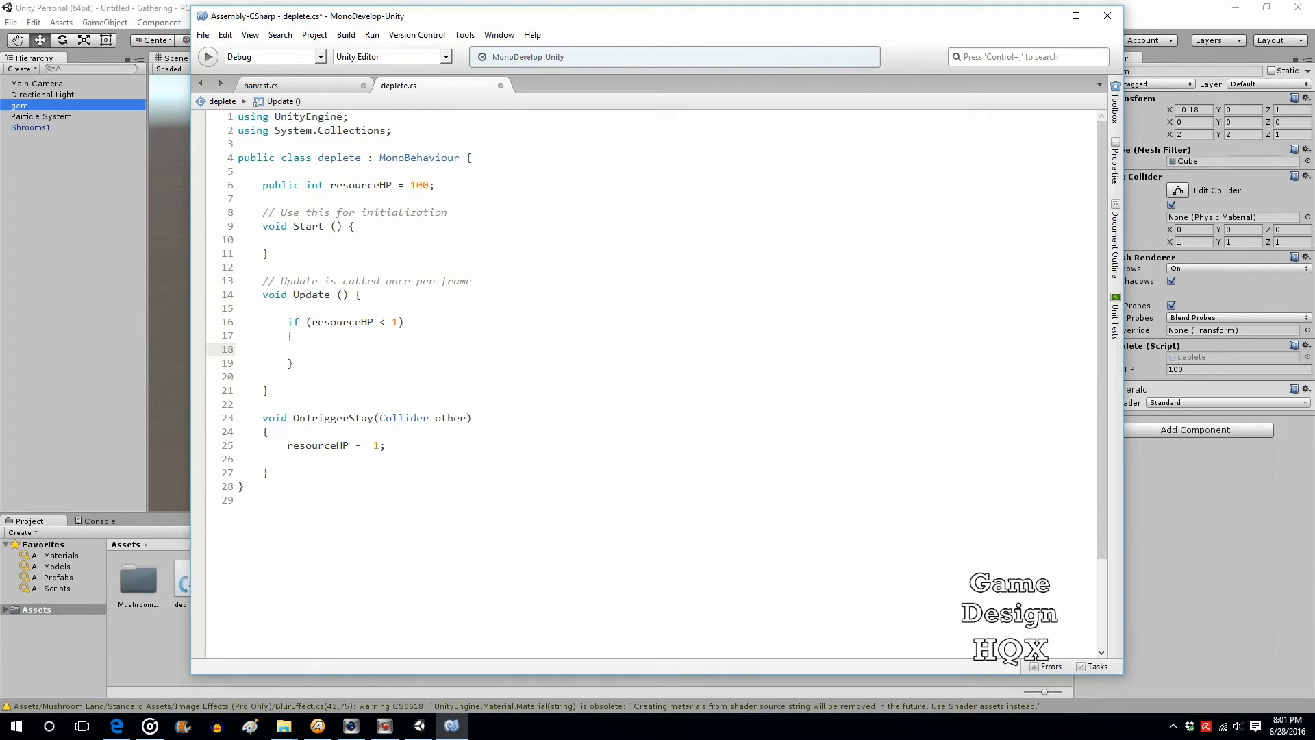
type("destroy")
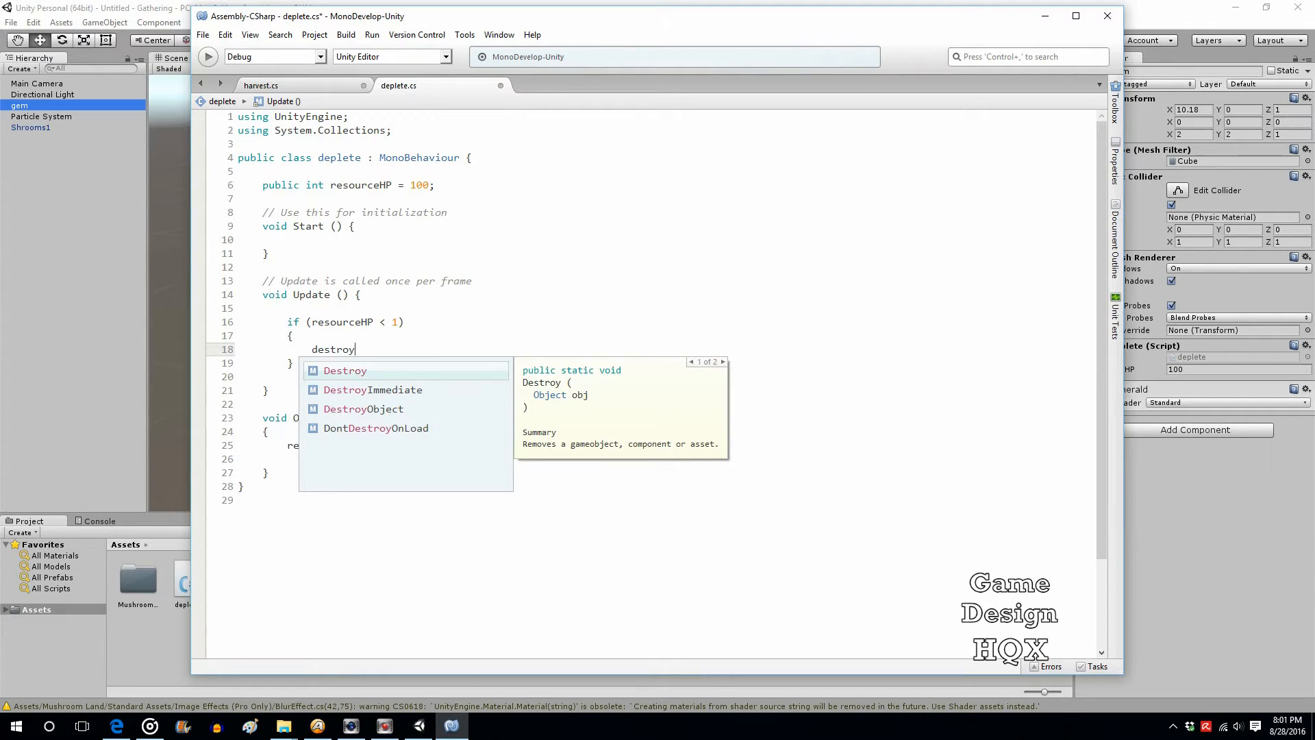
type("(gameObject);")
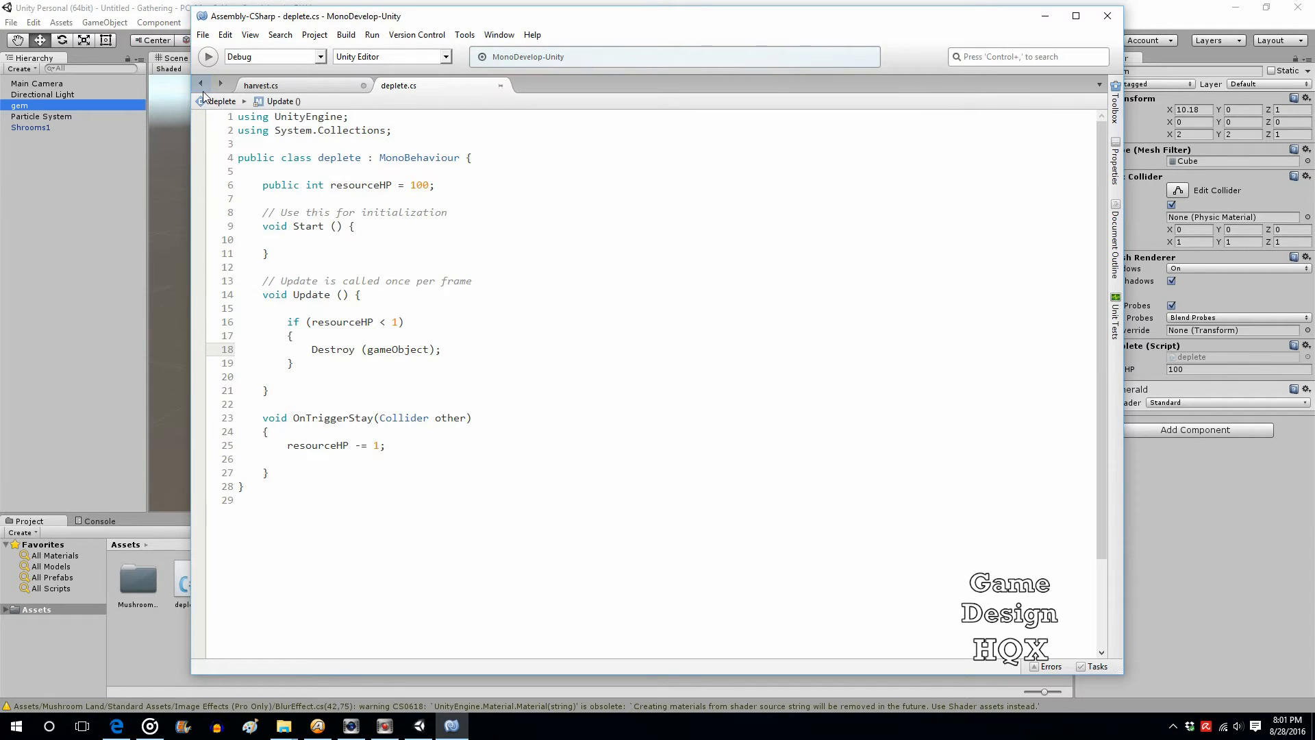
left_click(244, 417)
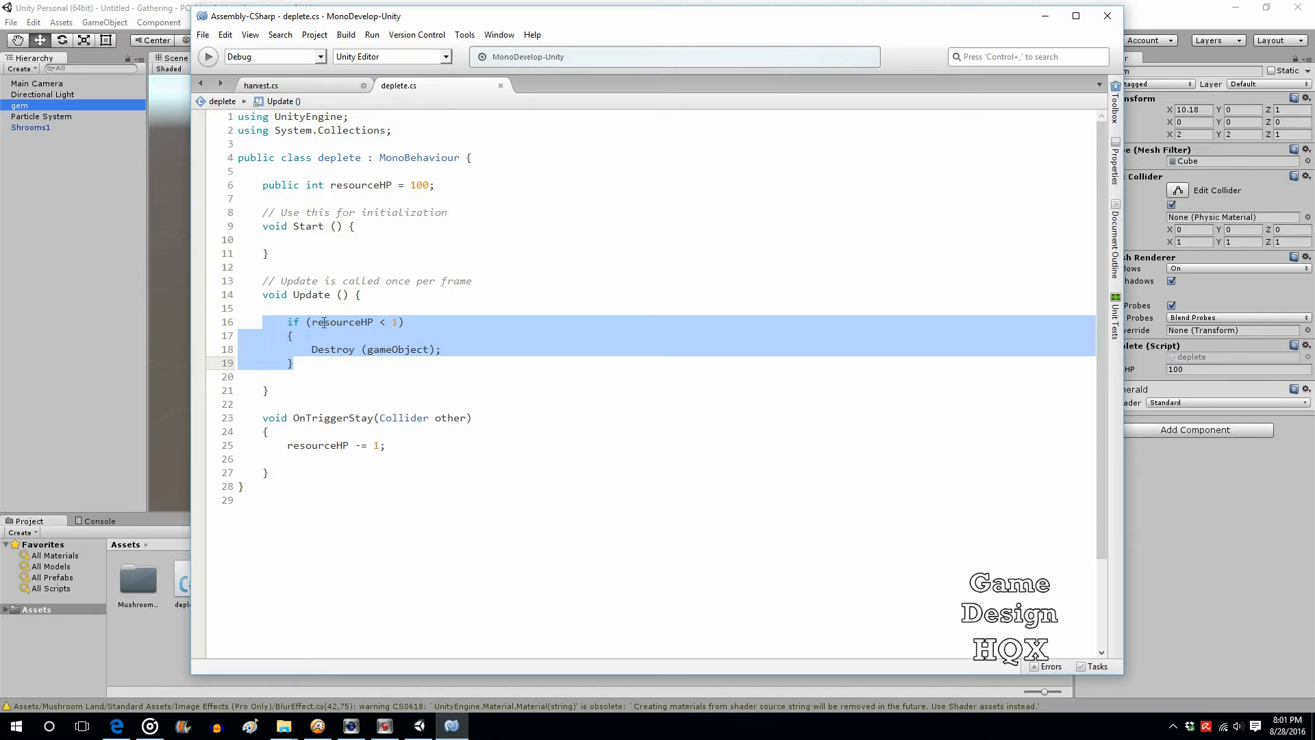
Step: Review the Update condition and OnTriggerStay code, then return to the Unity editor
left_click(368, 321)
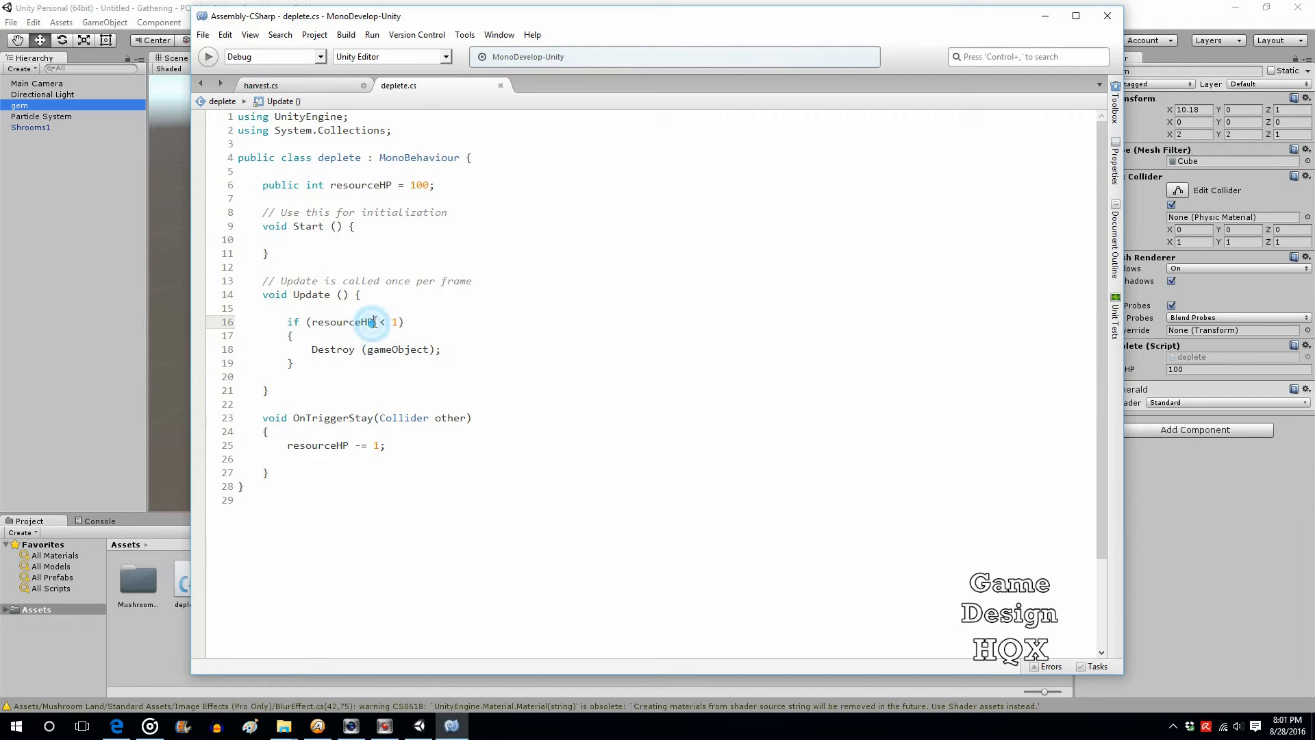
double_click(341, 322)
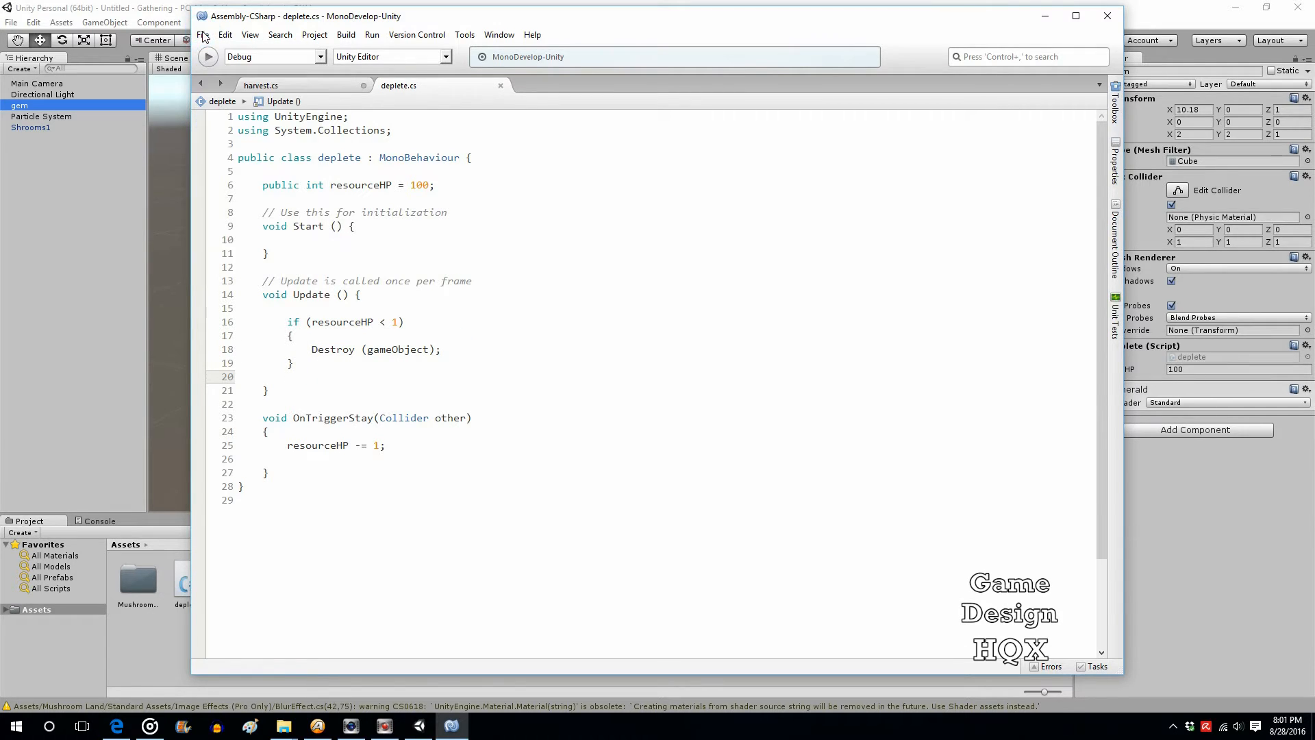
left_click(288, 376)
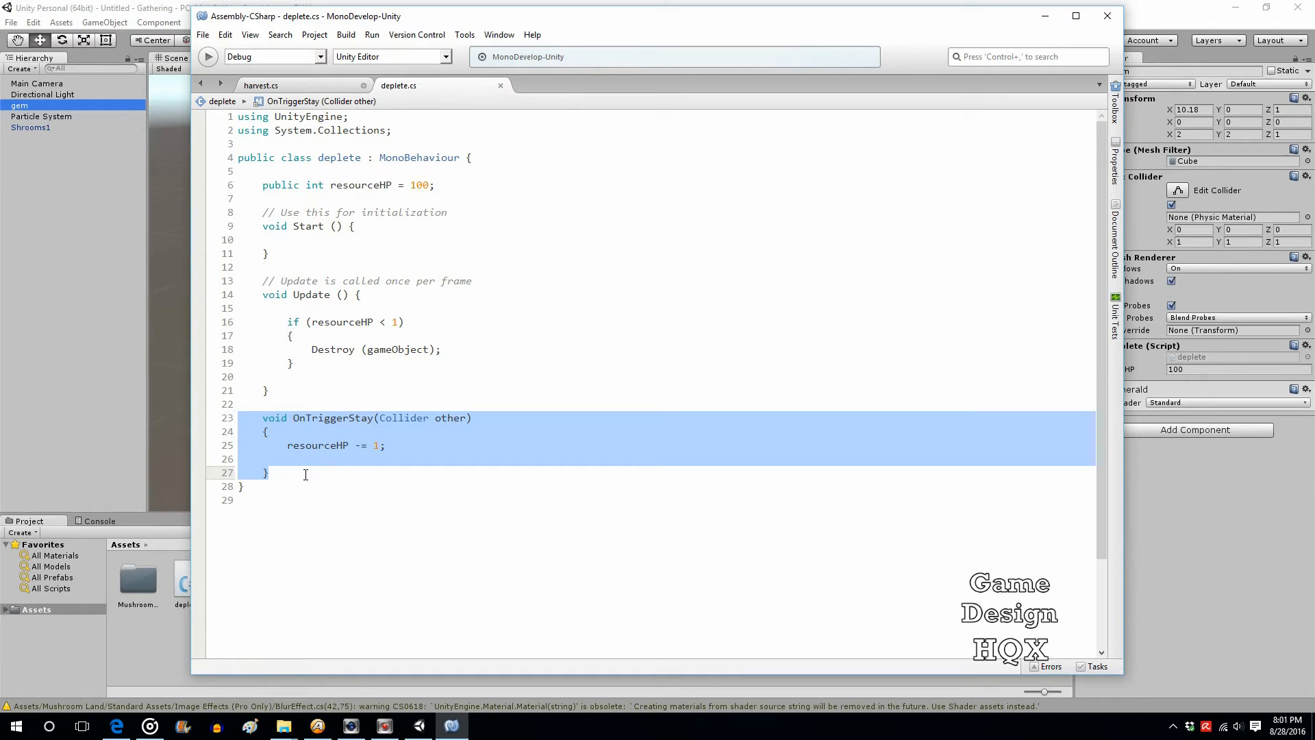
left_click(319, 471)
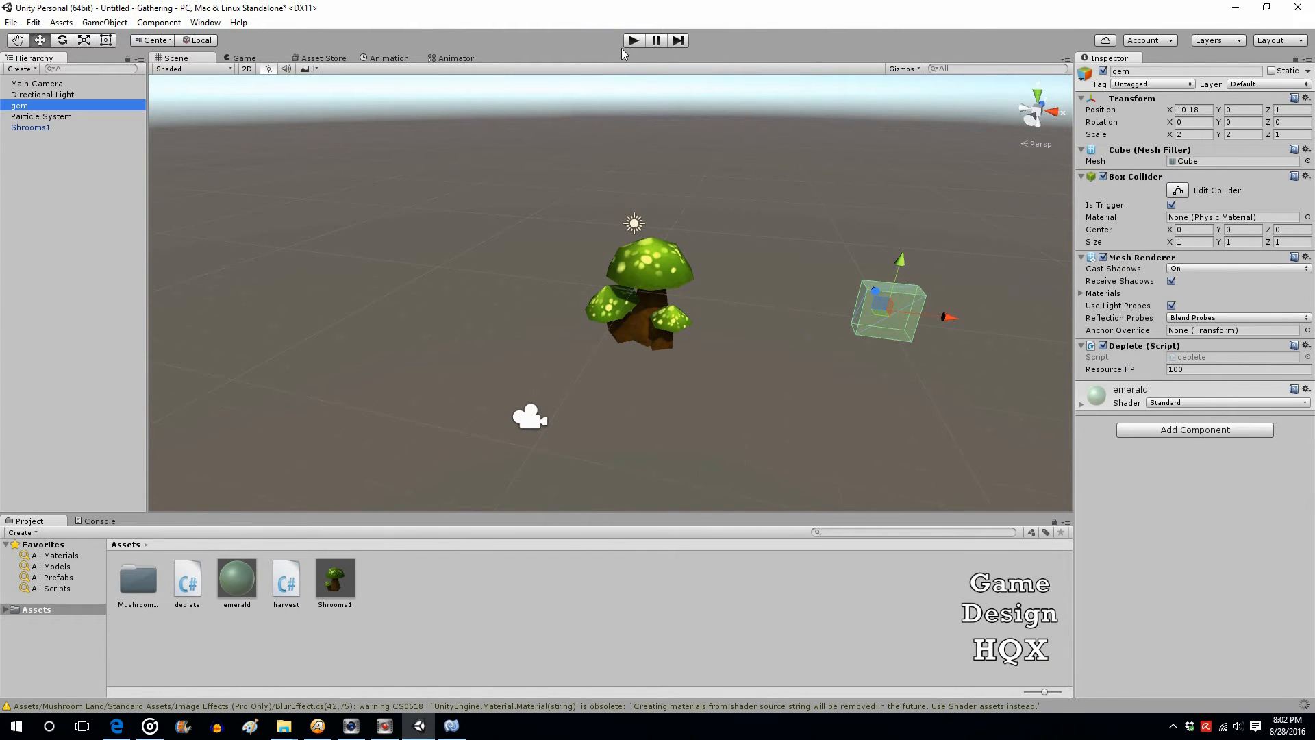
Step: Run and stop a play test, with the console reporting gem0 shrooms 50
left_click(633, 40)
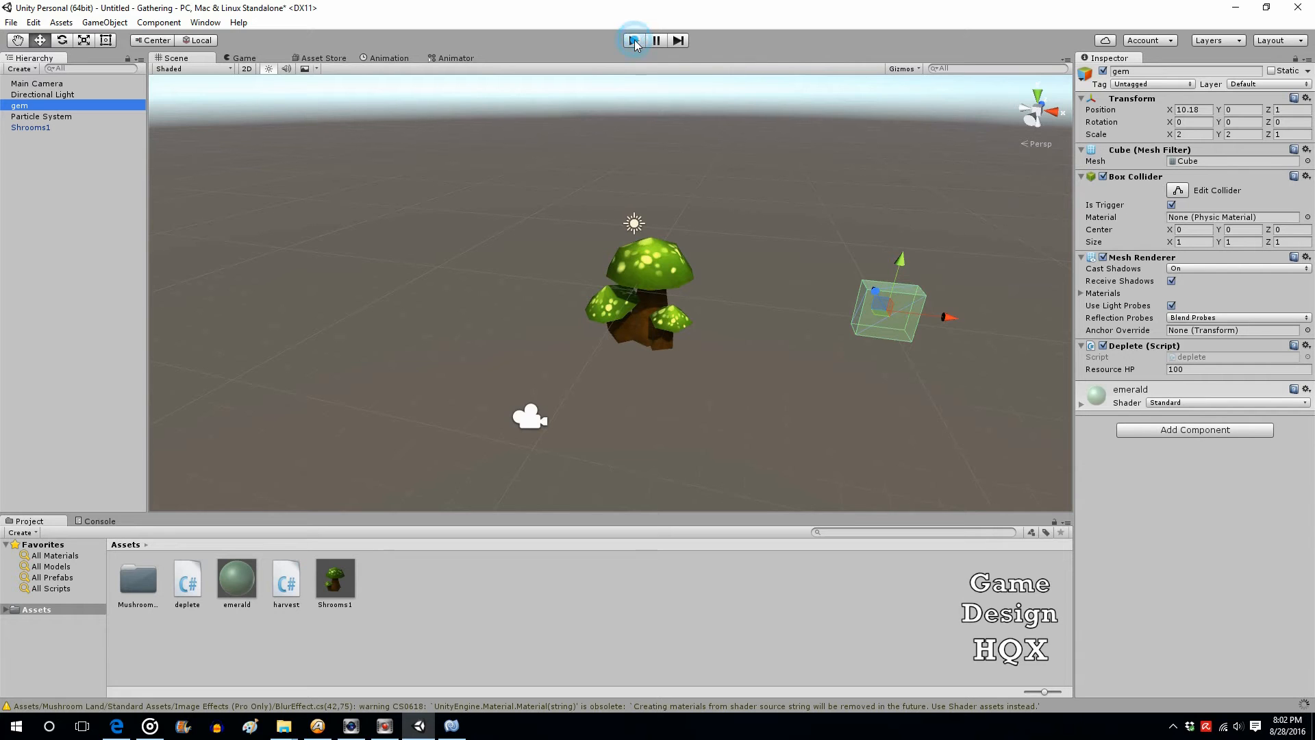
left_click(633, 40)
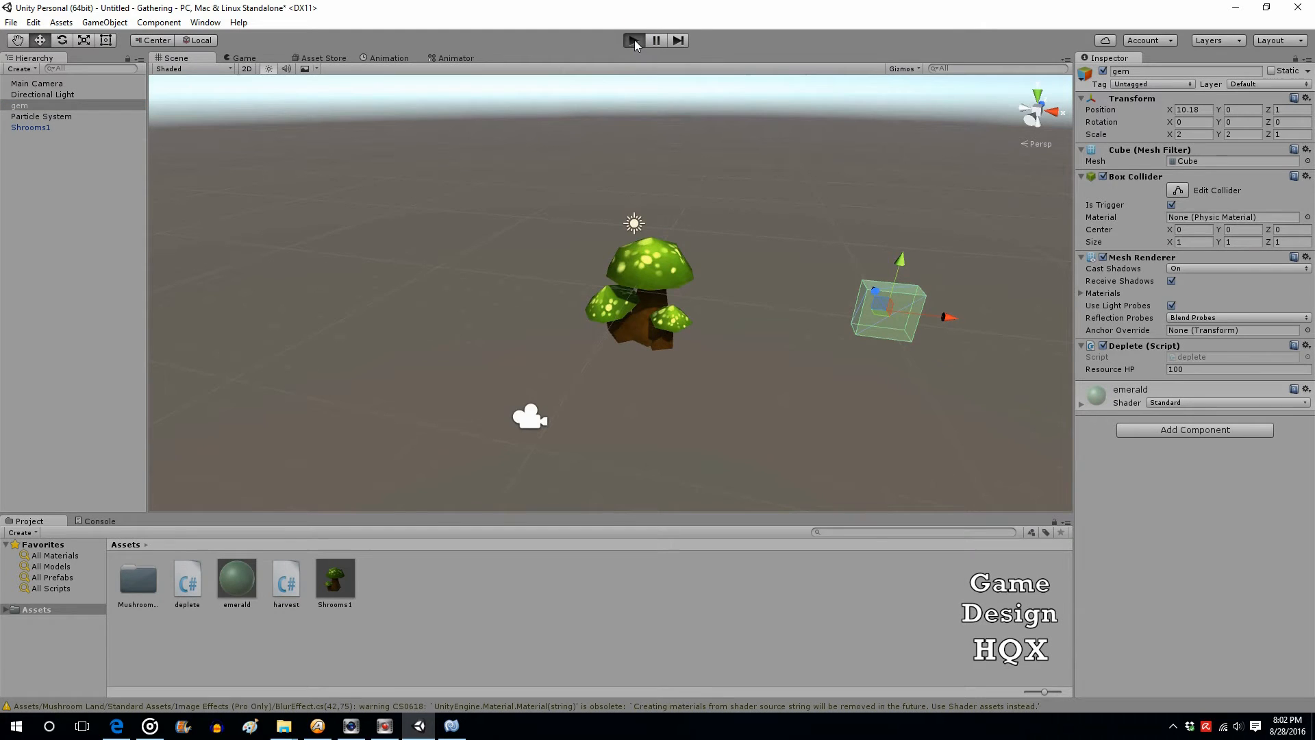
left_click(631, 40)
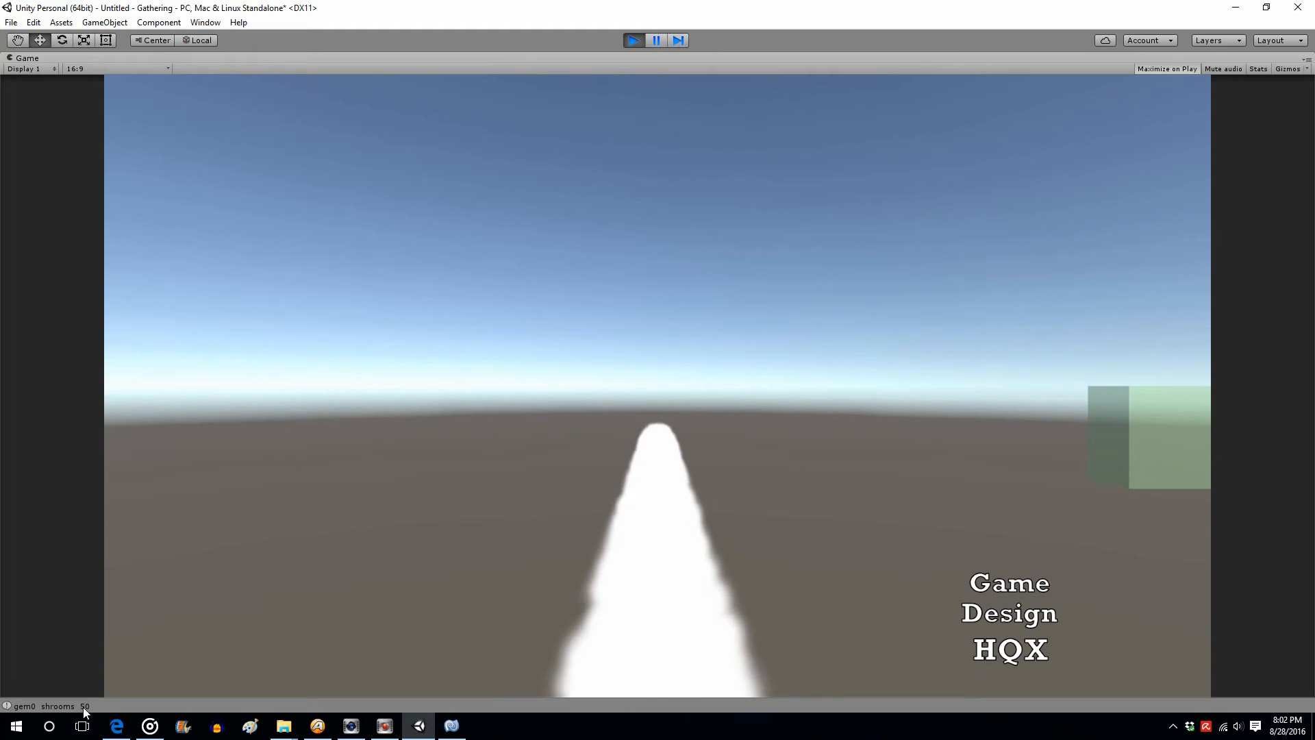
left_click(633, 39)
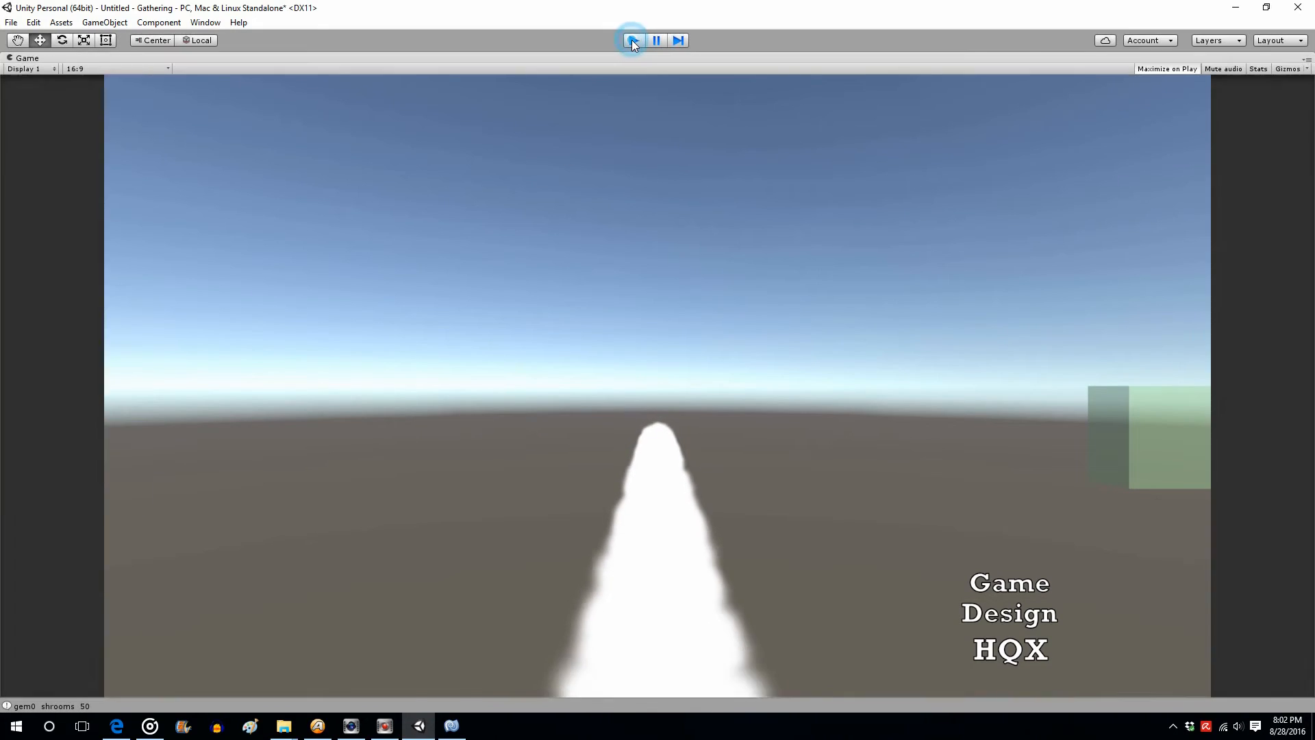
left_click(633, 40)
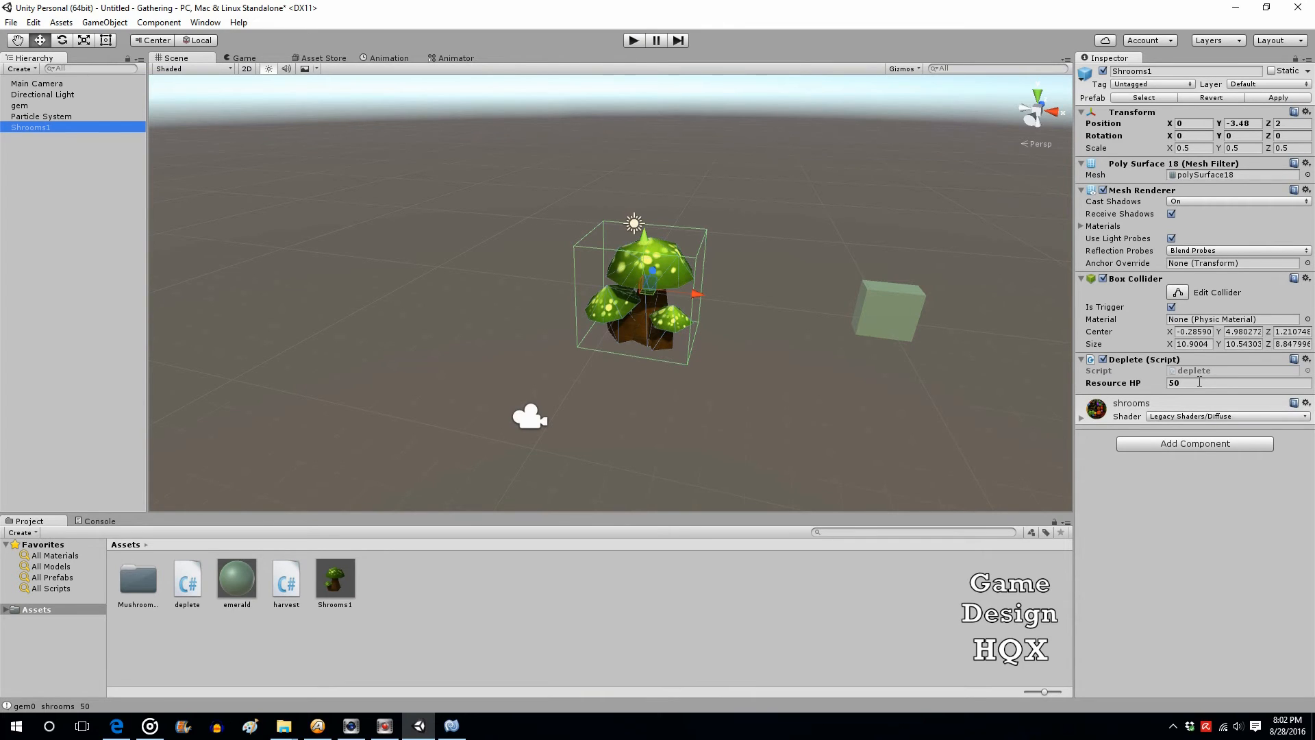
mouse_move(857, 294)
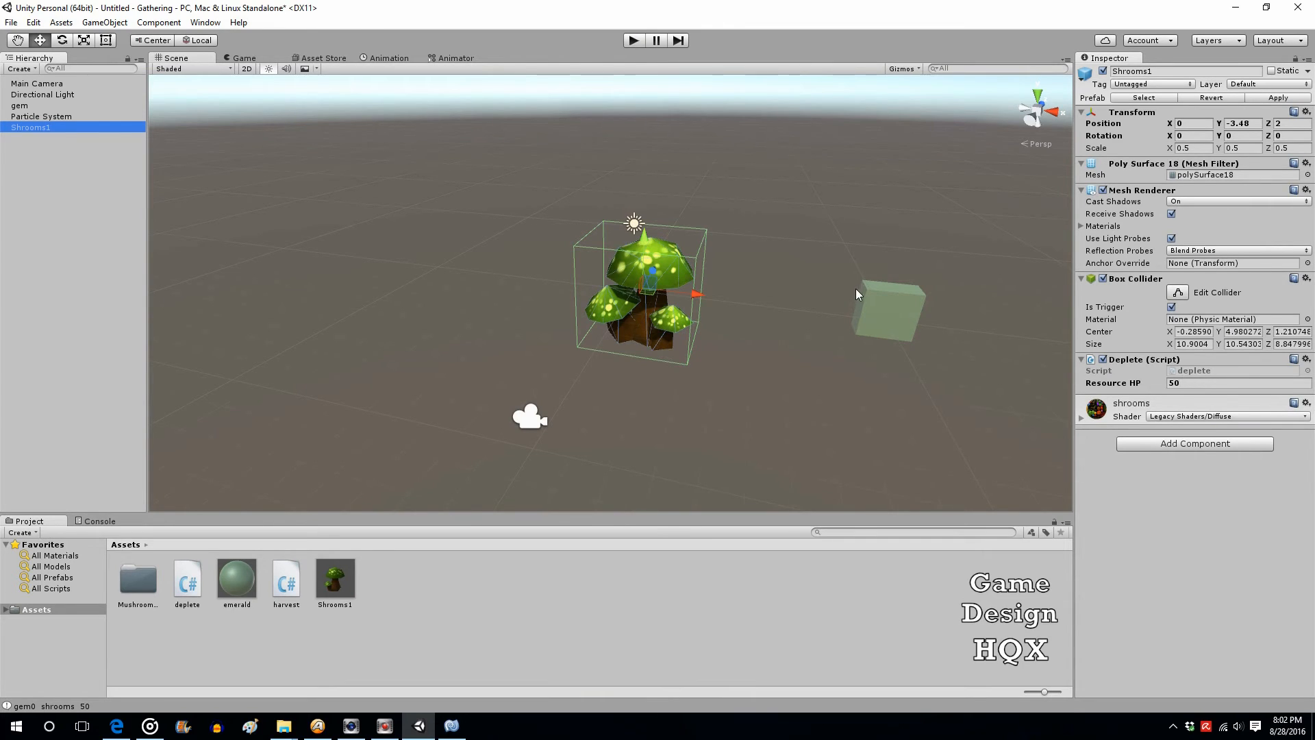
Step: Drag the gem cube along X onto the mushroom and replay, giving gem100 shrooms 0
left_click_drag(696, 293, 533, 274)
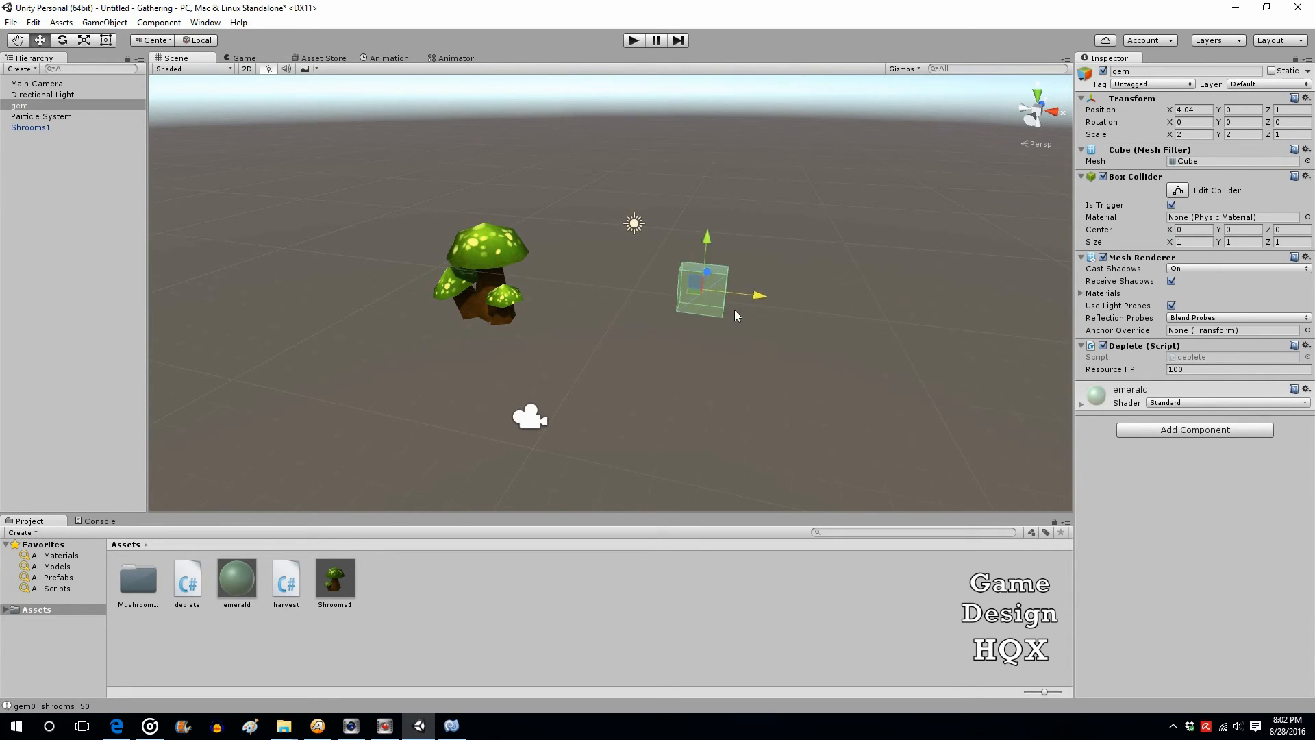
left_click_drag(737, 294, 667, 294)
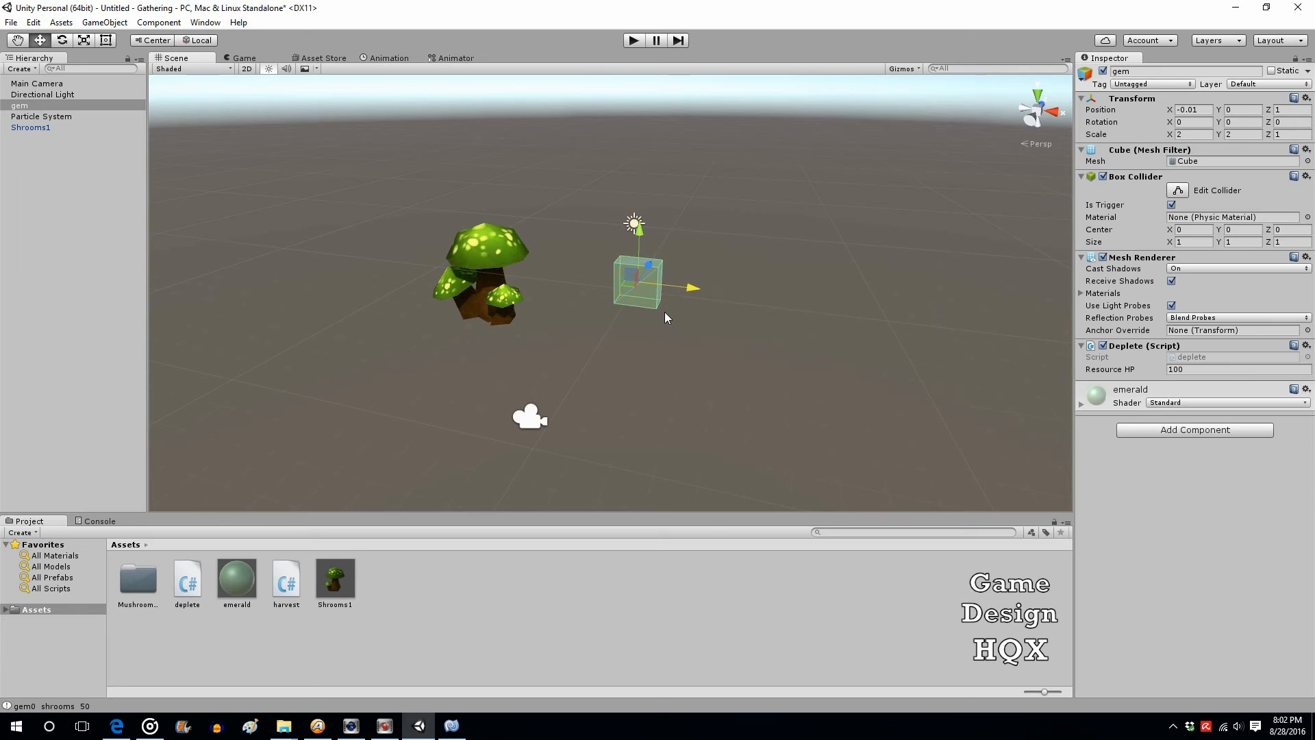
left_click(633, 39)
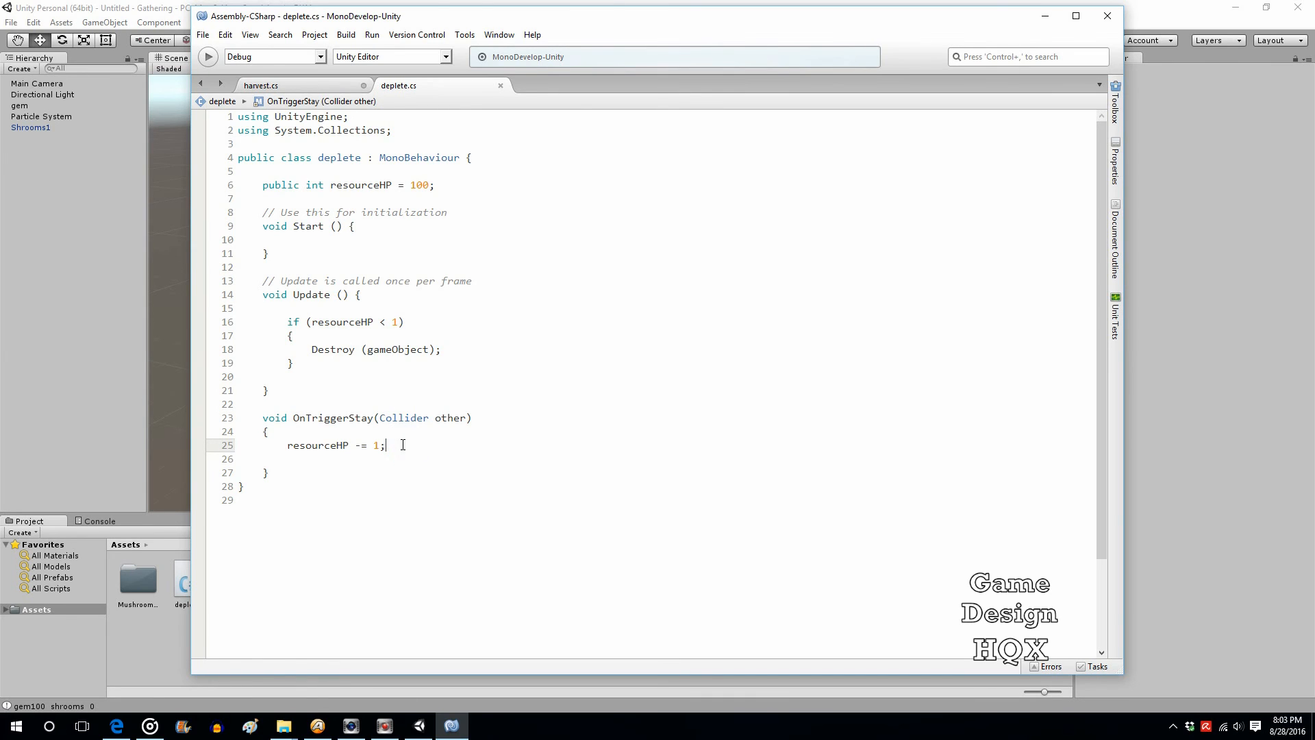
left_click_drag(384, 444, 281, 444)
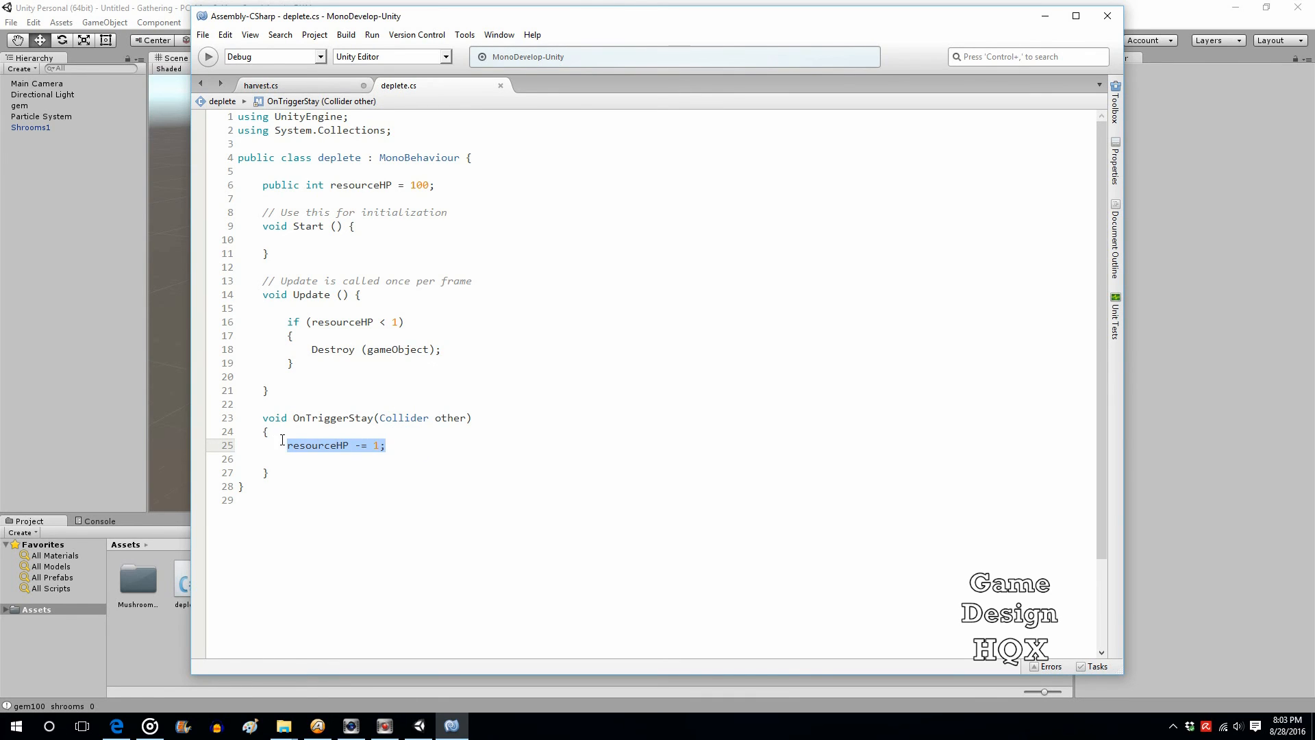
left_click(315, 474)
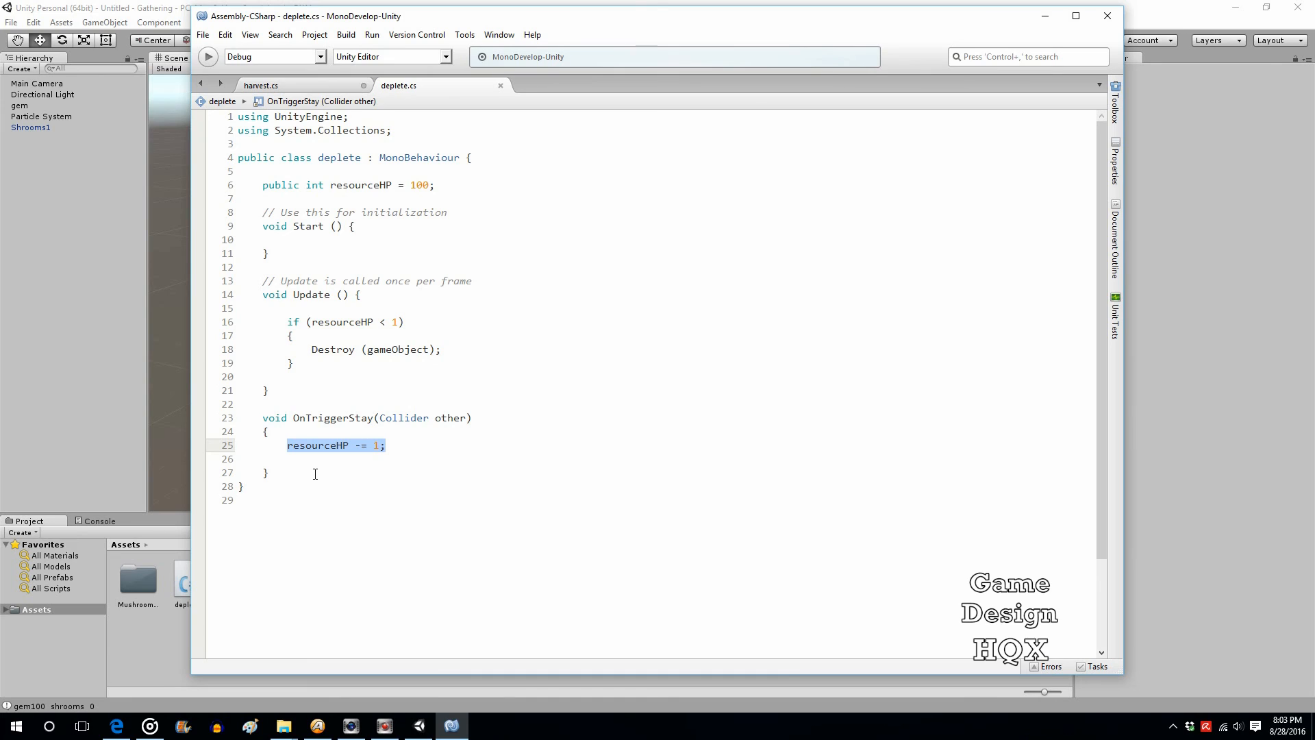